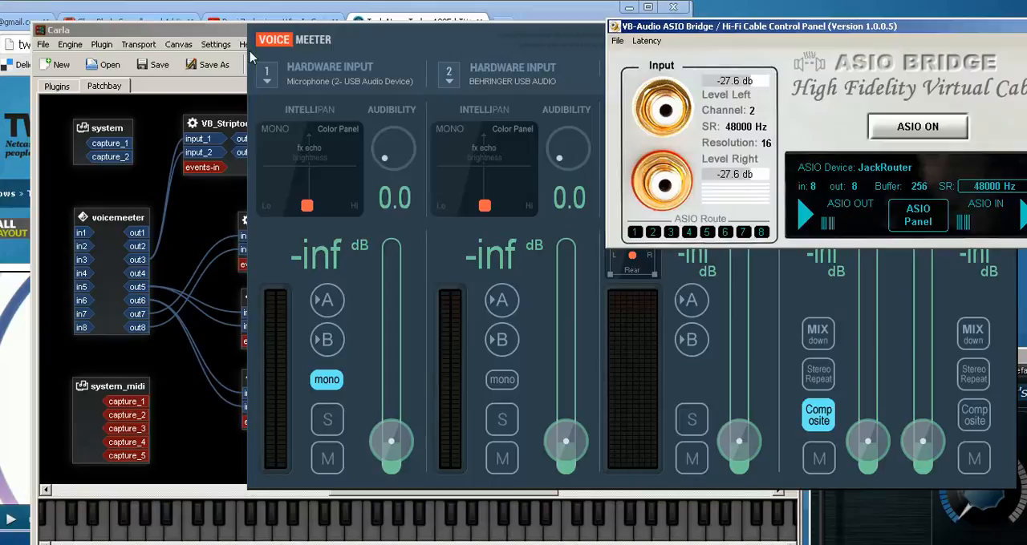
Bring Carla's patchbay with the VoiceMeeter-to-LoudMax plugin chain to the front.
click(56, 29)
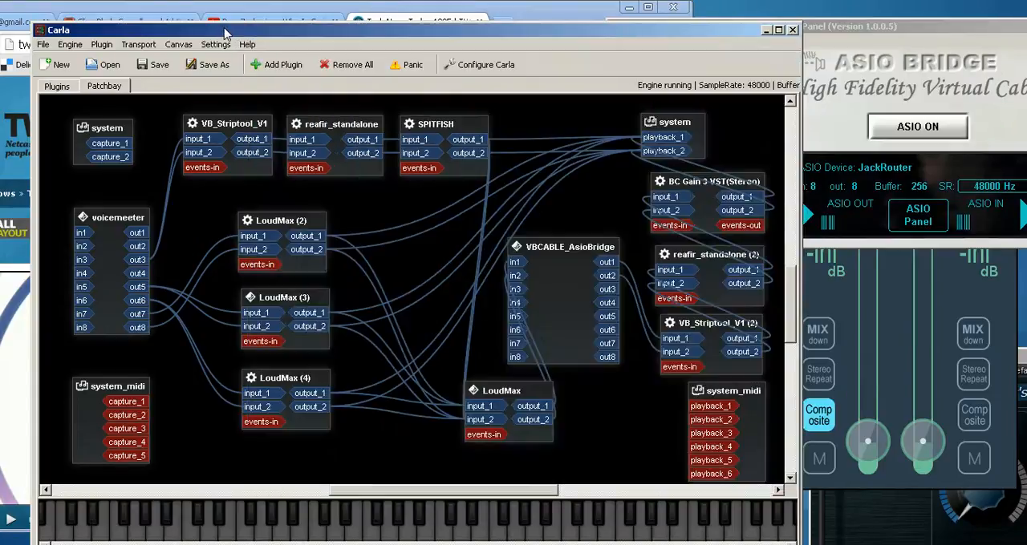
mouse_move(100, 39)
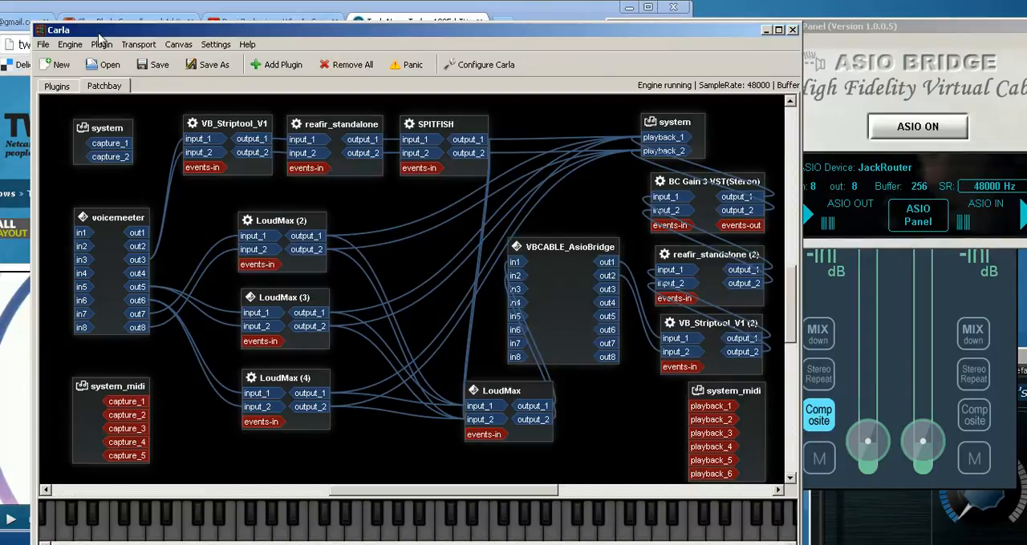
mouse_move(634, 208)
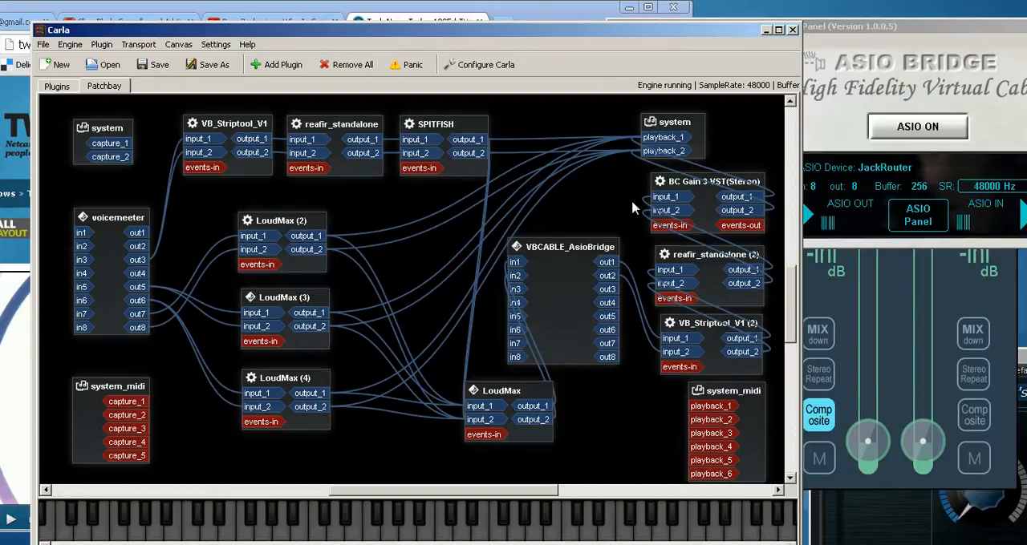
mouse_move(953, 246)
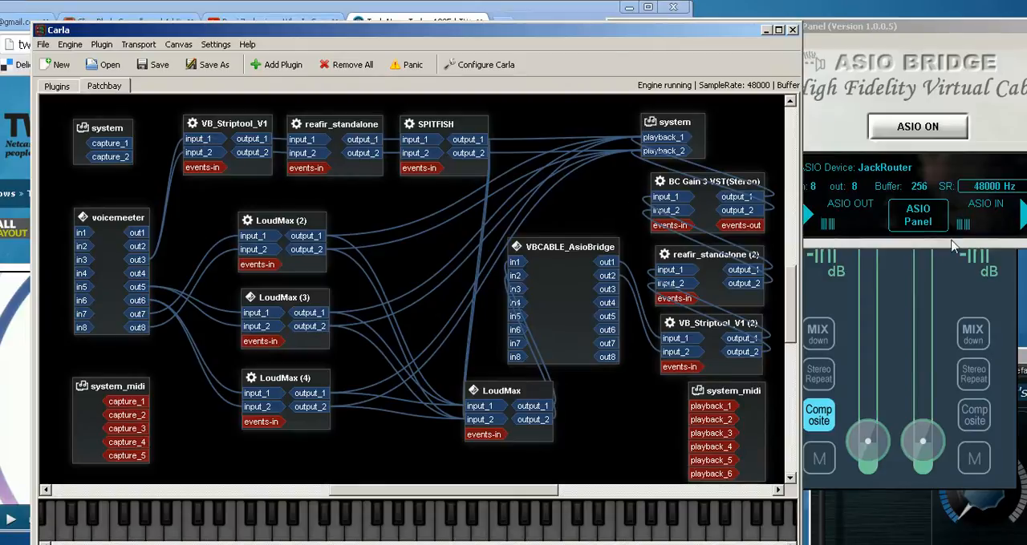
mouse_move(899, 296)
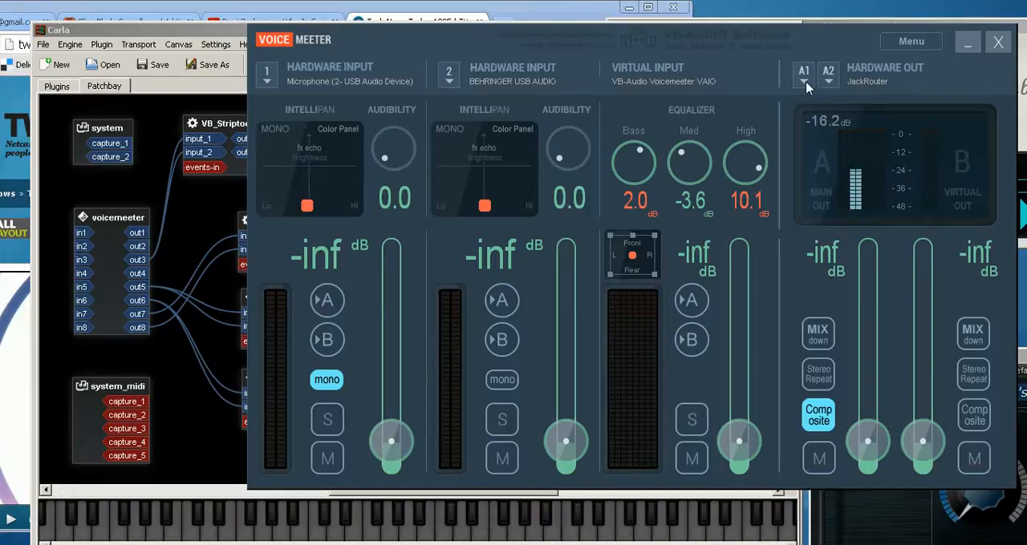
click(803, 79)
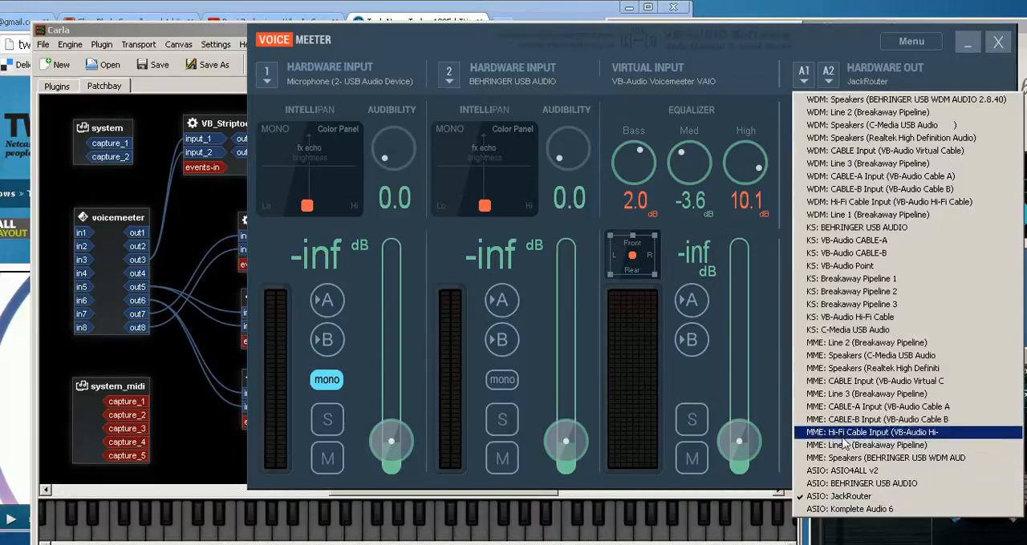
click(871, 432)
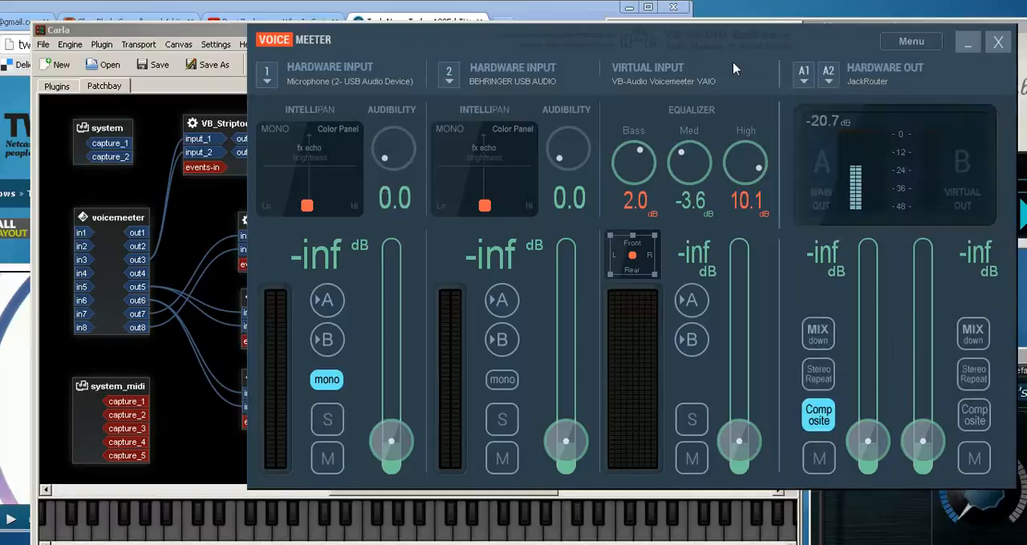
click(59, 30)
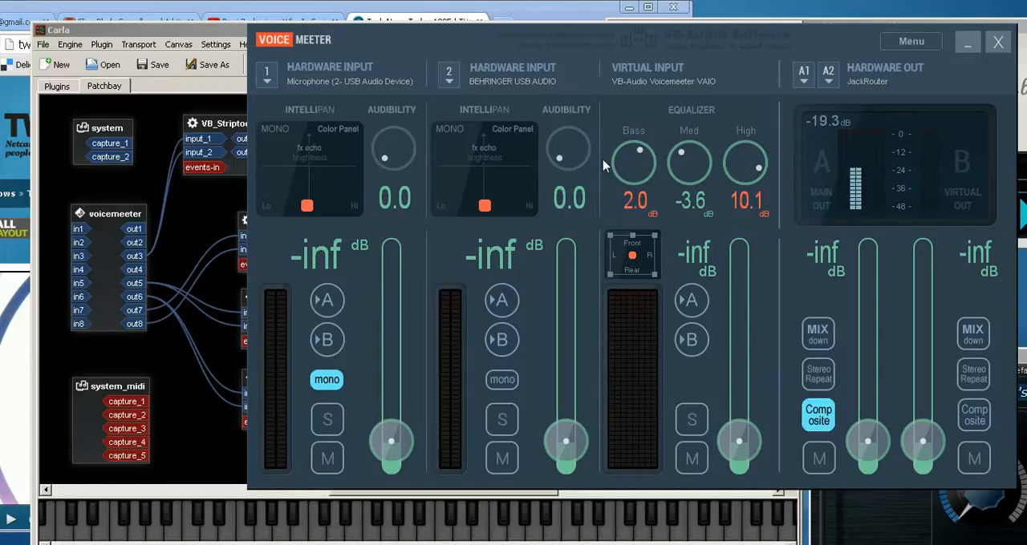
mouse_move(655, 101)
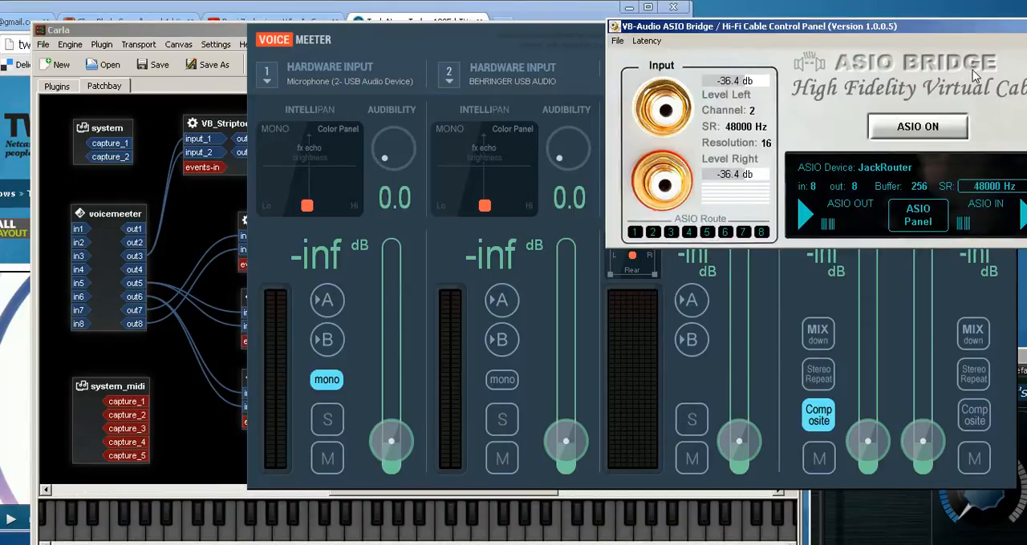
Bring the VB-Audio ASIO Bridge control panel showing JackRouter at 48000 Hz to the front.
click(58, 29)
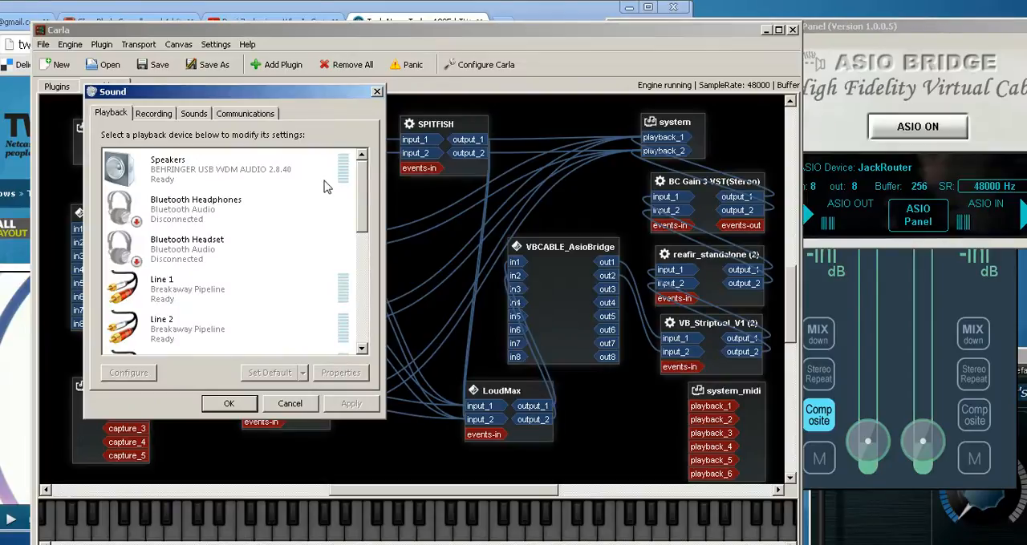
Browse the Hi-Fi Cable Input playback and Hi-Fi Cable Output recording devices.
scroll(down, 3)
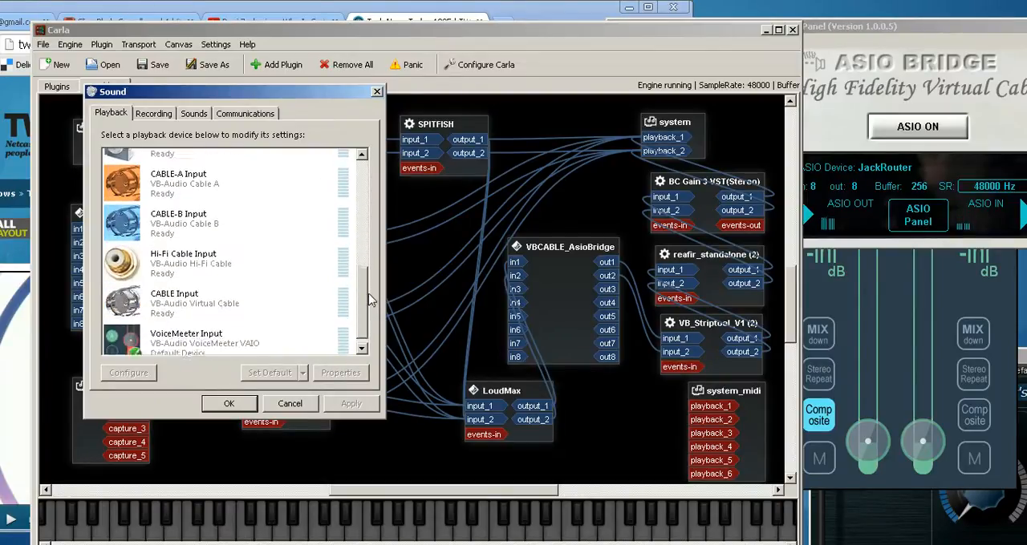
click(190, 253)
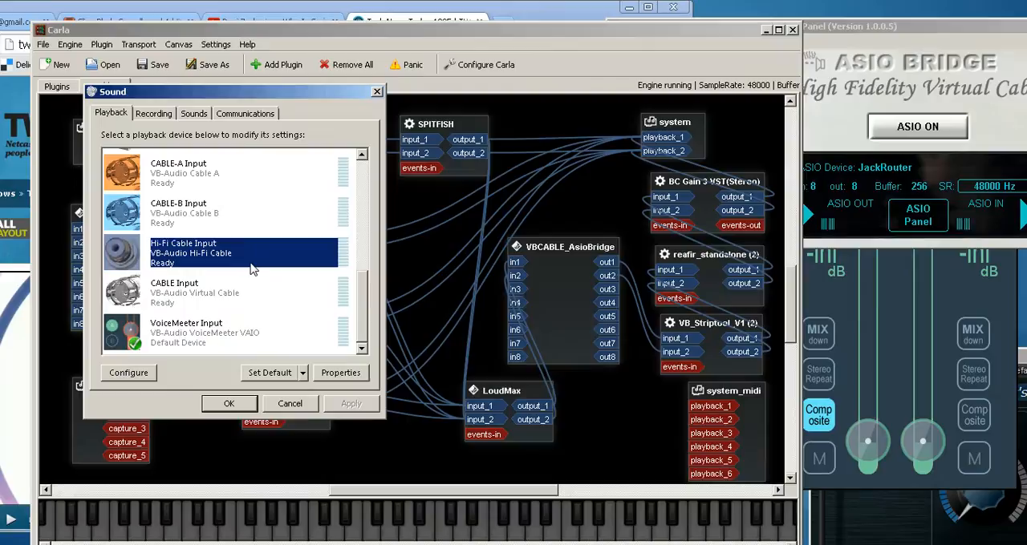
click(153, 113)
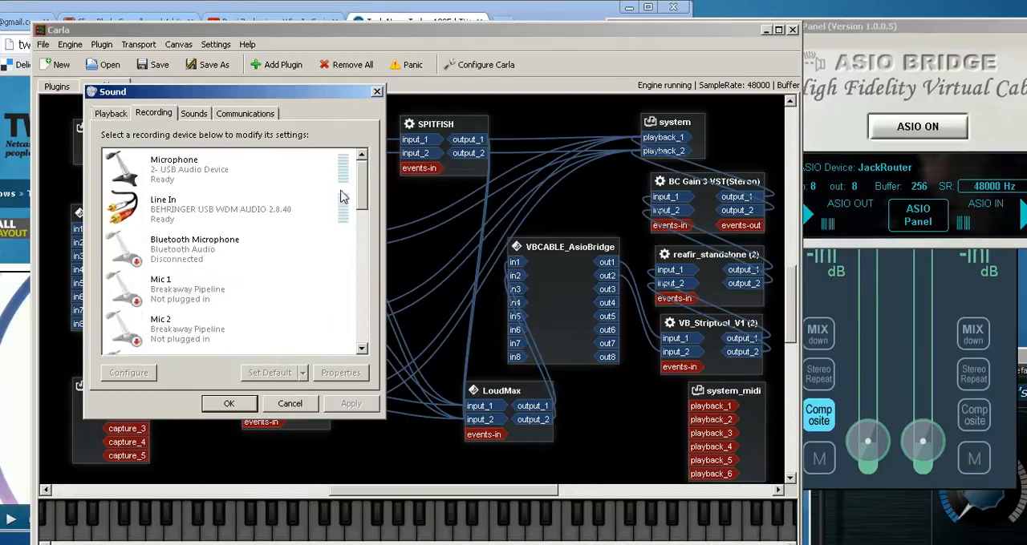
scroll(down, 3)
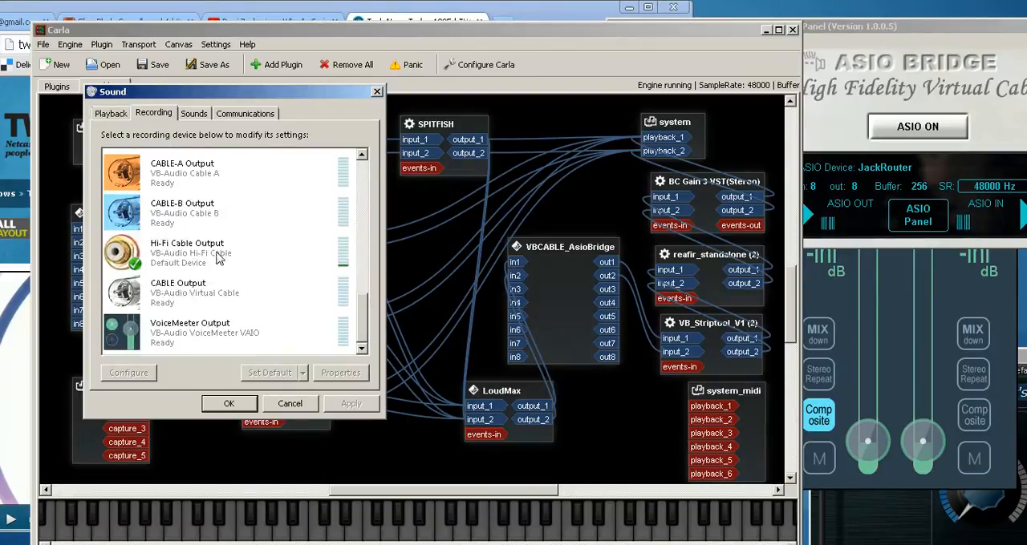
click(187, 252)
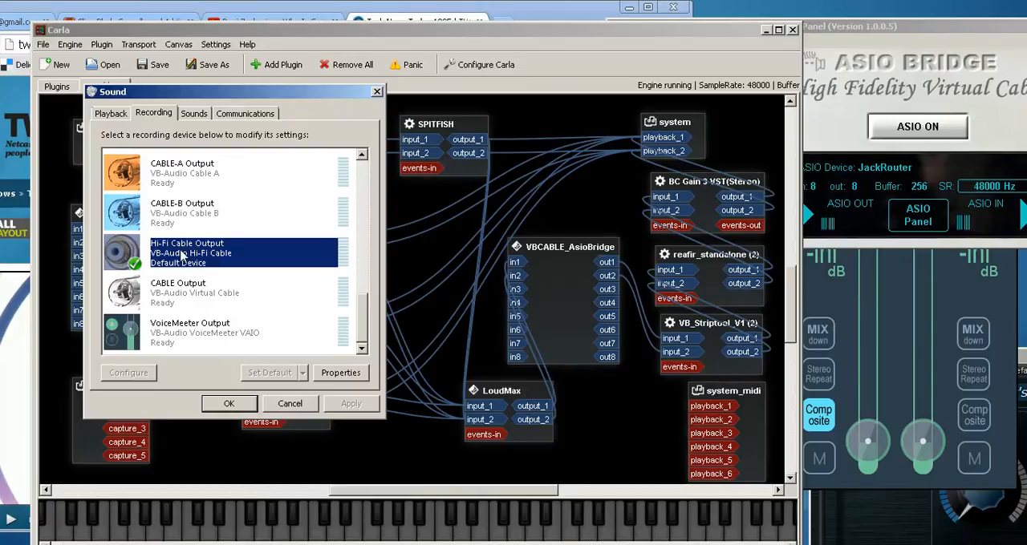
mouse_move(199, 263)
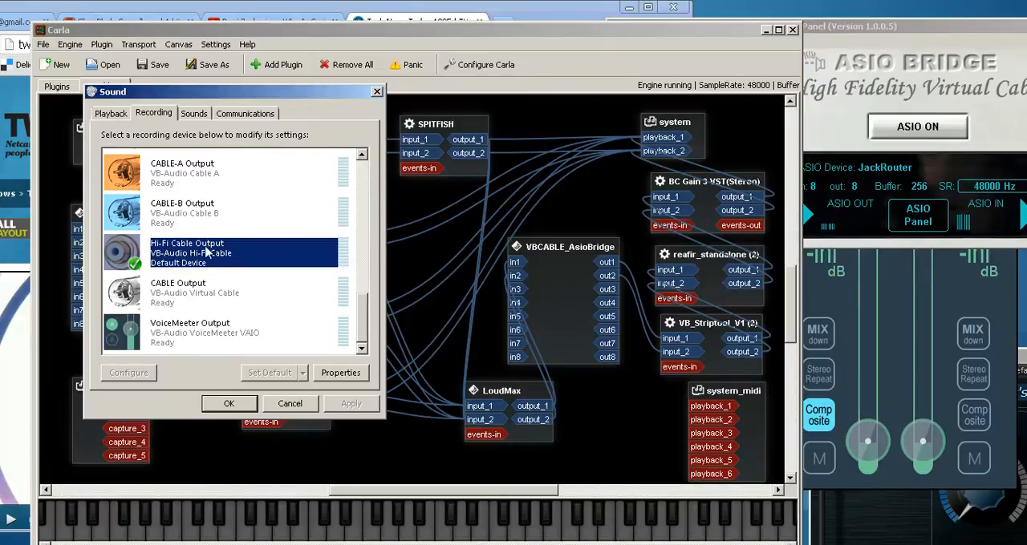
click(110, 113)
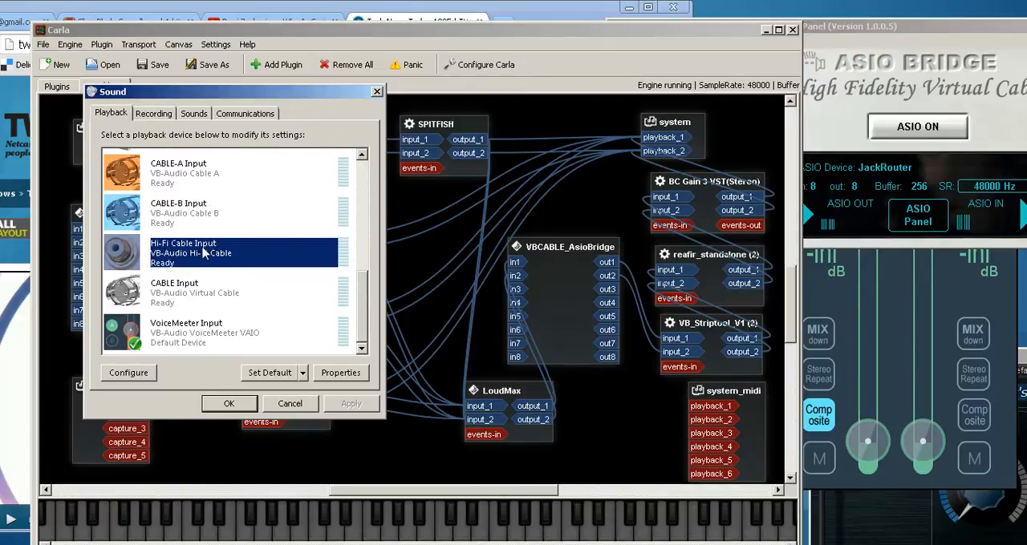
mouse_move(275, 327)
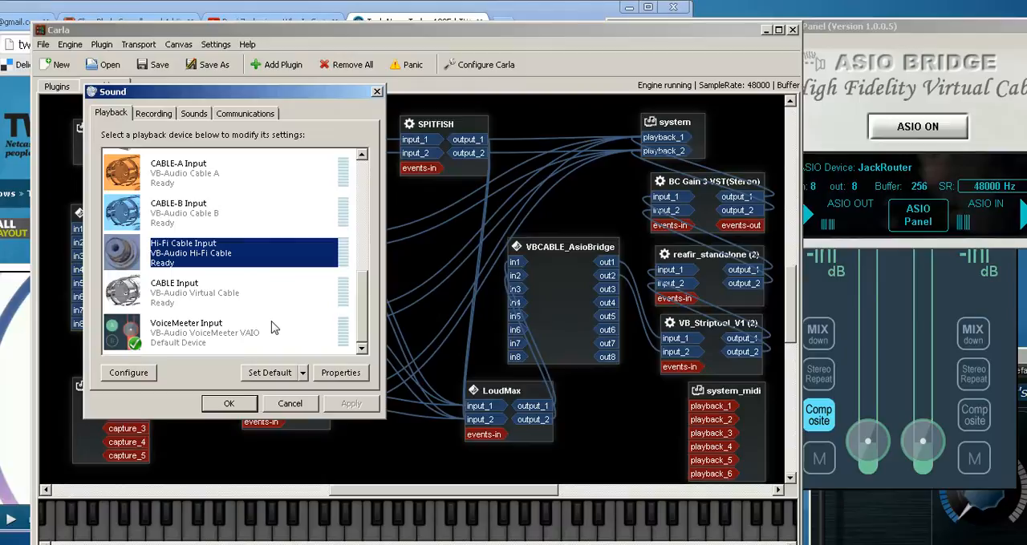
mouse_move(320, 343)
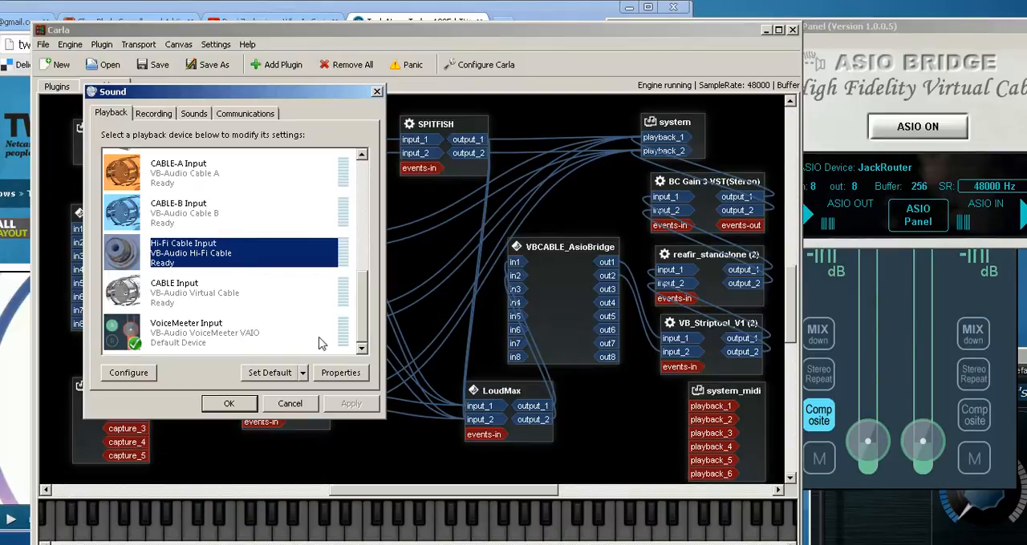
mouse_move(346, 367)
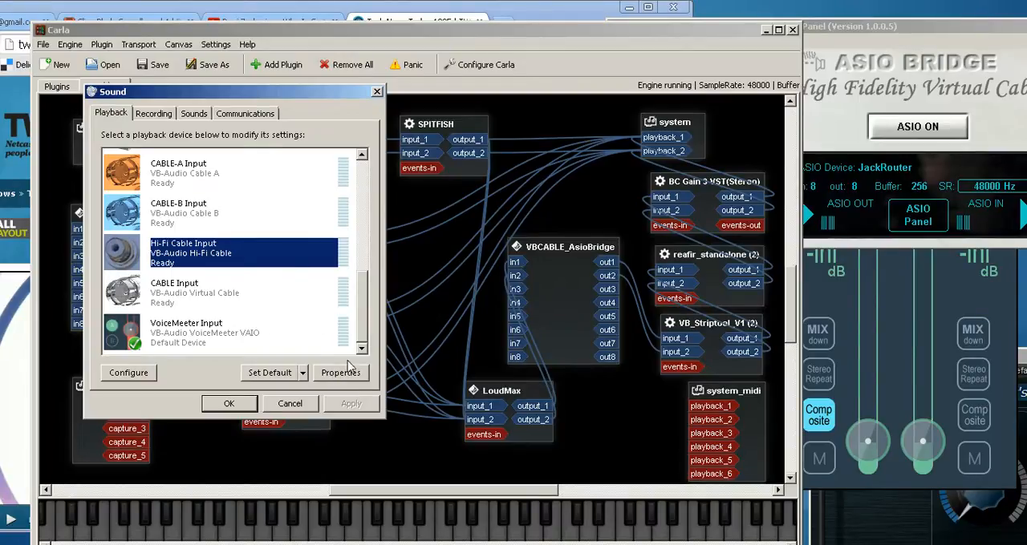
Confirm Hi-Fi Cable Input is 16-bit, 48000 Hz, then close Sound without changes.
click(340, 372)
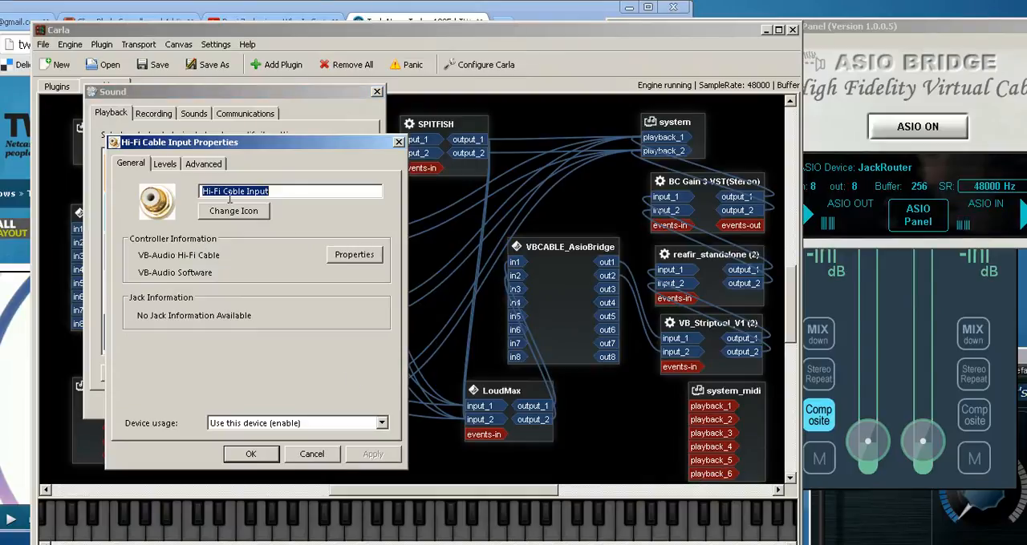
click(203, 163)
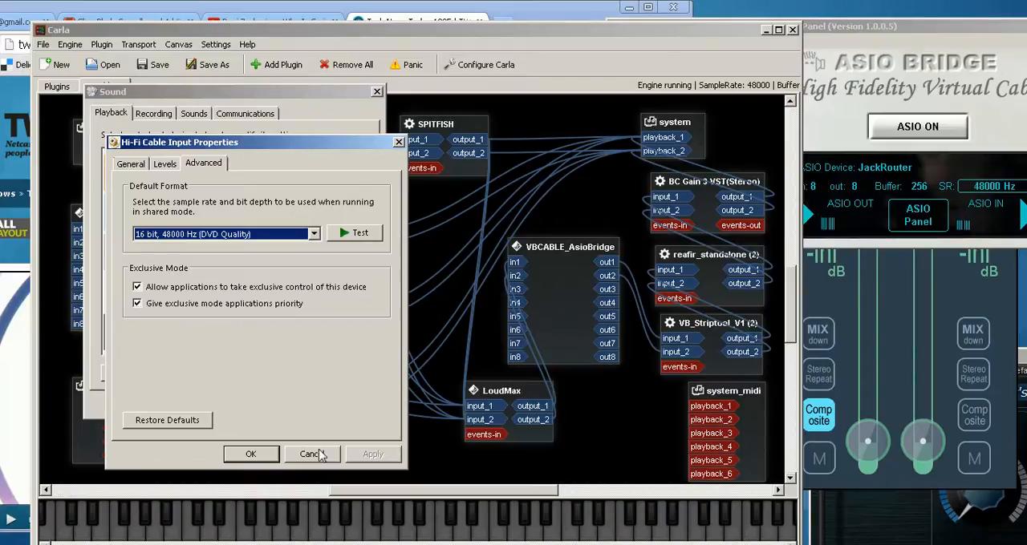
click(308, 455)
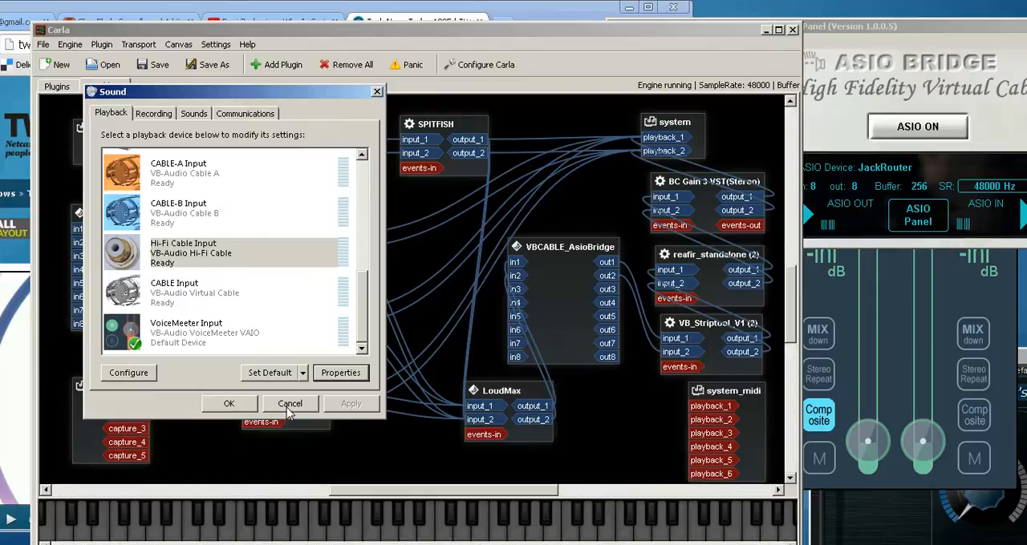
mouse_move(375, 94)
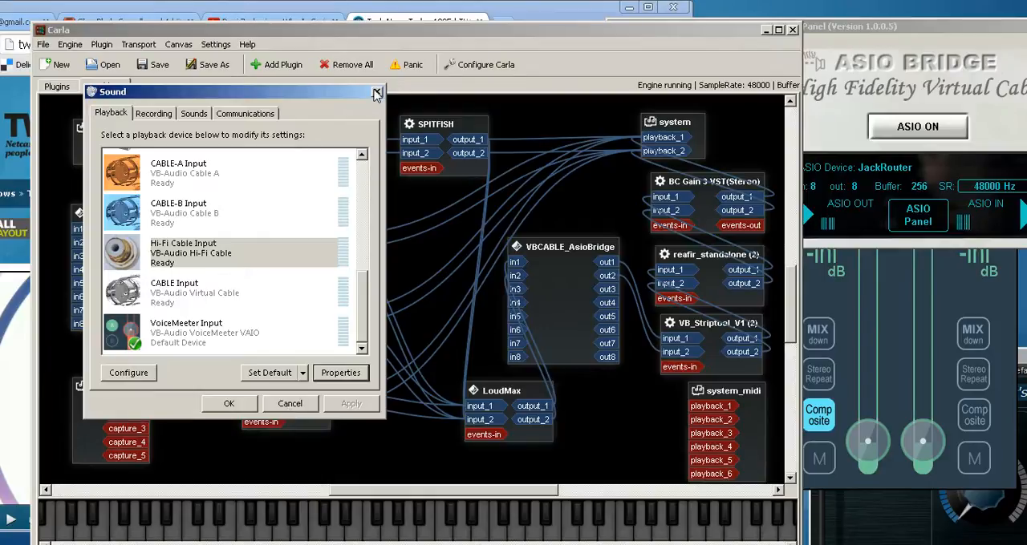
click(376, 92)
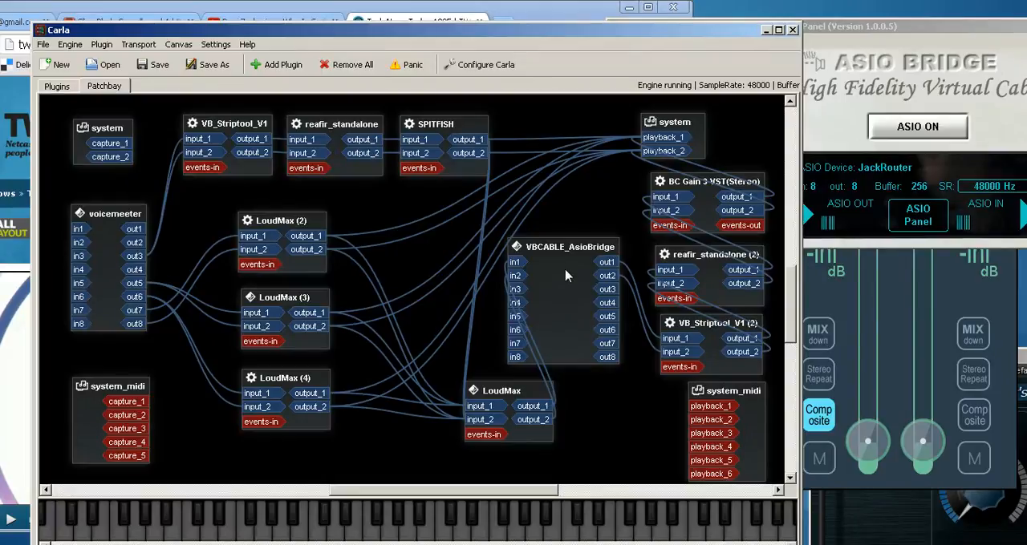
mouse_move(591, 207)
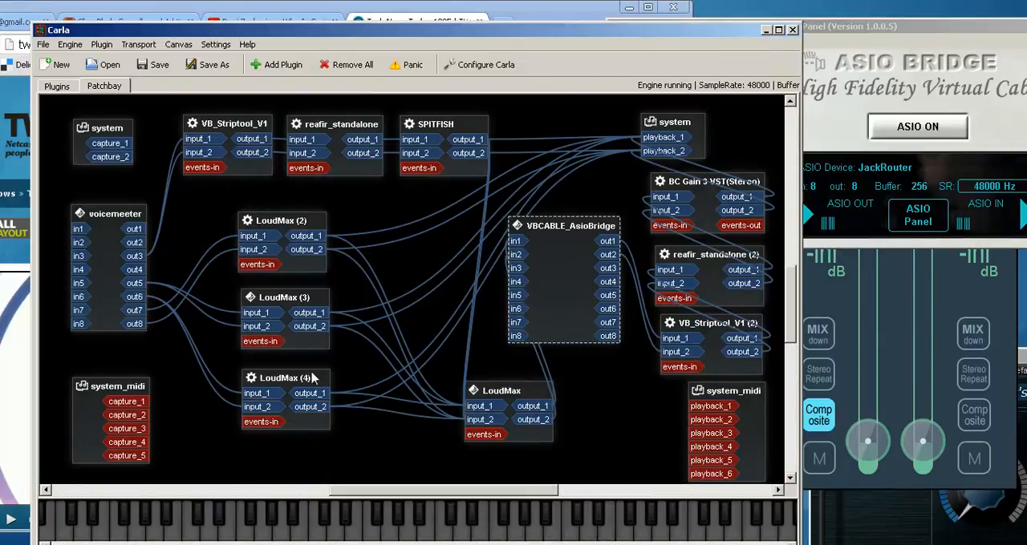
Rearrange the VBCABLE_AsioBridge and LoudMax blocks in the patchbay, keeping their connections.
drag(563, 225, 528, 235)
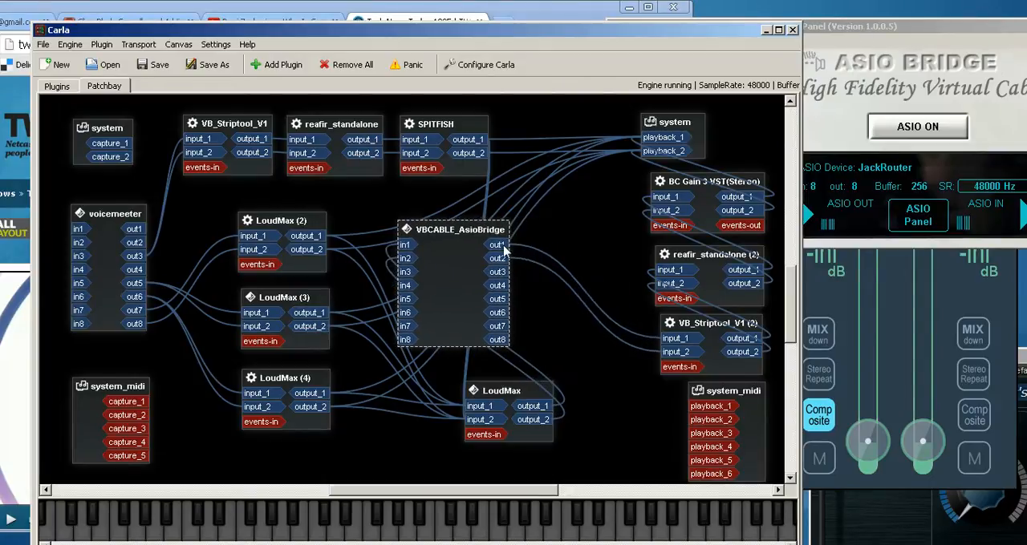
mouse_move(718, 350)
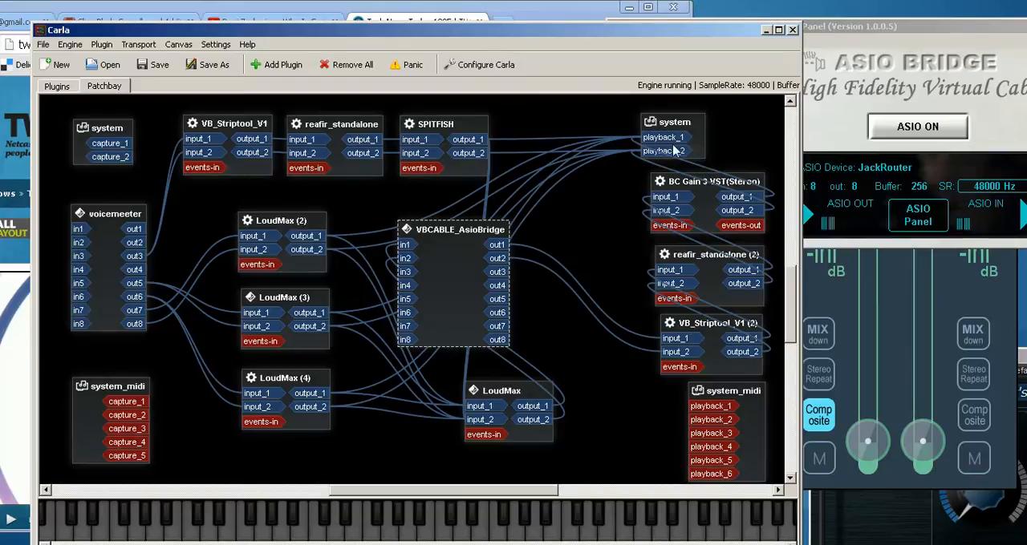
mouse_move(602, 355)
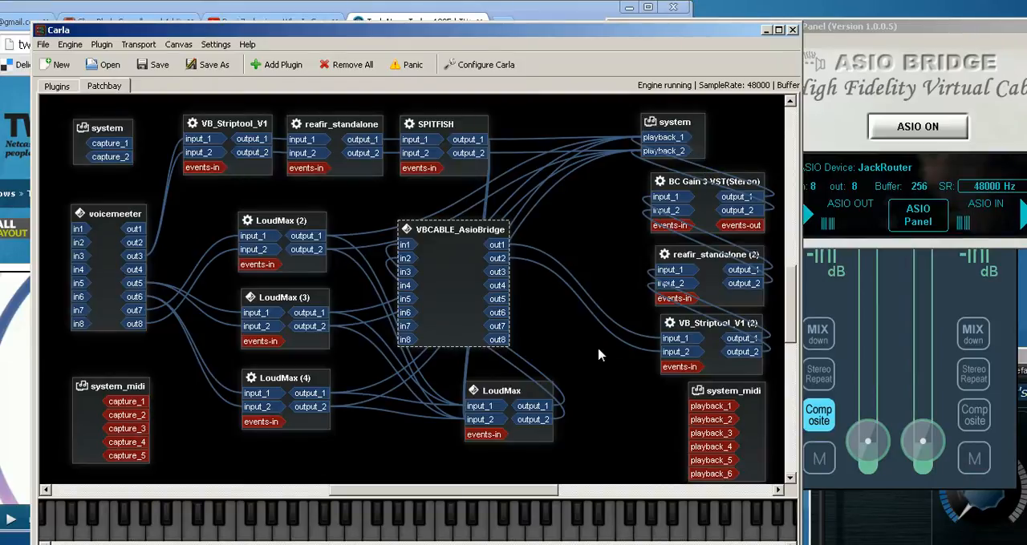
mouse_move(709, 278)
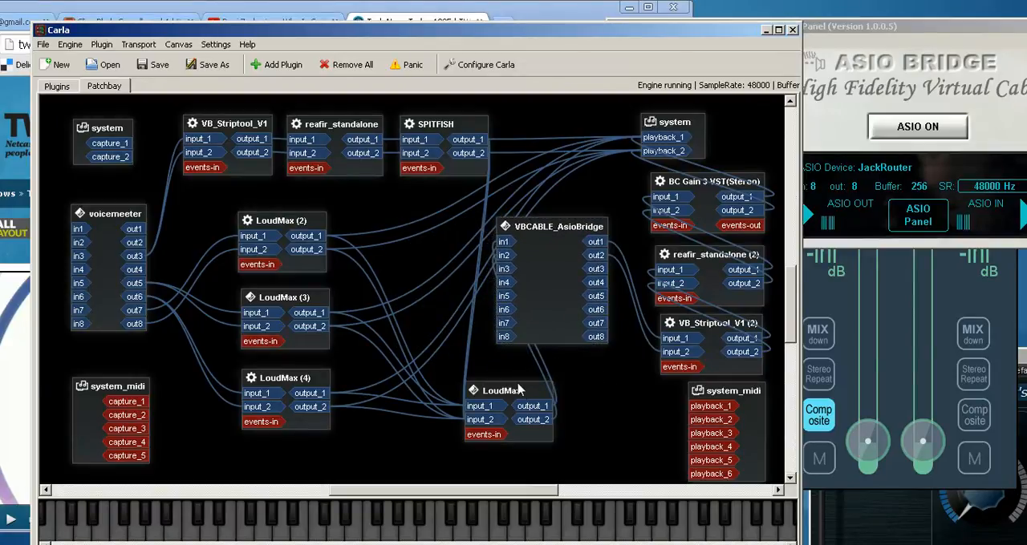
drag(509, 390, 509, 379)
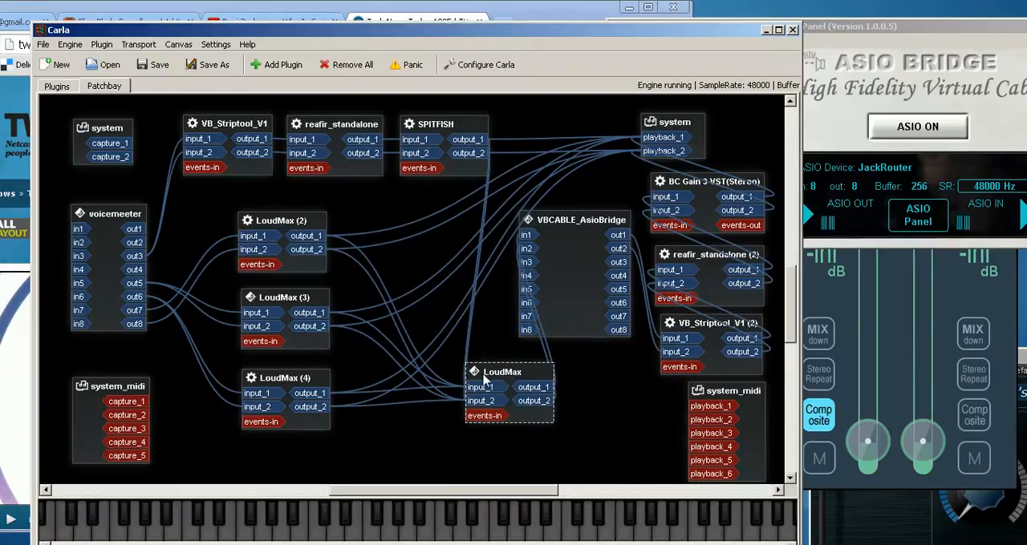
mouse_move(389, 256)
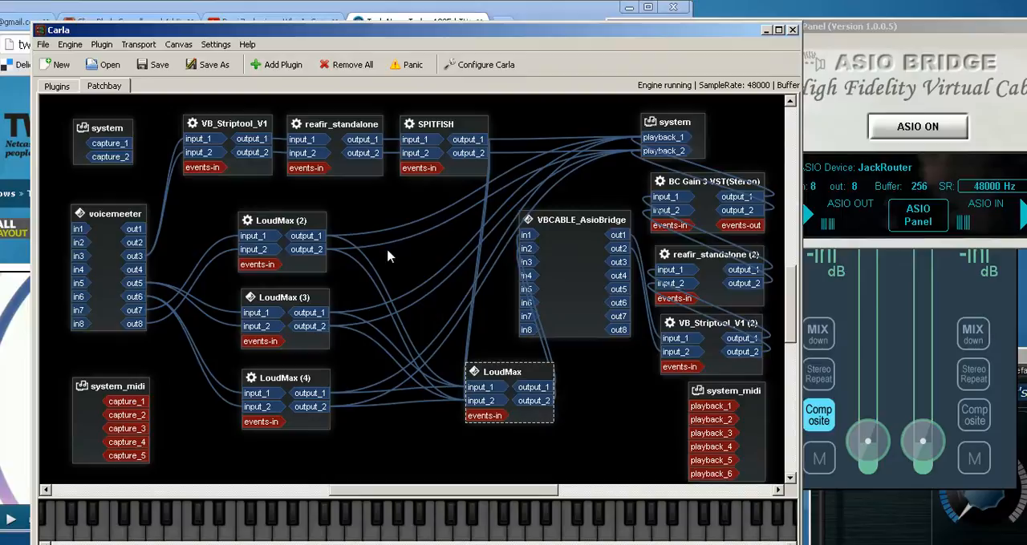
mouse_move(585, 164)
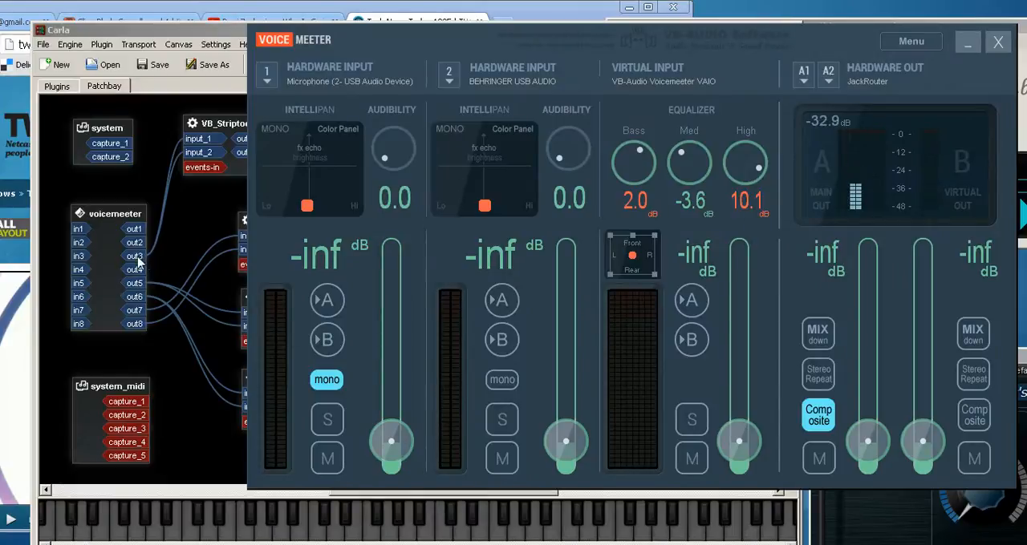
mouse_move(275, 215)
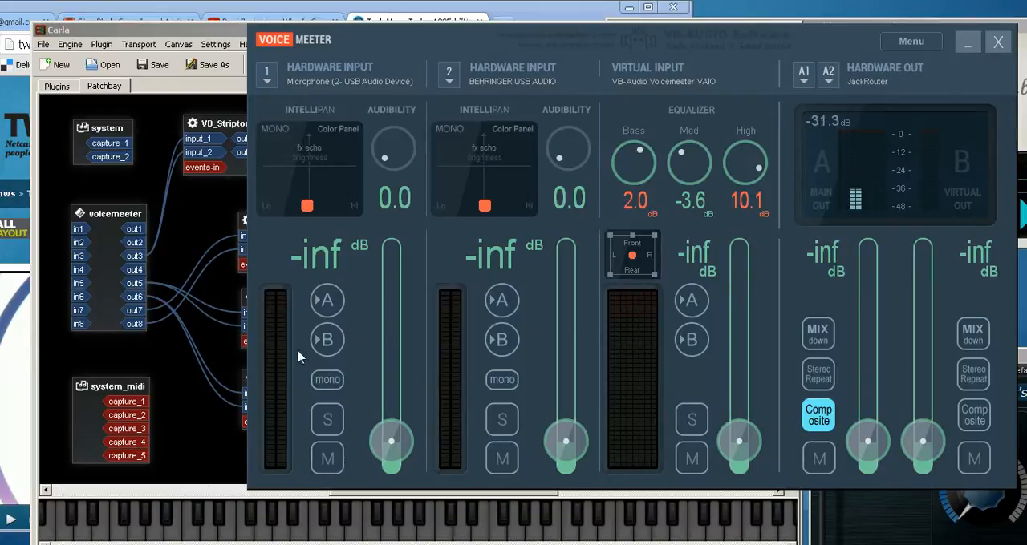
Turn off mono on VoiceMeeter's Hardware Input 1.
click(326, 379)
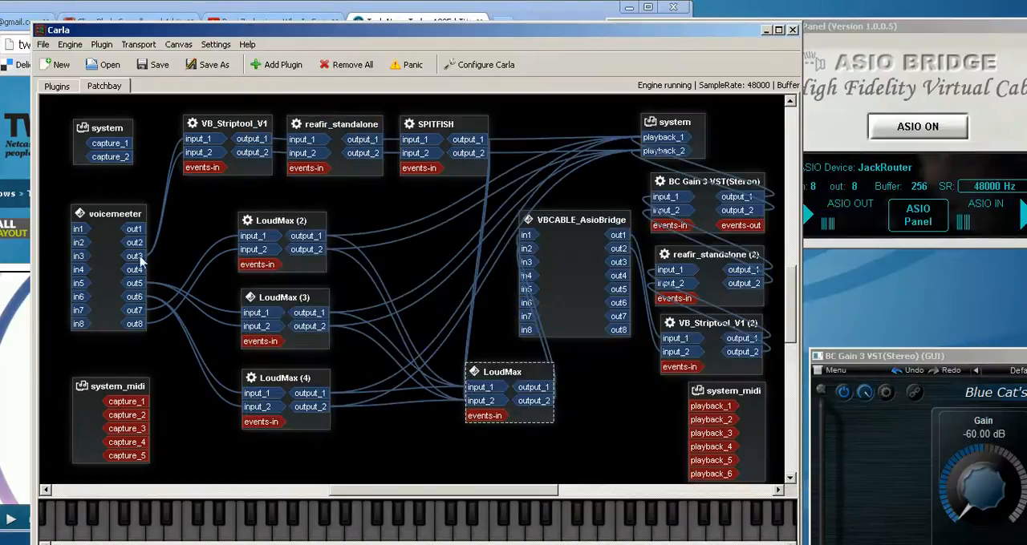
mouse_move(212, 133)
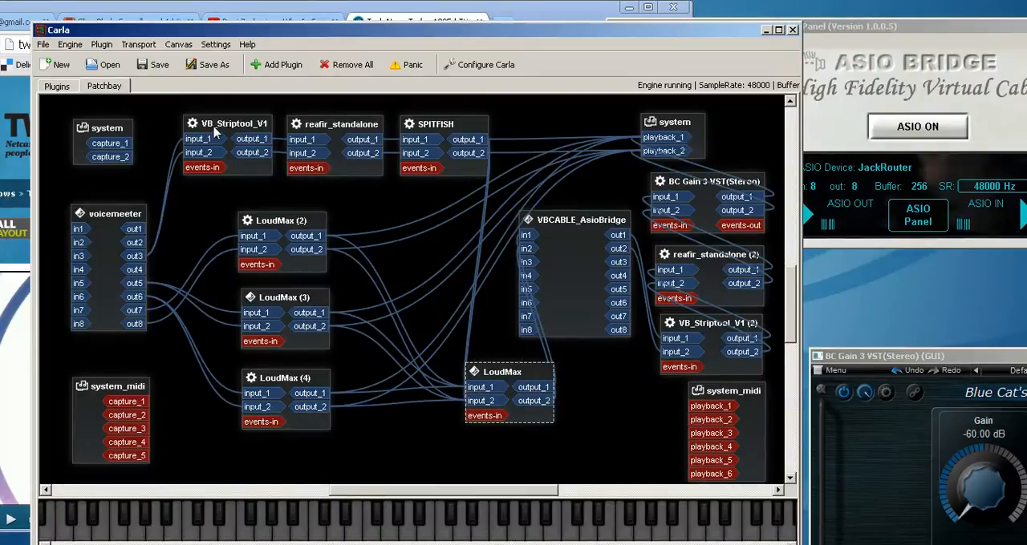
mouse_move(359, 132)
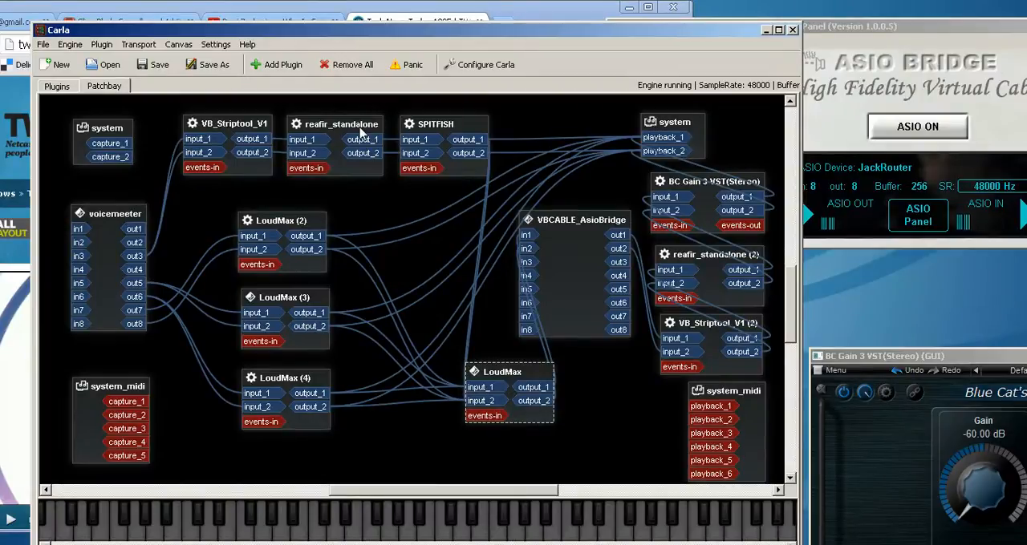
mouse_move(437, 130)
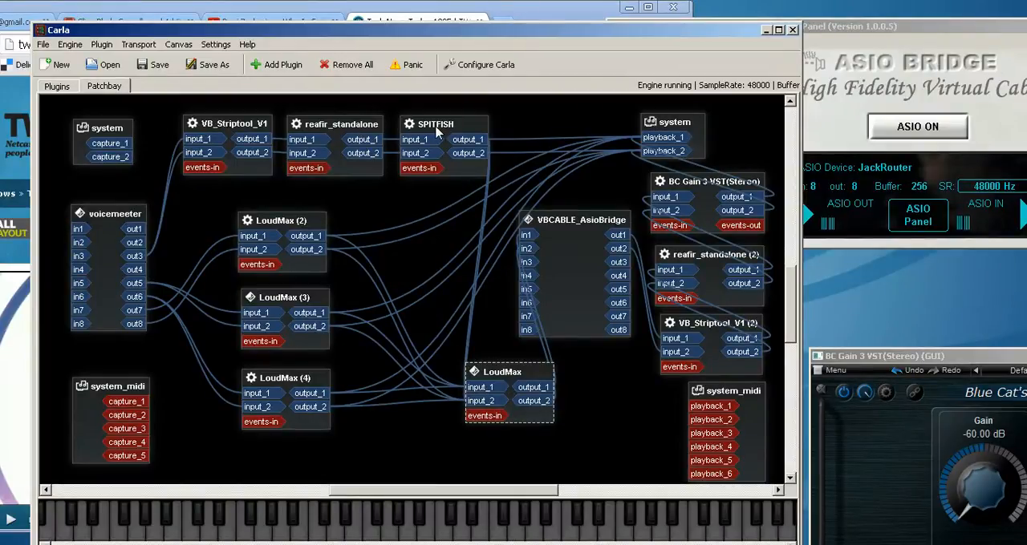
mouse_move(315, 129)
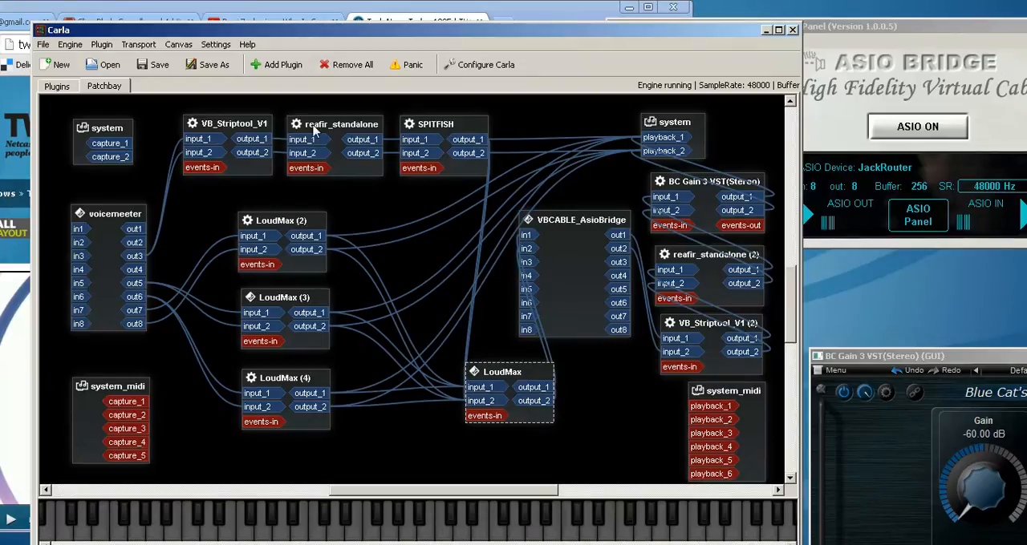
mouse_move(243, 129)
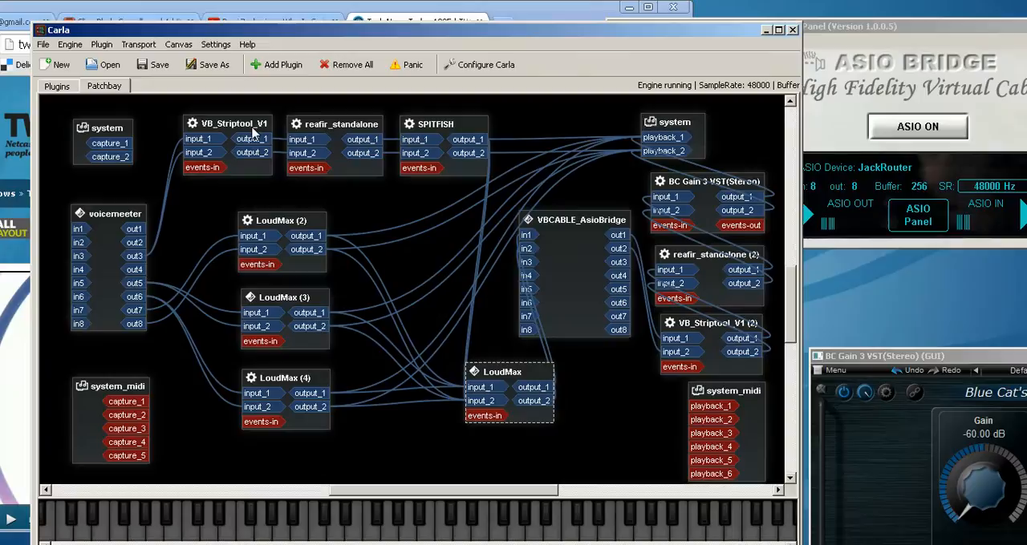
mouse_move(433, 132)
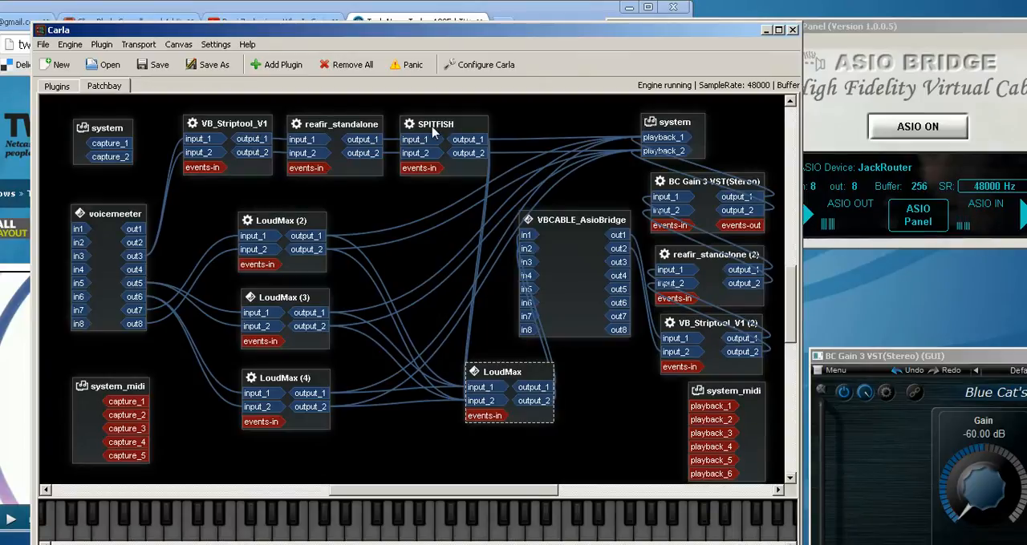
mouse_move(445, 135)
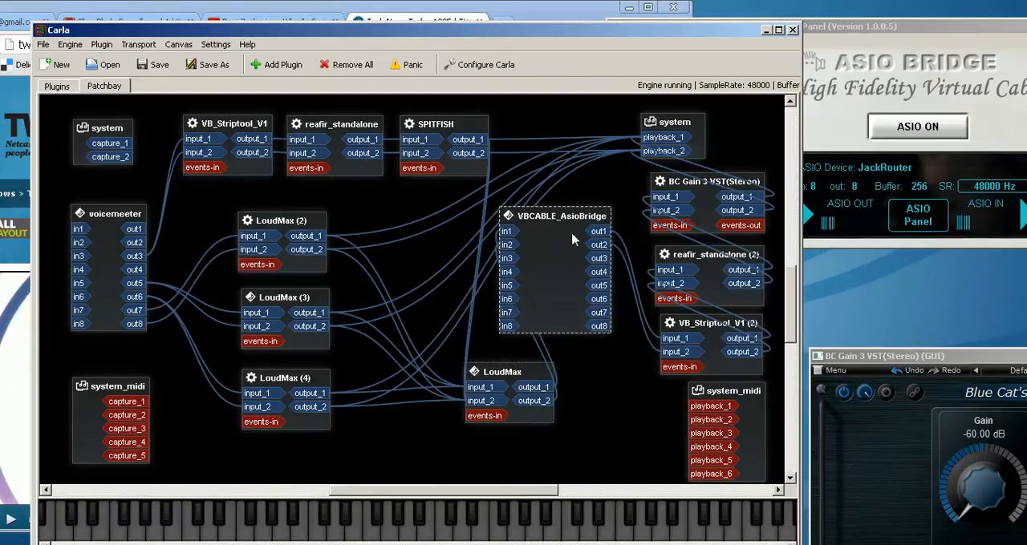
mouse_move(712, 329)
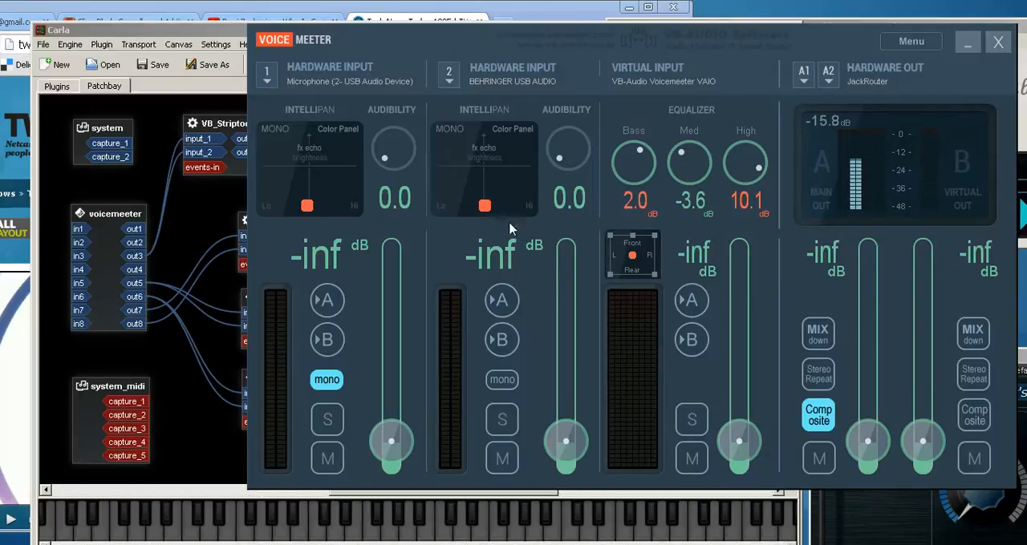
mouse_move(431, 262)
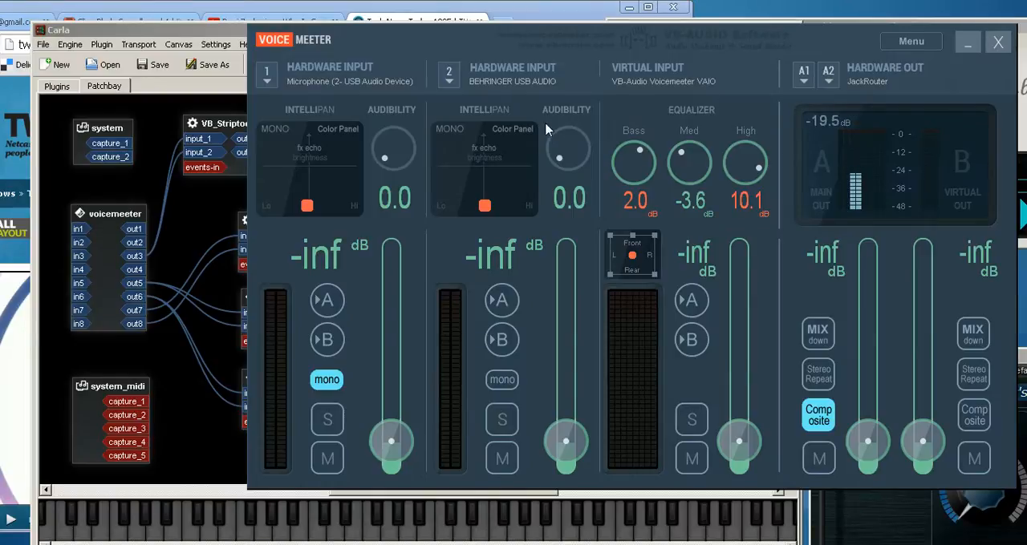
mouse_move(560, 266)
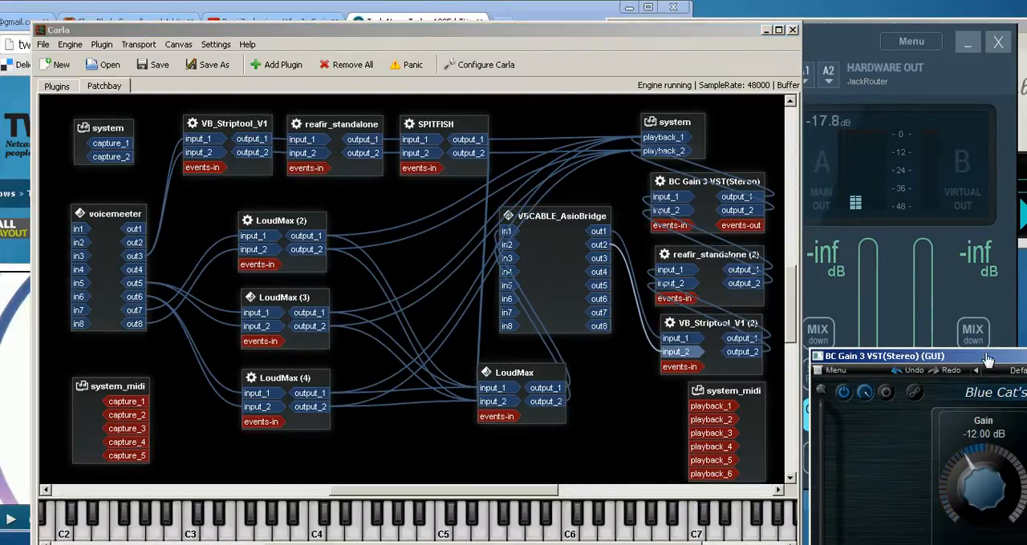
Drag BC Gain 3 to 0 dB, dip slightly, back to 0 dB, then down to -60 dB.
drag(982, 481, 991, 457)
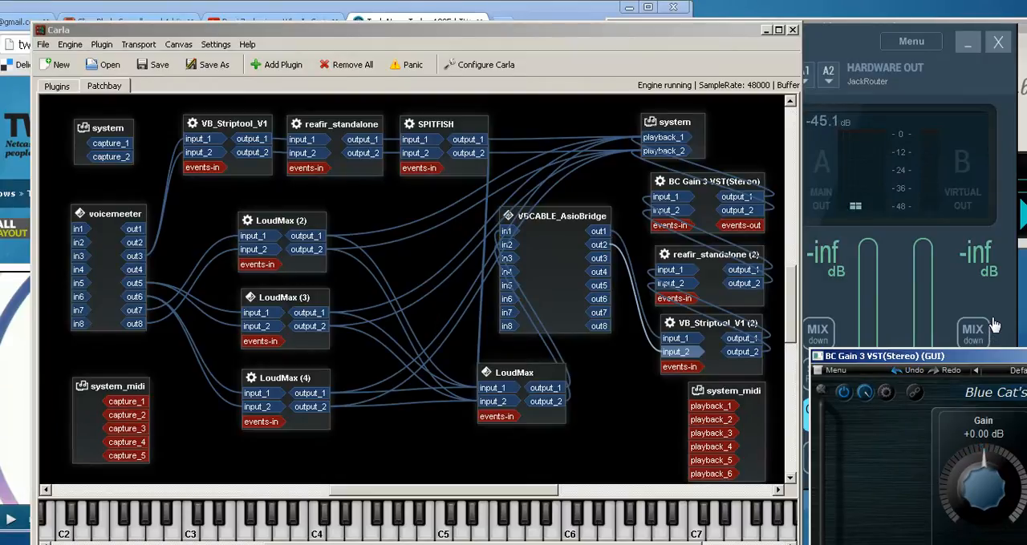
drag(982, 477, 988, 508)
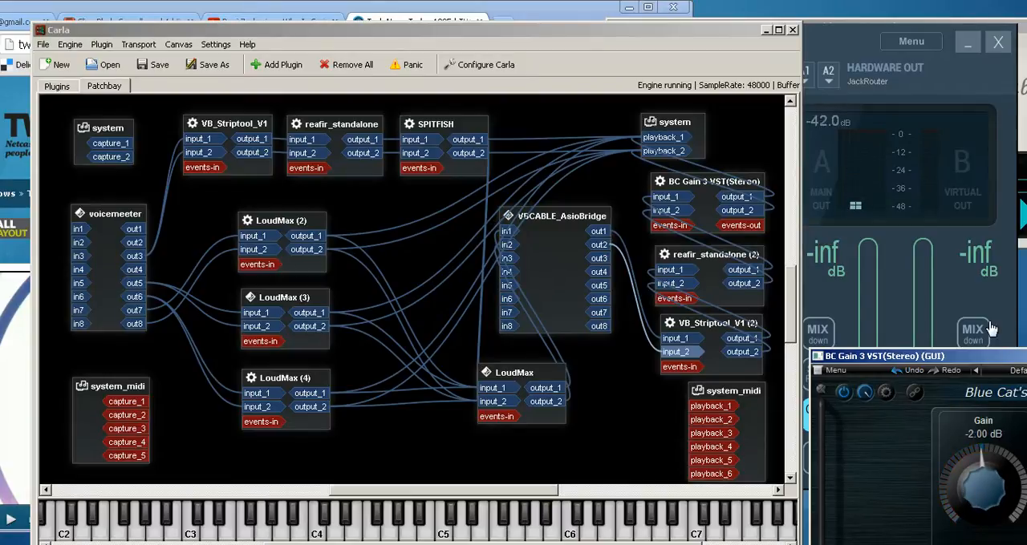
drag(982, 473, 982, 449)
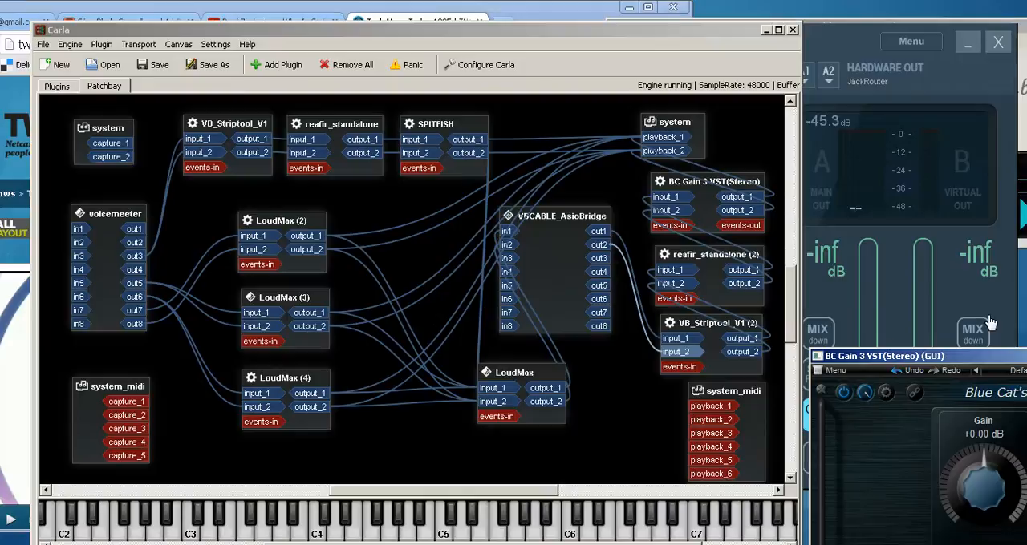
drag(983, 482, 983, 530)
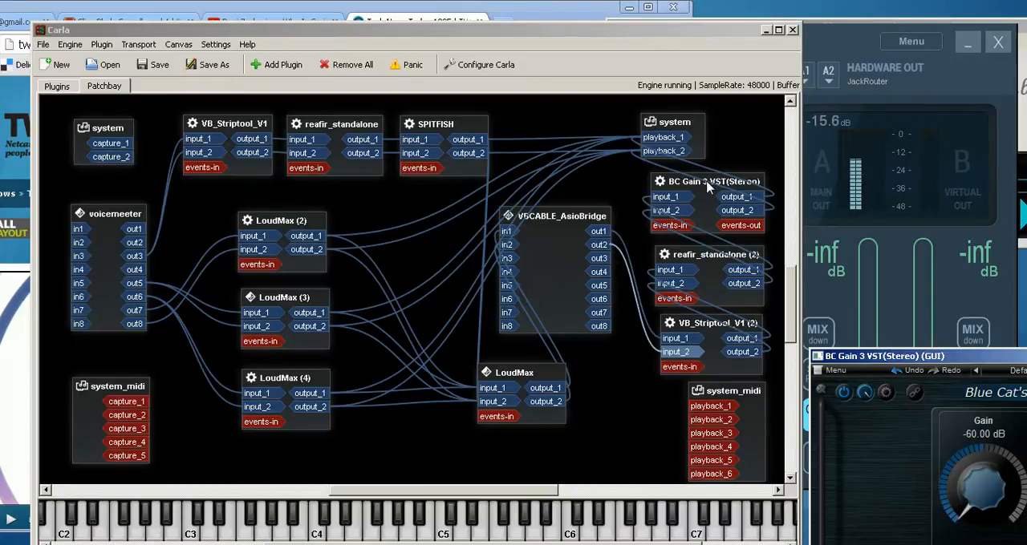
Disconnect all links from VBCABLE_AsioBridge out2 and nudge BC Gain 3 to about +11 dB.
right_click(603, 231)
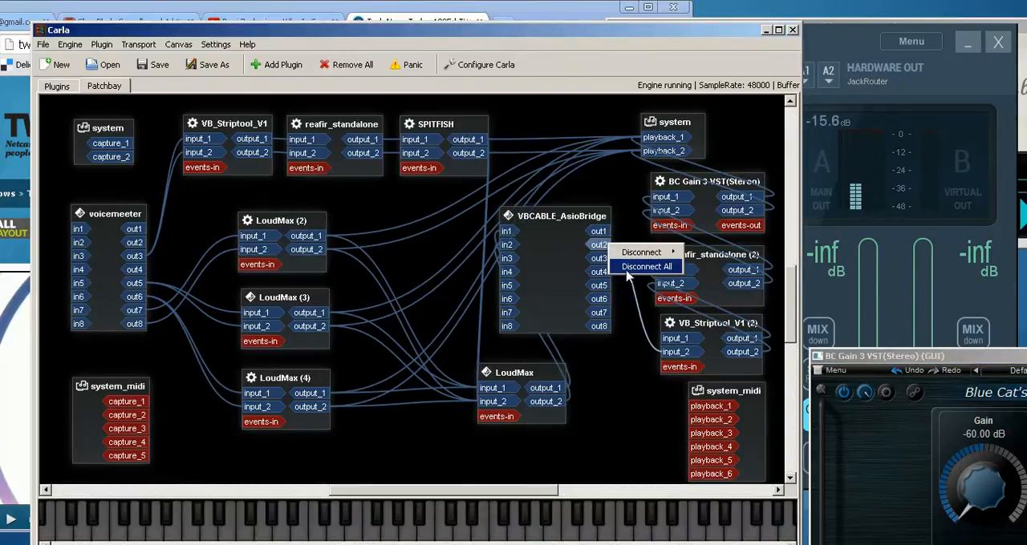
click(647, 266)
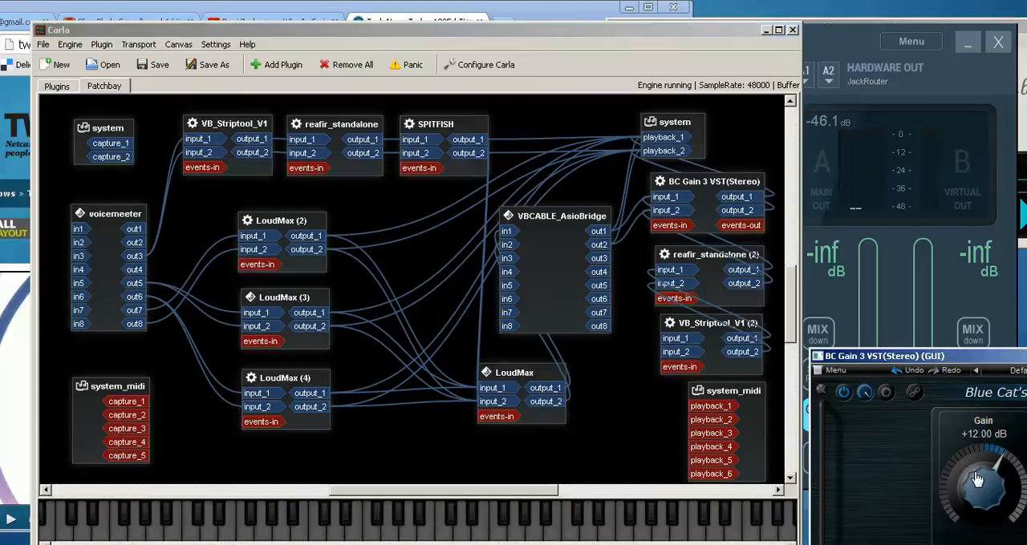
drag(978, 482, 982, 493)
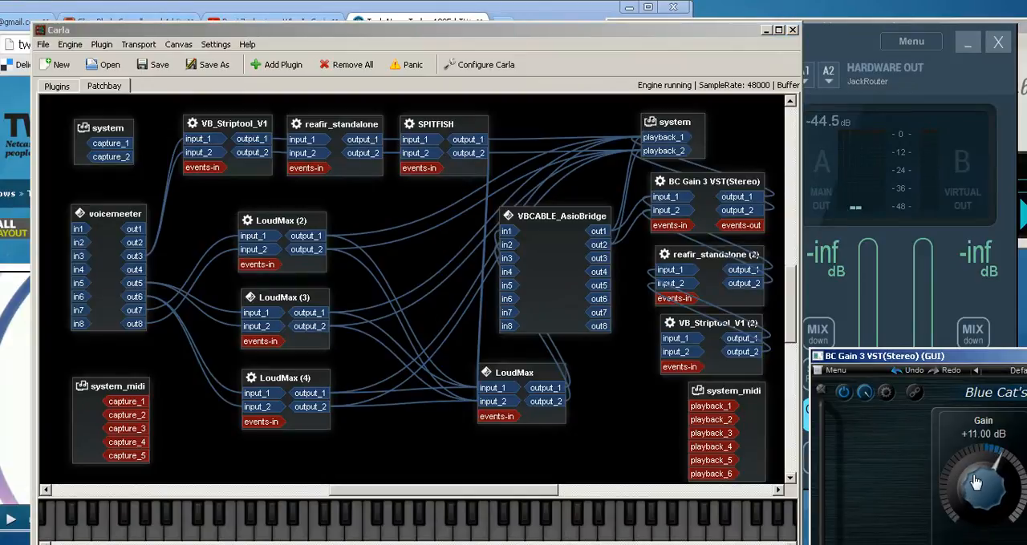
drag(976, 482, 976, 469)
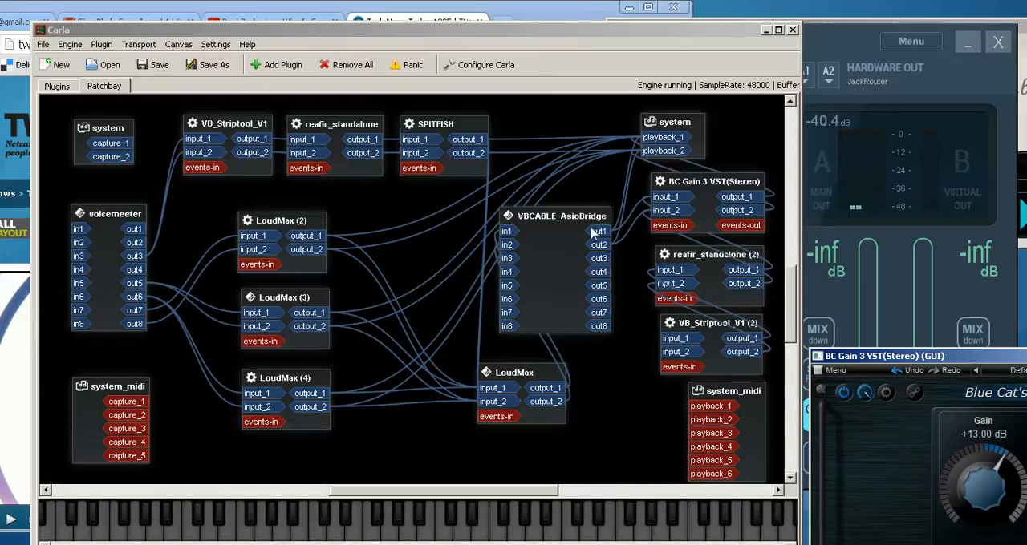
Disconnect all links from VBCABLE_AsioBridge out1 and return BC Gain 3 to 0 dB.
right_click(599, 231)
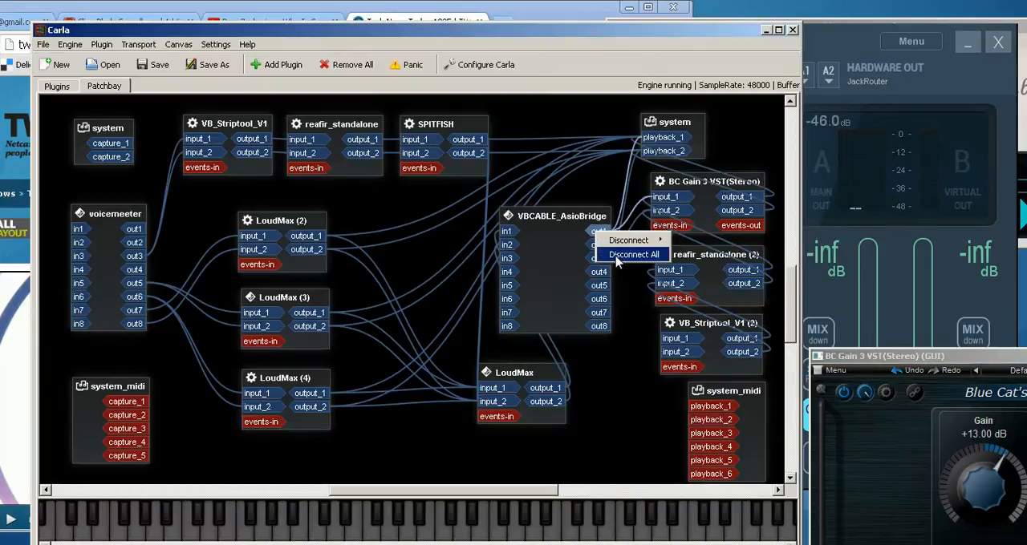
click(633, 254)
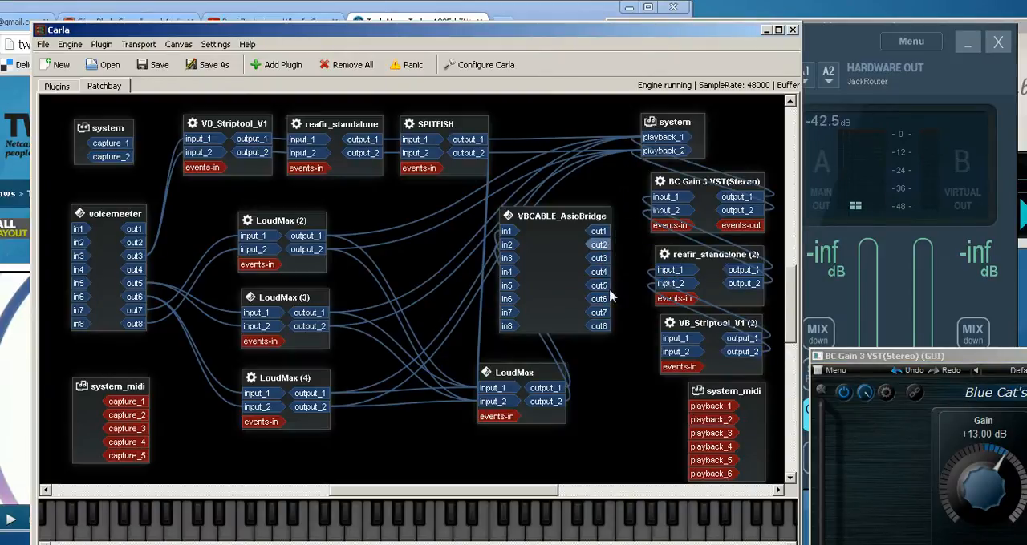
drag(979, 473, 977, 496)
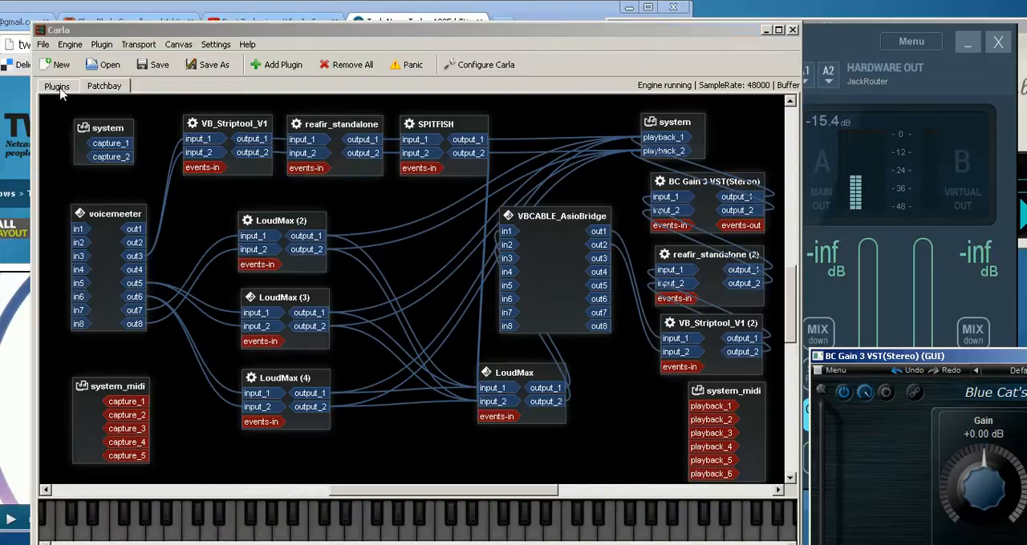
Open VB_Striptool_V1 (2) from the Plugins rack, lower BC Gain 3 to -60 dB, close Striptool.
click(56, 86)
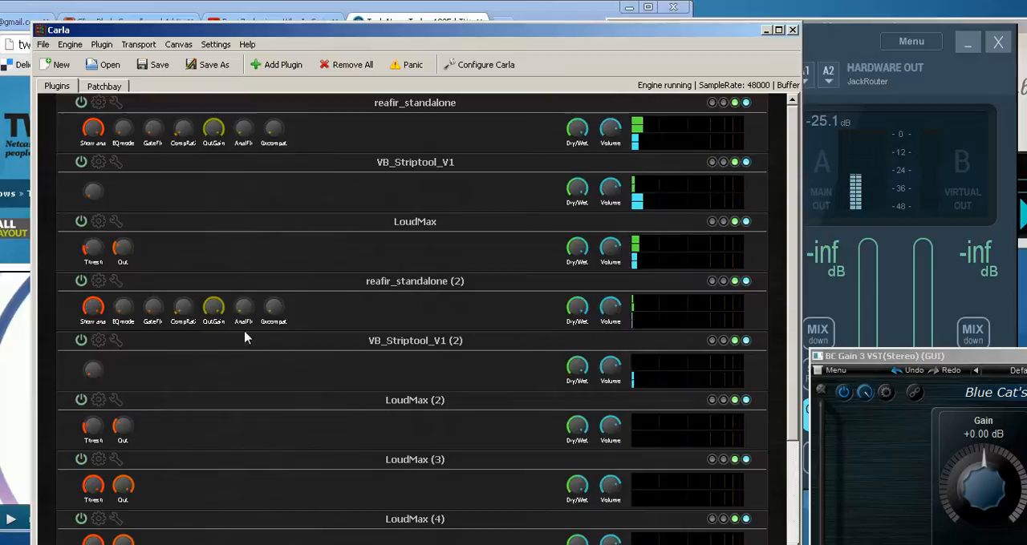
click(99, 340)
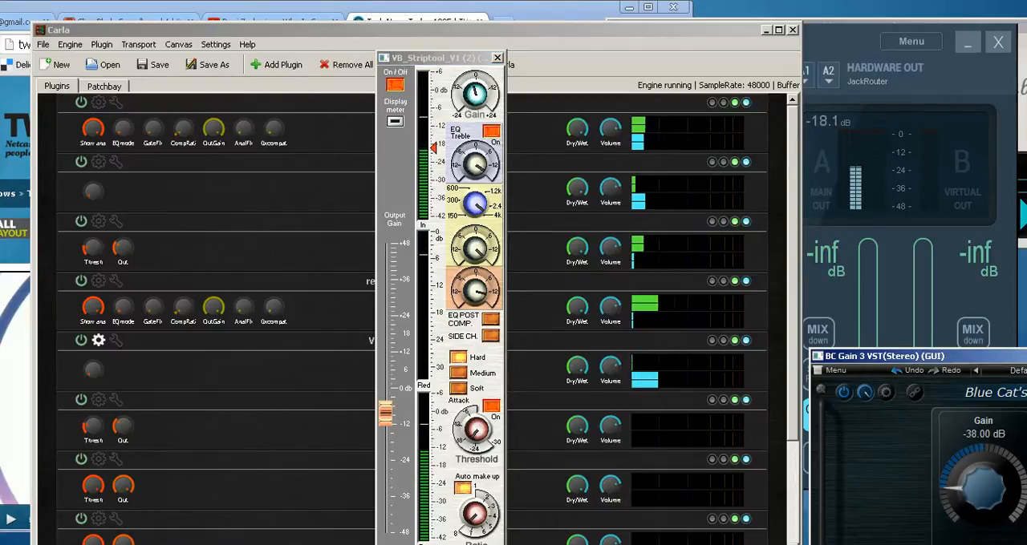
drag(983, 481, 995, 537)
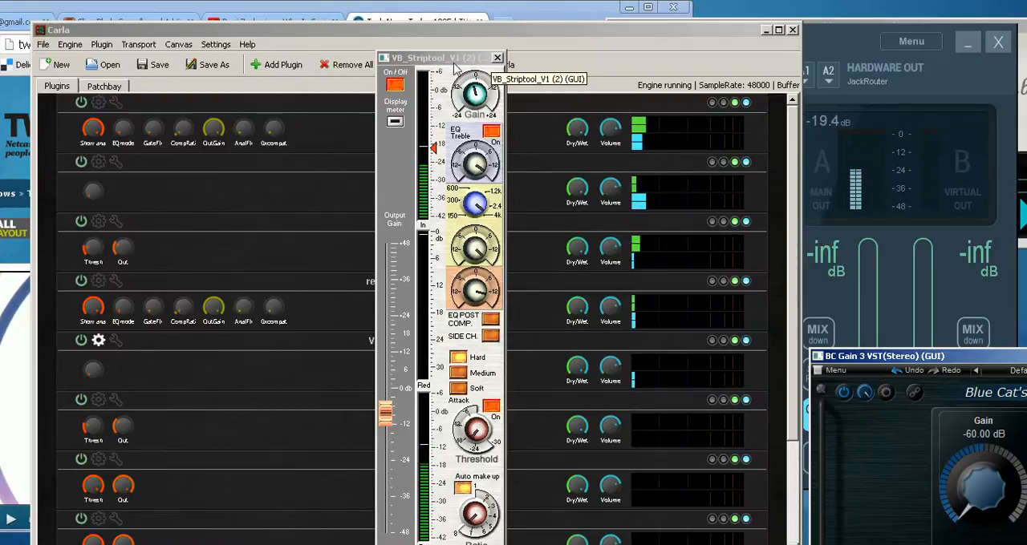
click(496, 58)
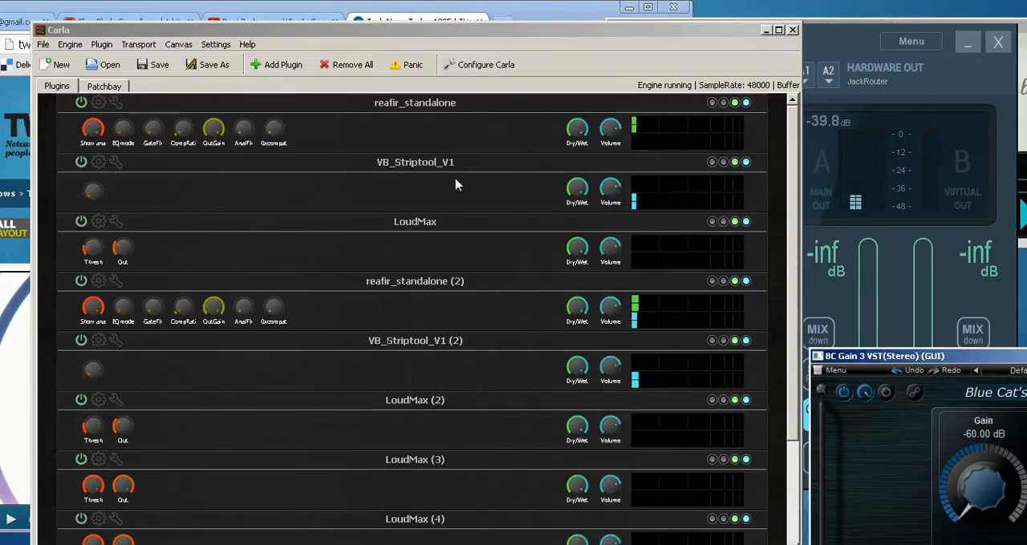
Glance at the patchbay, return to the Plugins rack, and open reafir_standalone (2)'s interface.
click(103, 86)
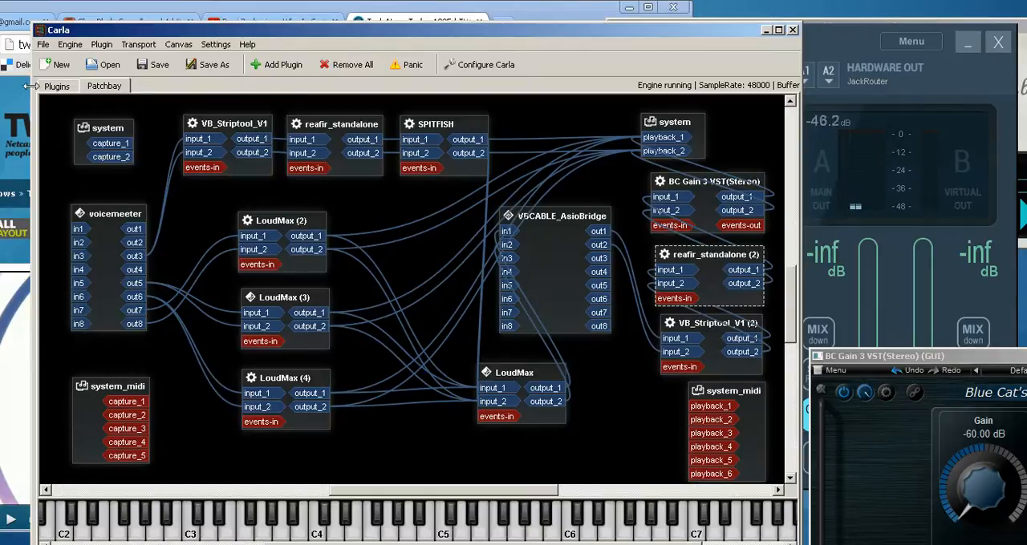
click(56, 85)
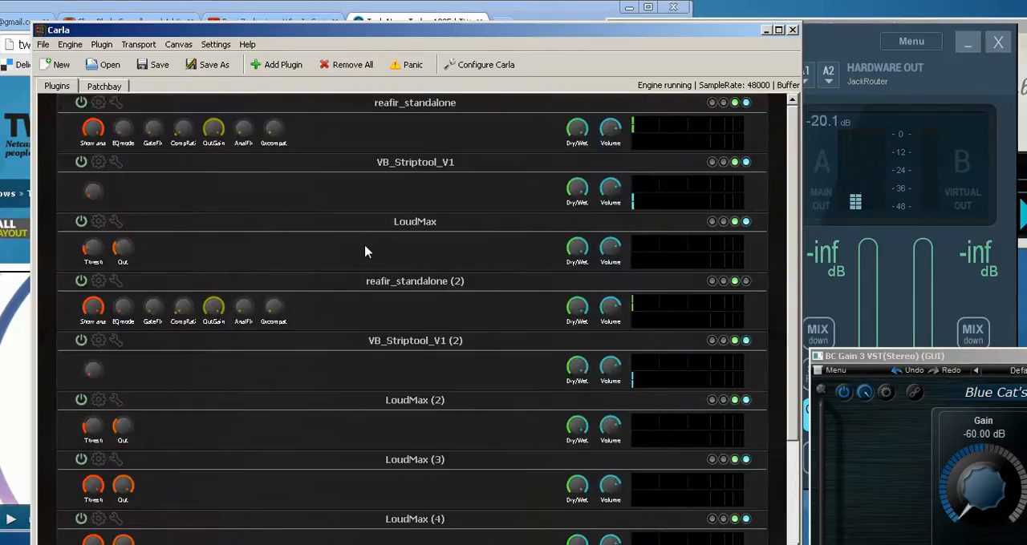
click(97, 281)
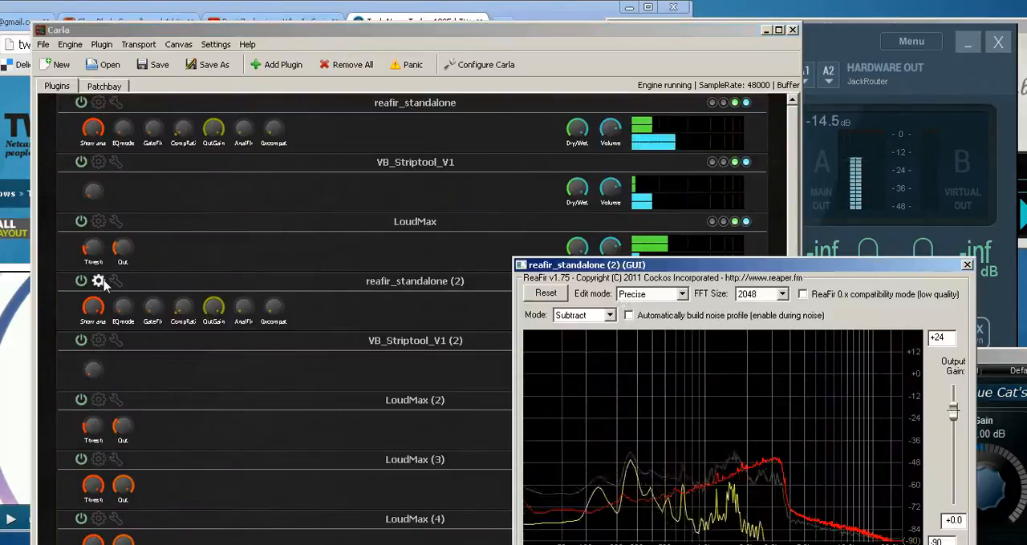
Move the ReaFir (2) window, keep Subtract mode, check FFT size, then close it.
drag(585, 265, 220, 88)
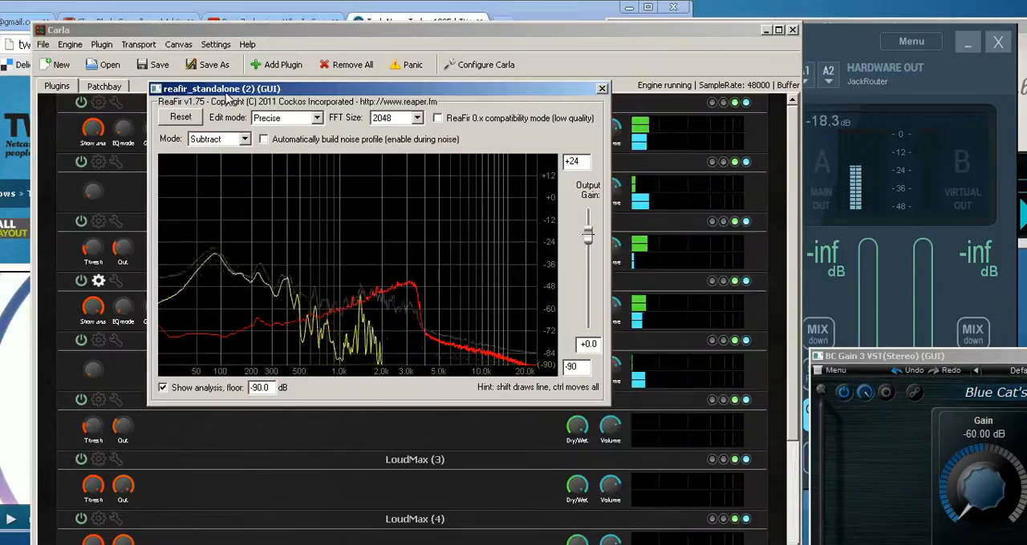
click(245, 139)
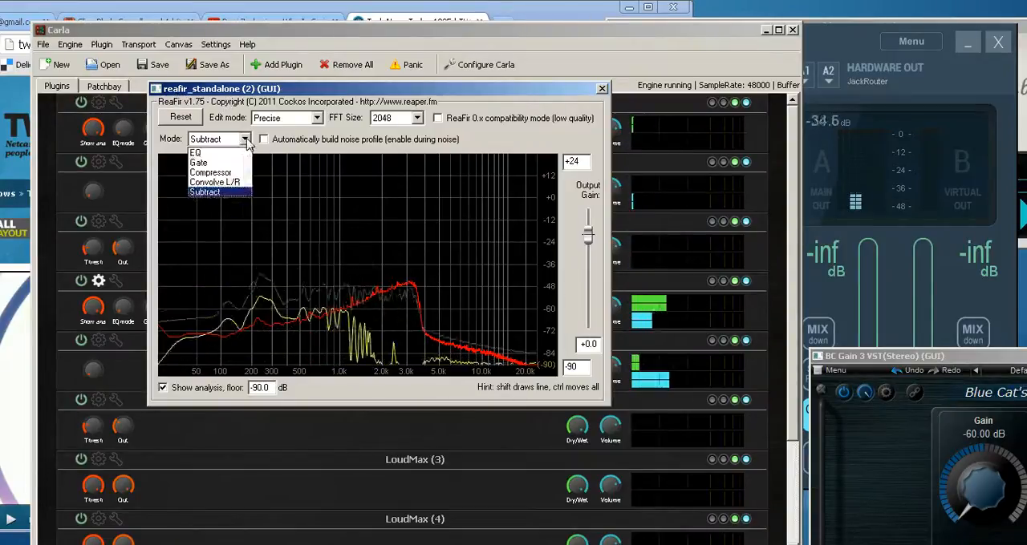
click(203, 192)
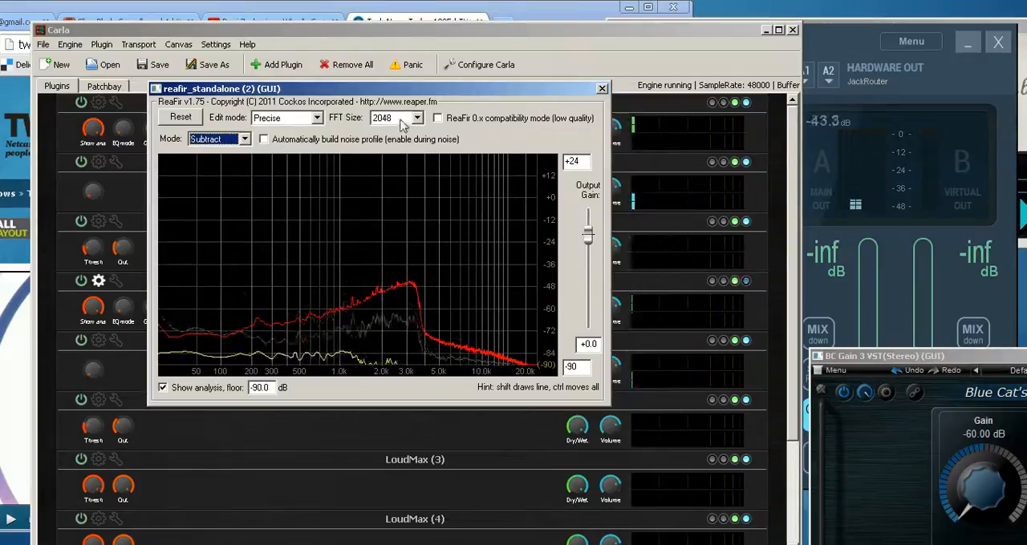
click(416, 118)
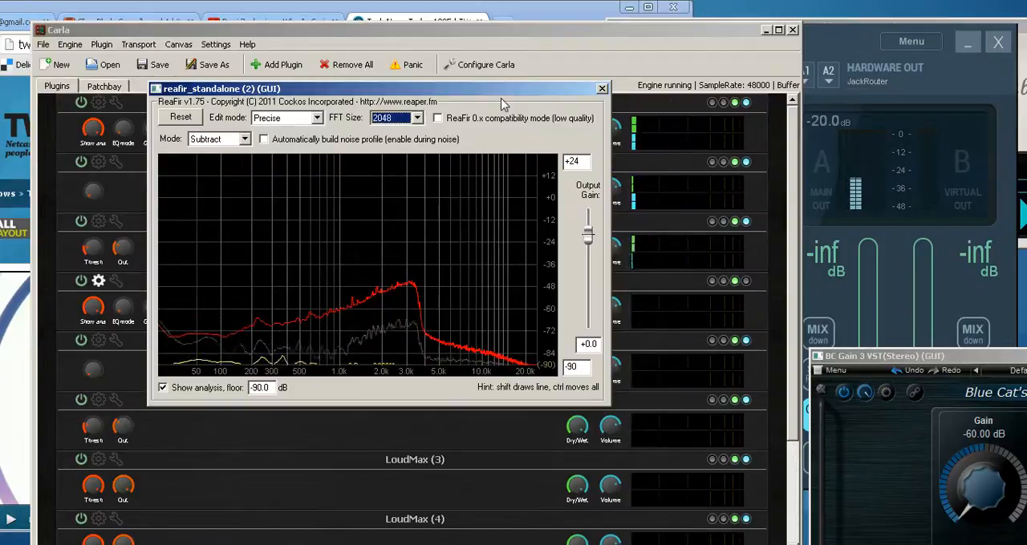
click(602, 88)
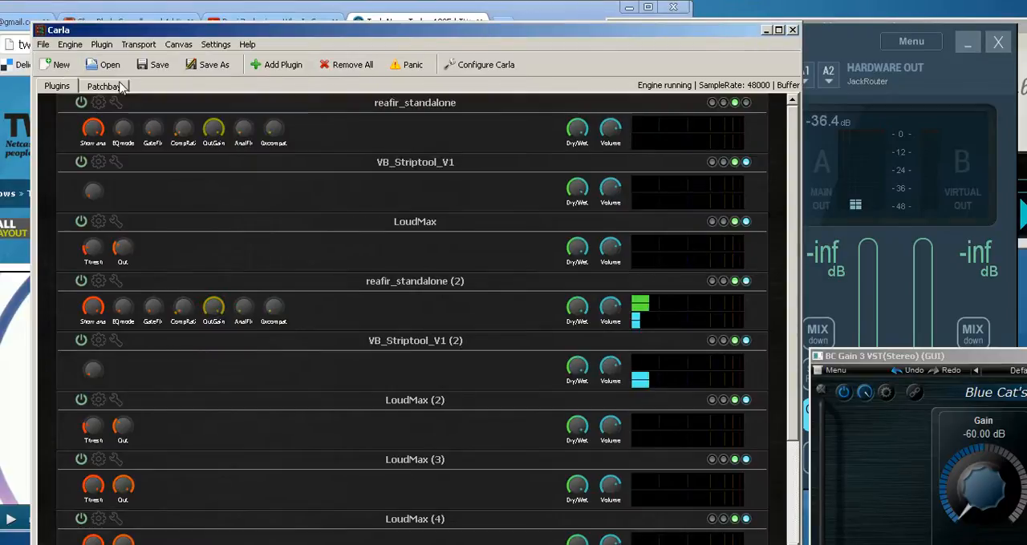
Show Carla's patchbay routing graph, then bring the Tech News Today browser forward.
click(103, 85)
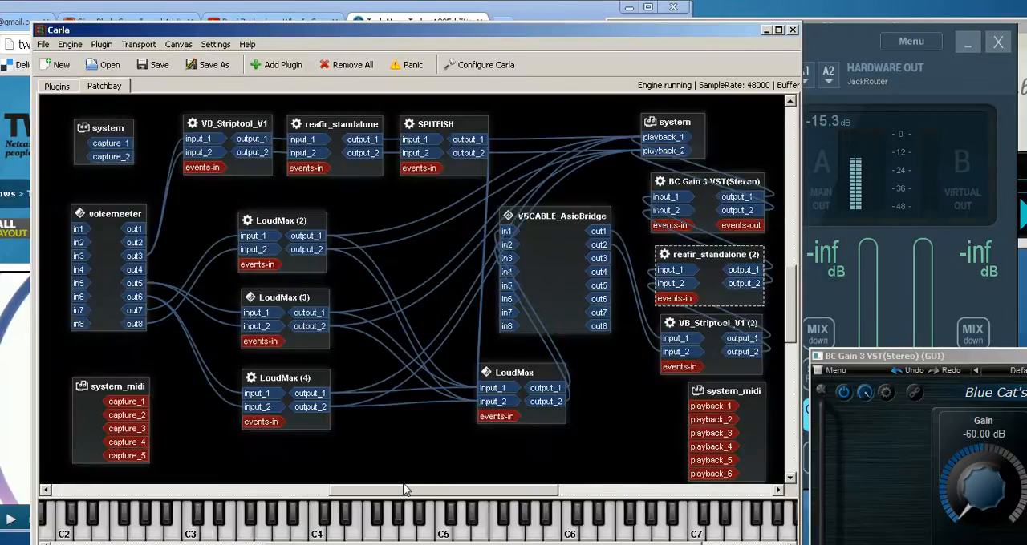
click(411, 22)
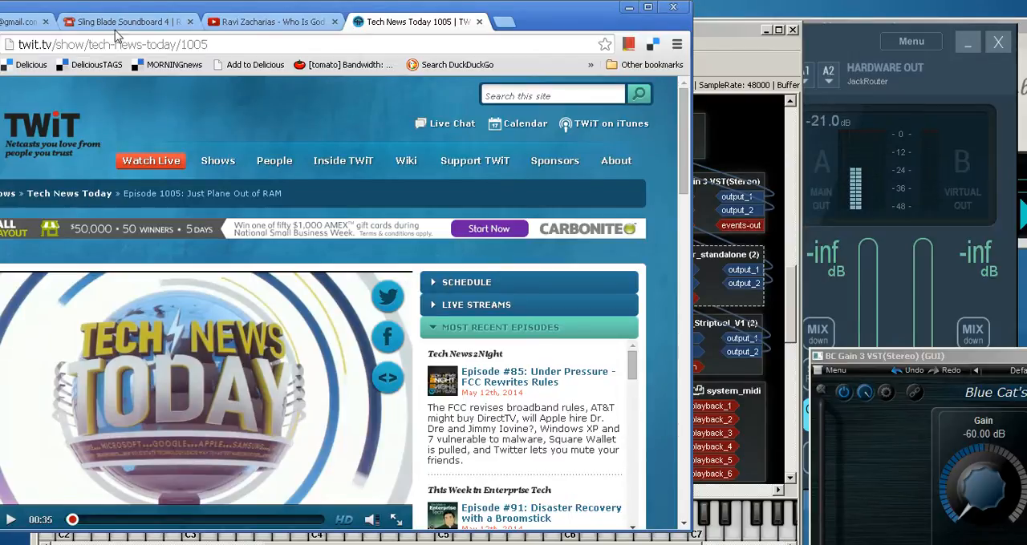
Play the 'Like talk' clip on the Sling Blade Soundboard, then switch to YouTube.
click(120, 22)
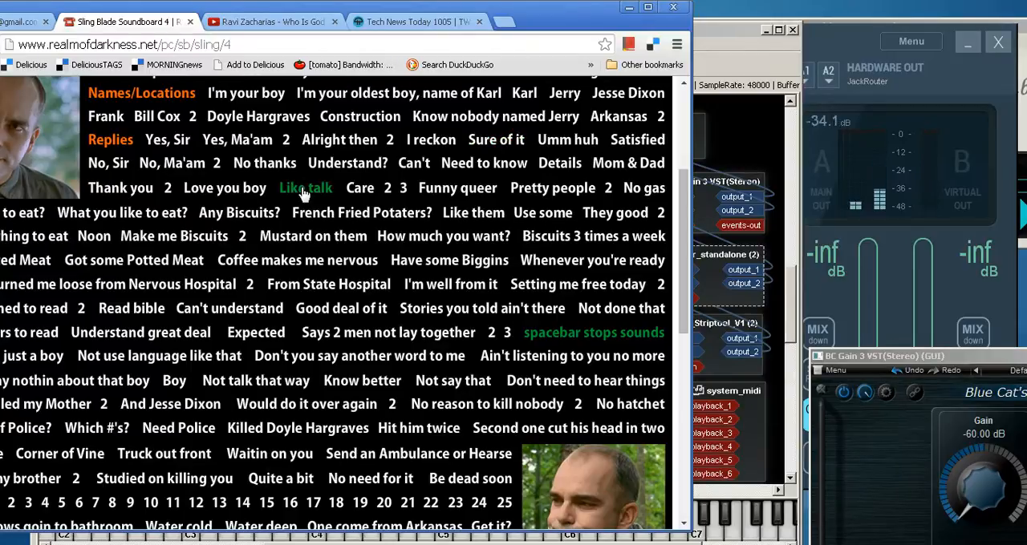
click(305, 188)
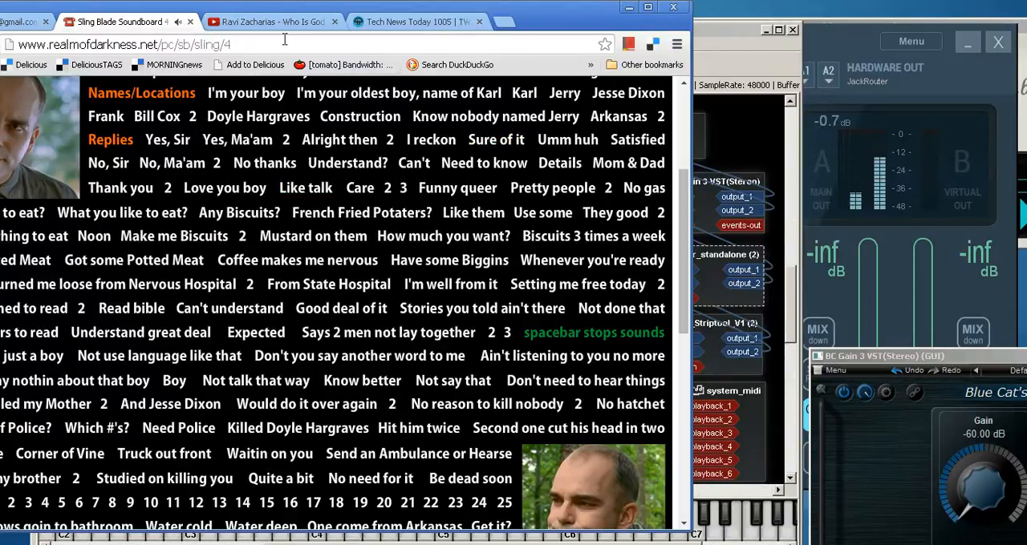
click(273, 22)
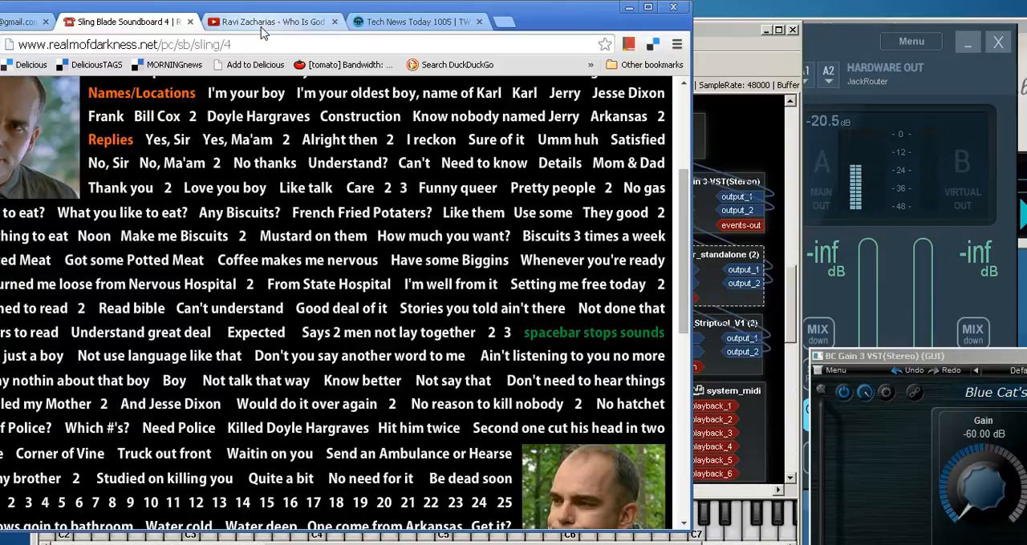
click(273, 22)
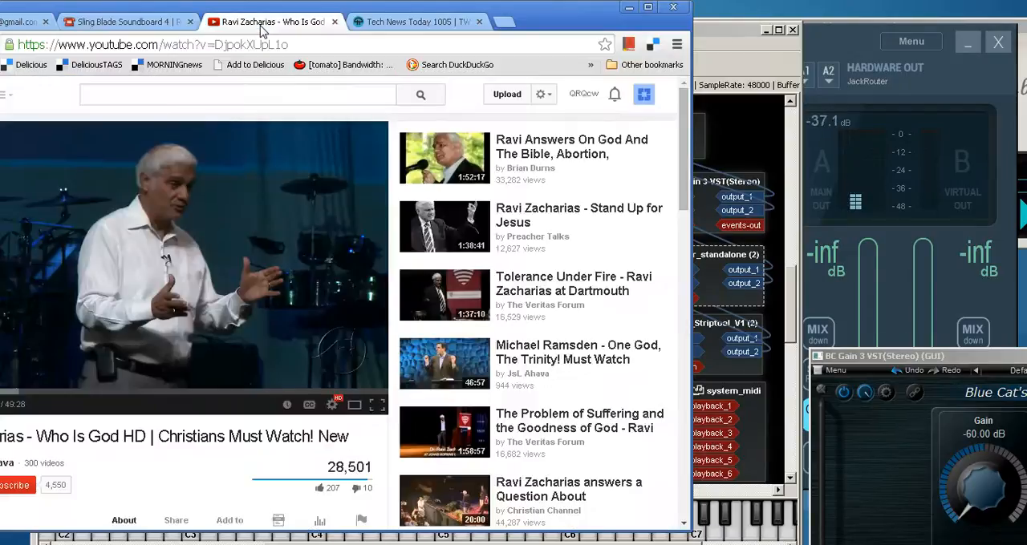
mouse_move(136, 269)
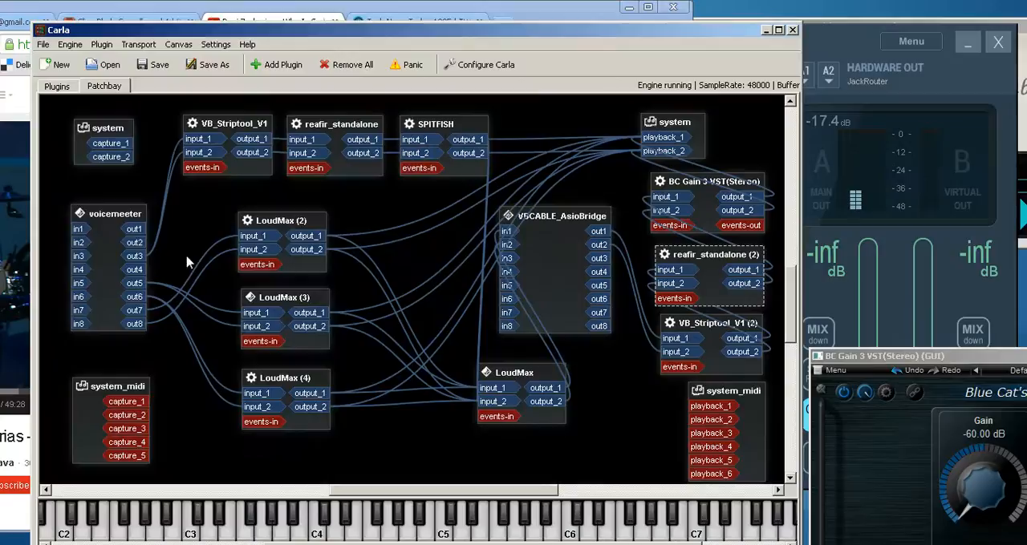
mouse_move(481, 355)
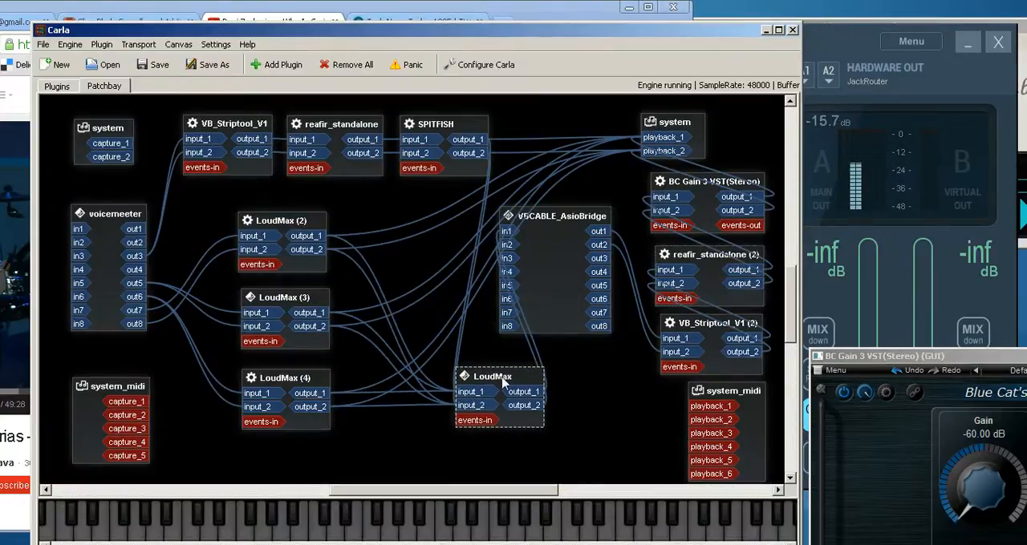
Drag the LoudMax box lower and right in the patchbay graph.
drag(553, 216, 600, 343)
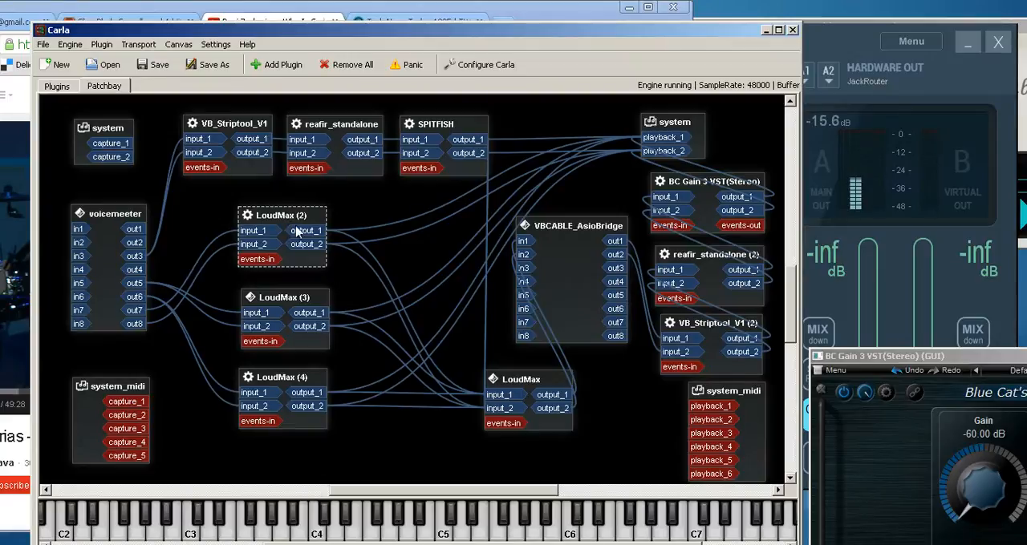
mouse_move(413, 352)
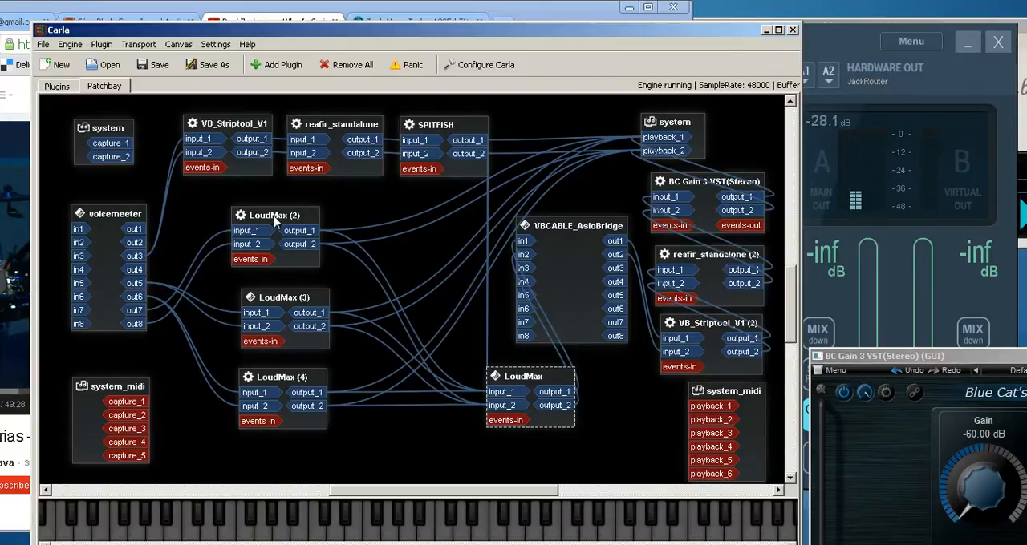
mouse_move(438, 130)
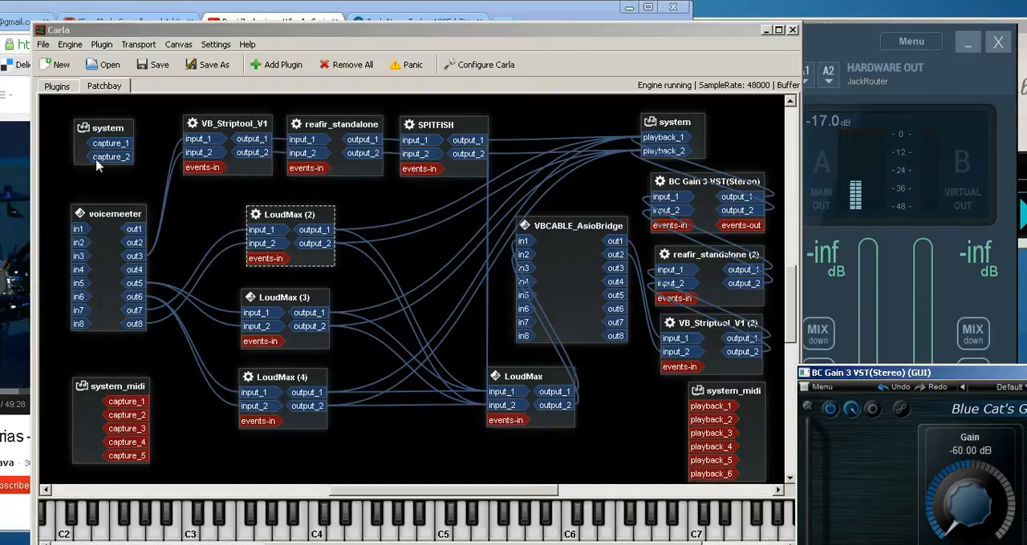
Check the Plugins rack for the newly added BC Gain 3 VST(Stereo) (2).
click(281, 64)
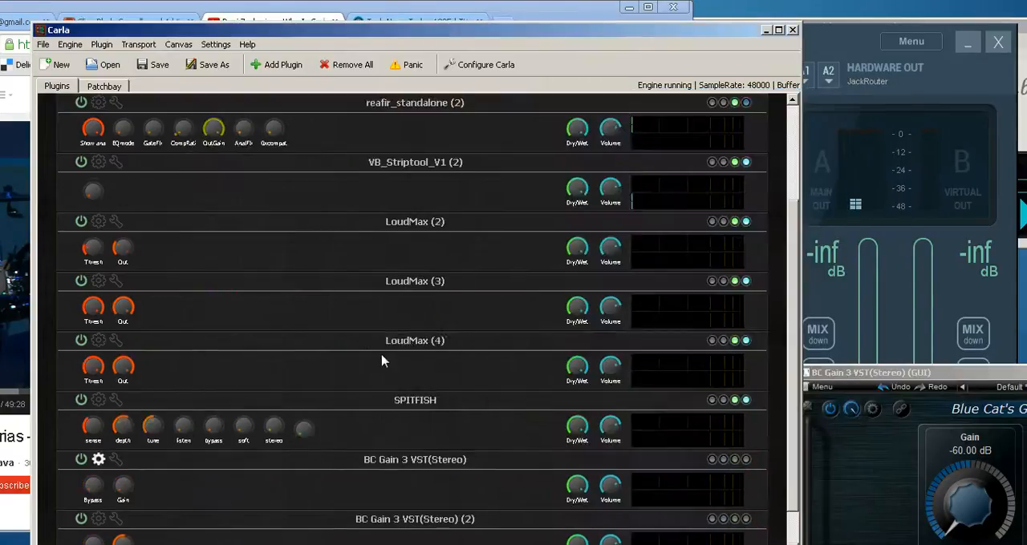
scroll(down, 3)
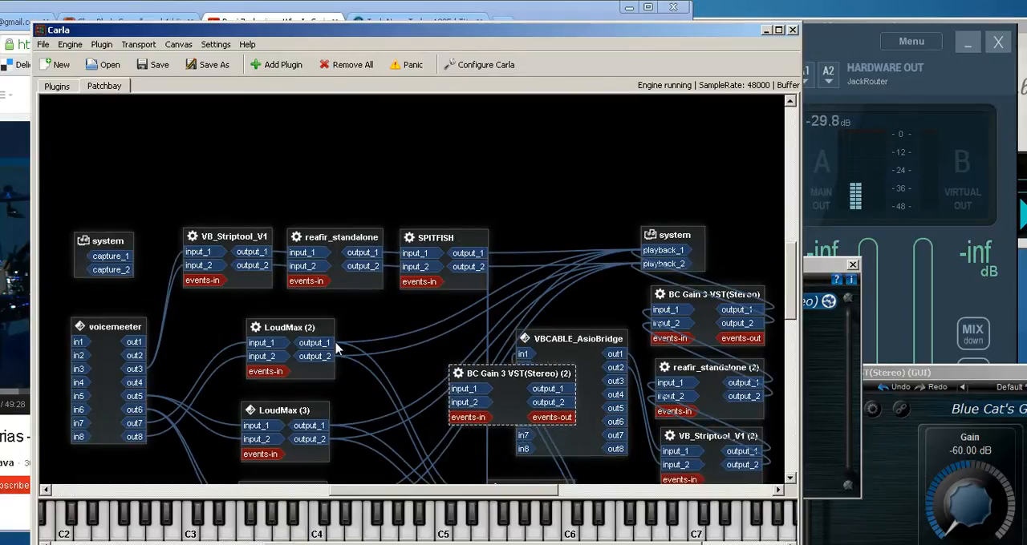
Set the second BC Gain 3's Gain knob to -2.00 dB, then return to Tech News Today.
right_click(314, 342)
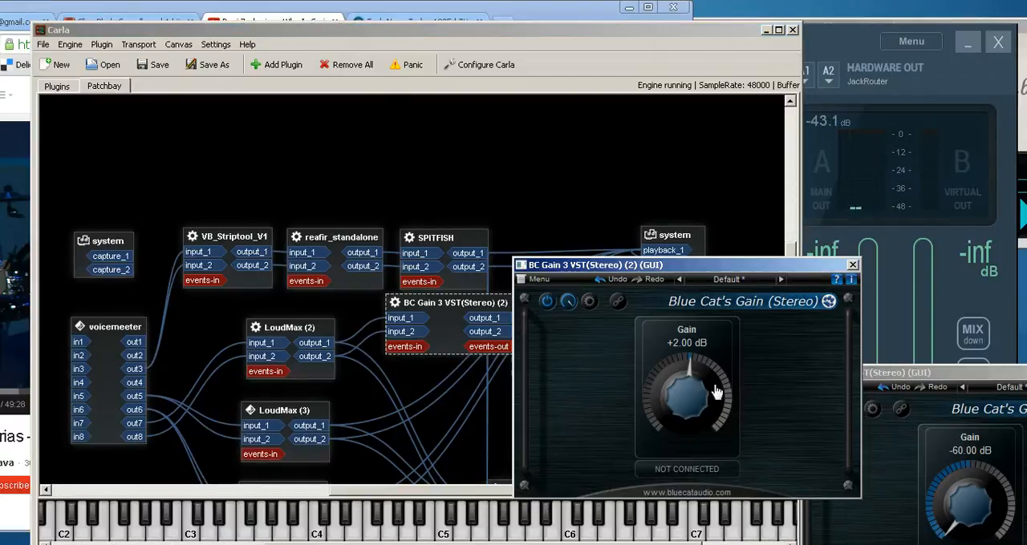
drag(717, 392, 676, 361)
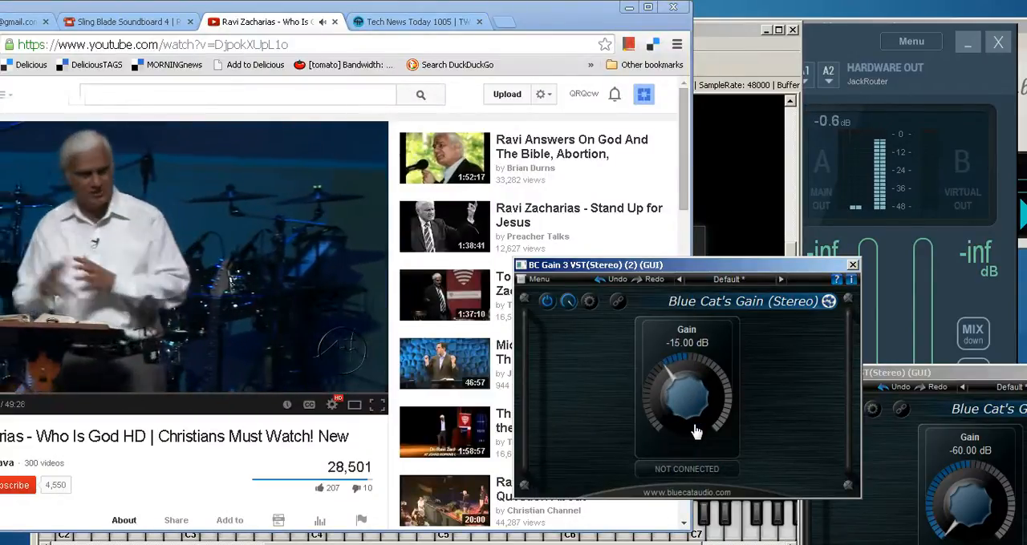
drag(685, 397, 685, 353)
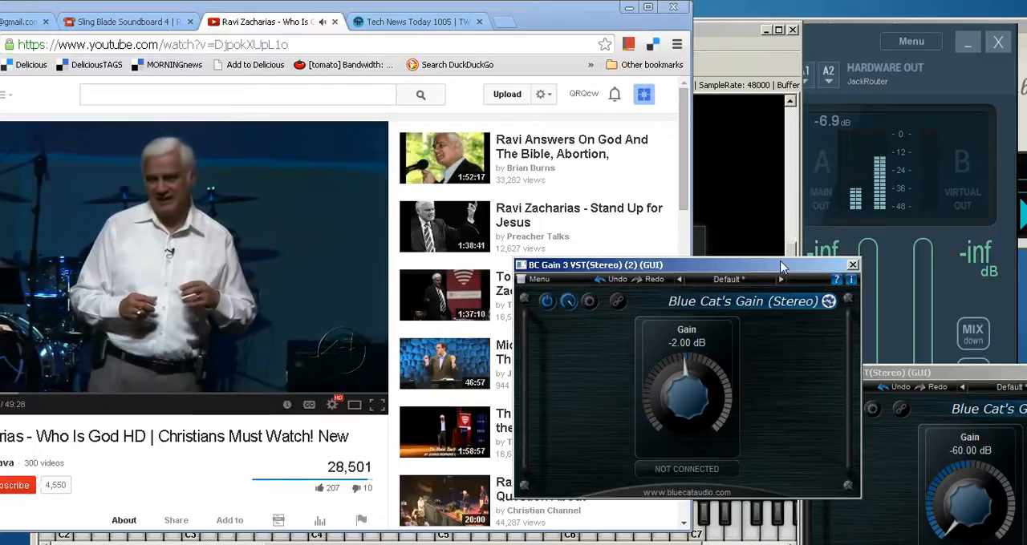
mouse_move(775, 431)
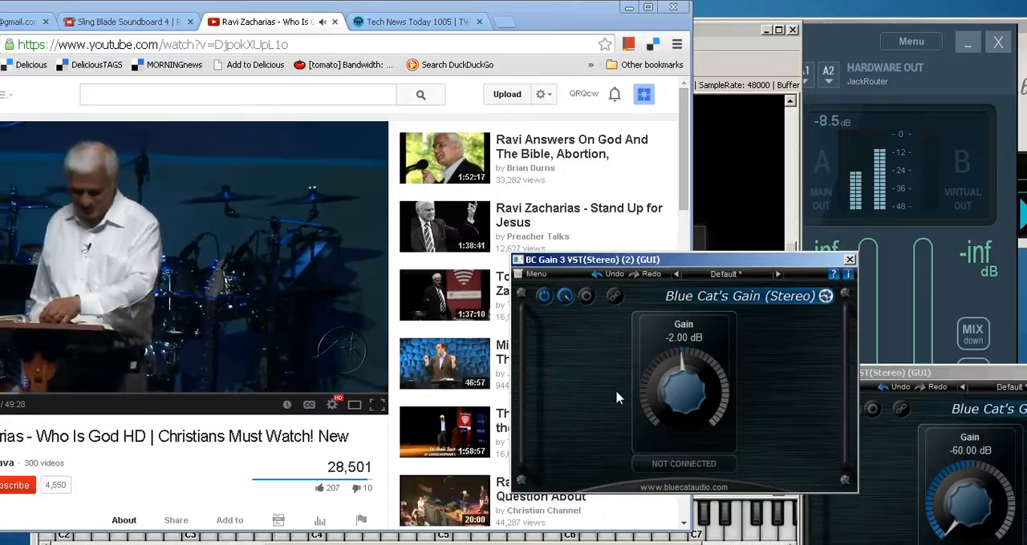
mouse_move(586, 368)
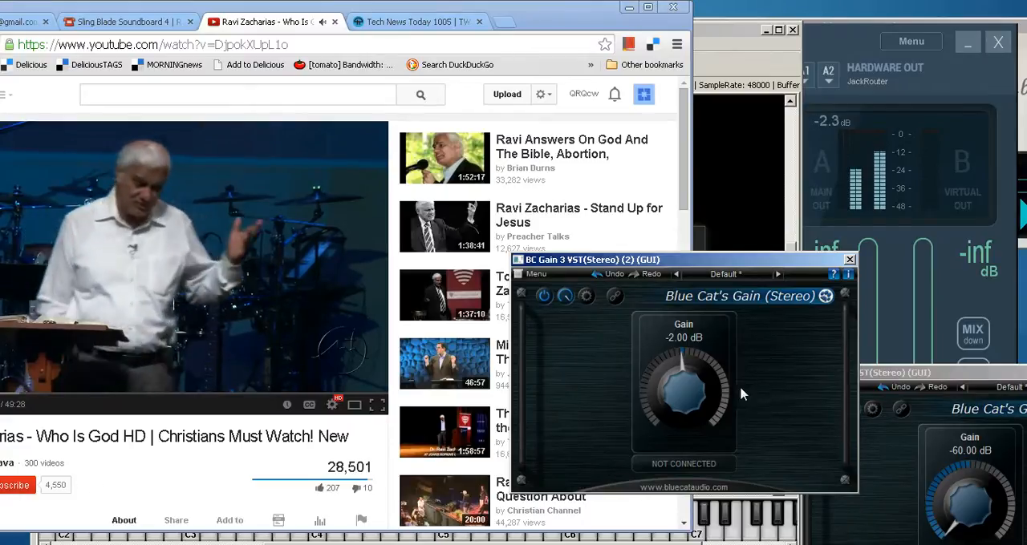
click(848, 259)
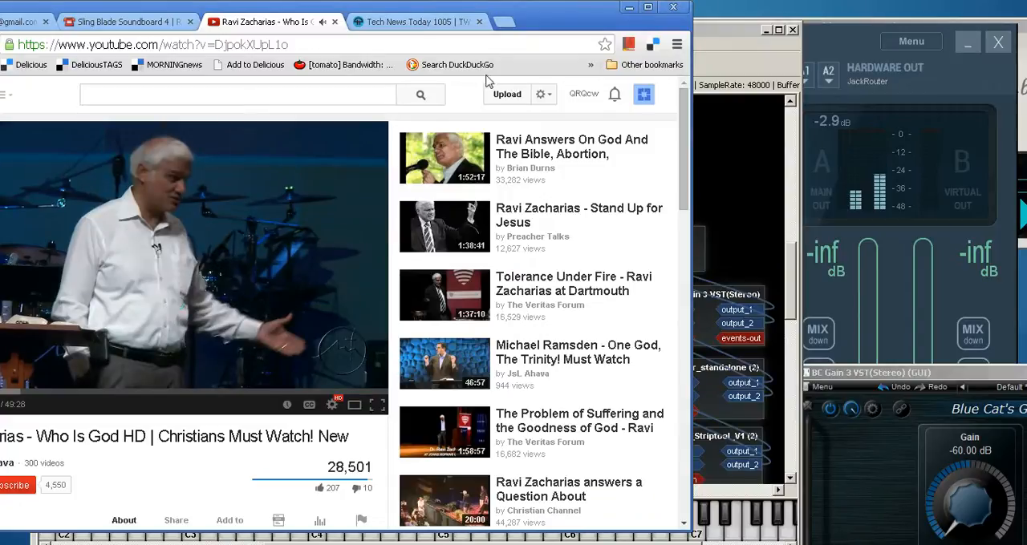
click(417, 21)
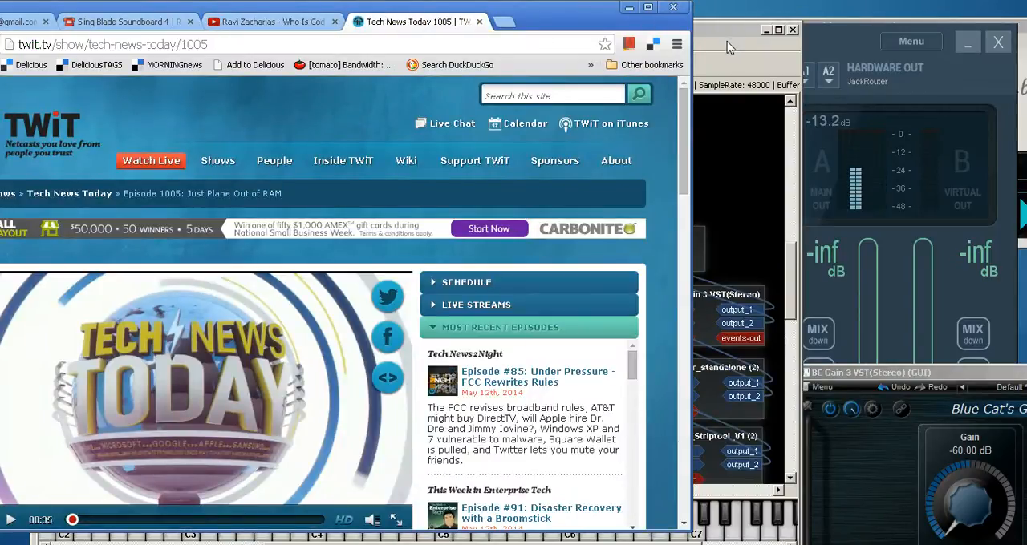
Bring Carla's patchbay forward, scroll the canvas, and begin saving the project under a new name.
click(730, 46)
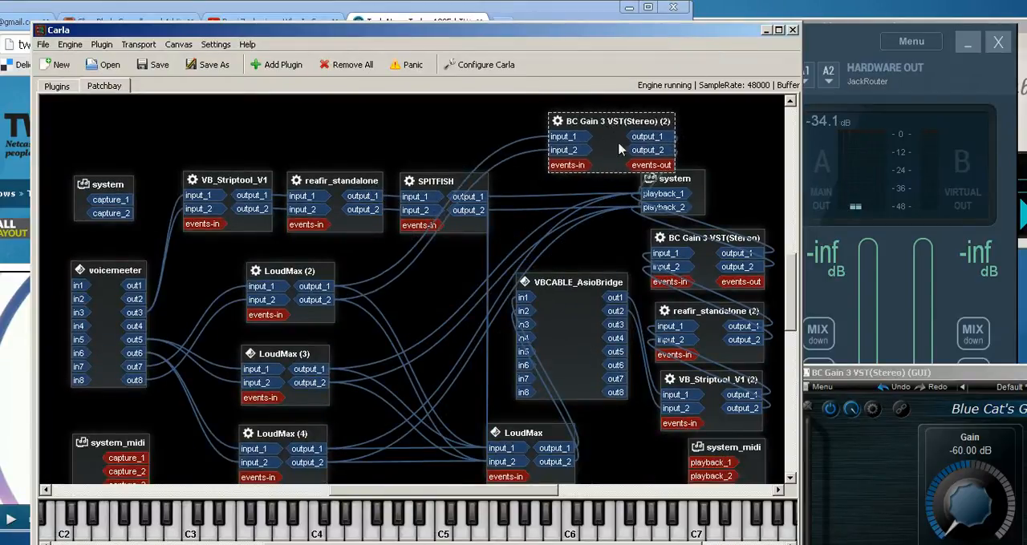
scroll(down, 3)
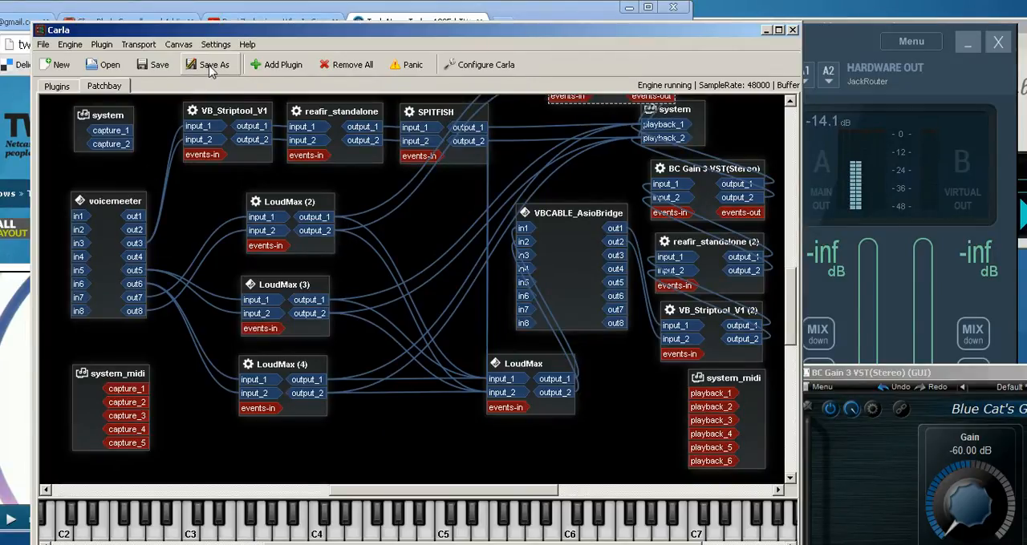
click(207, 64)
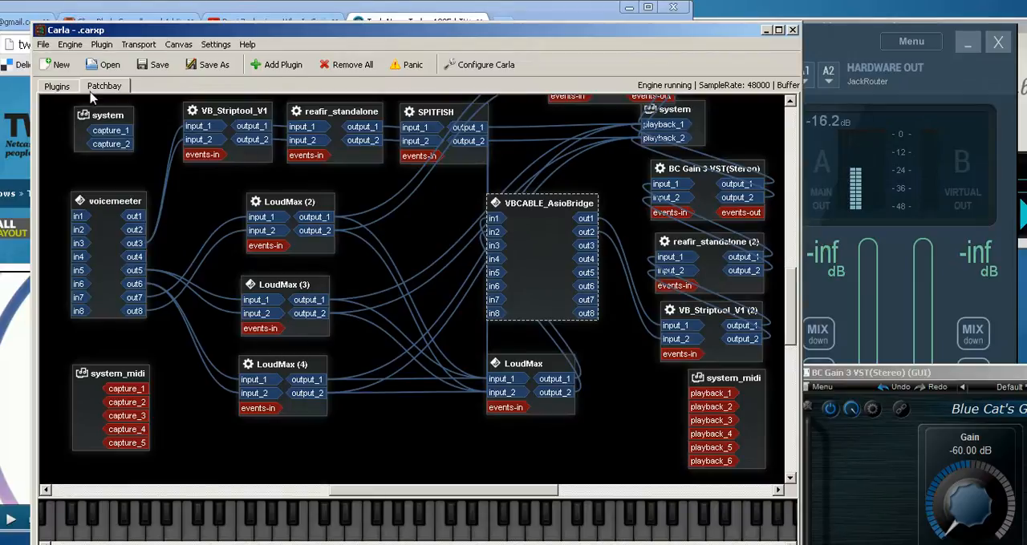
click(56, 86)
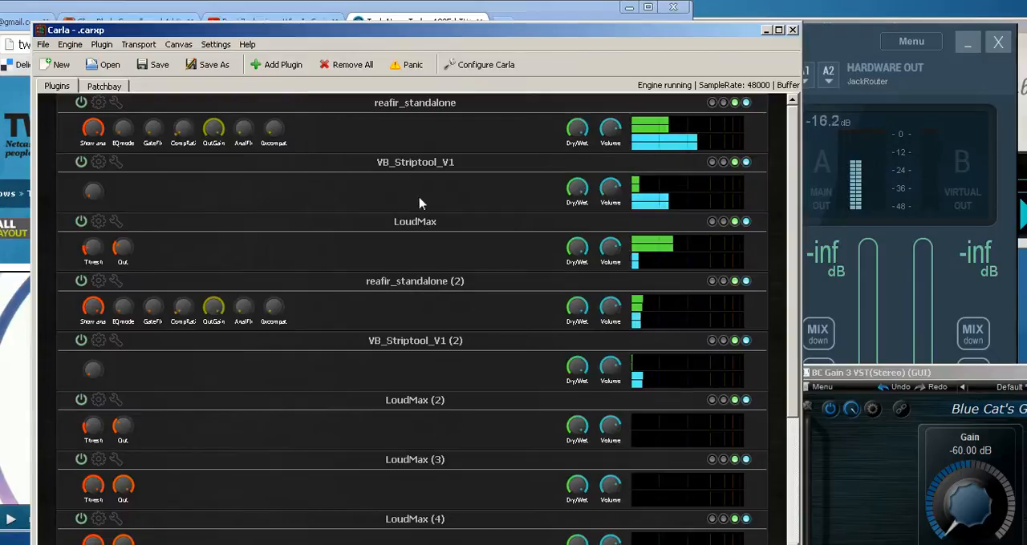
mouse_move(453, 72)
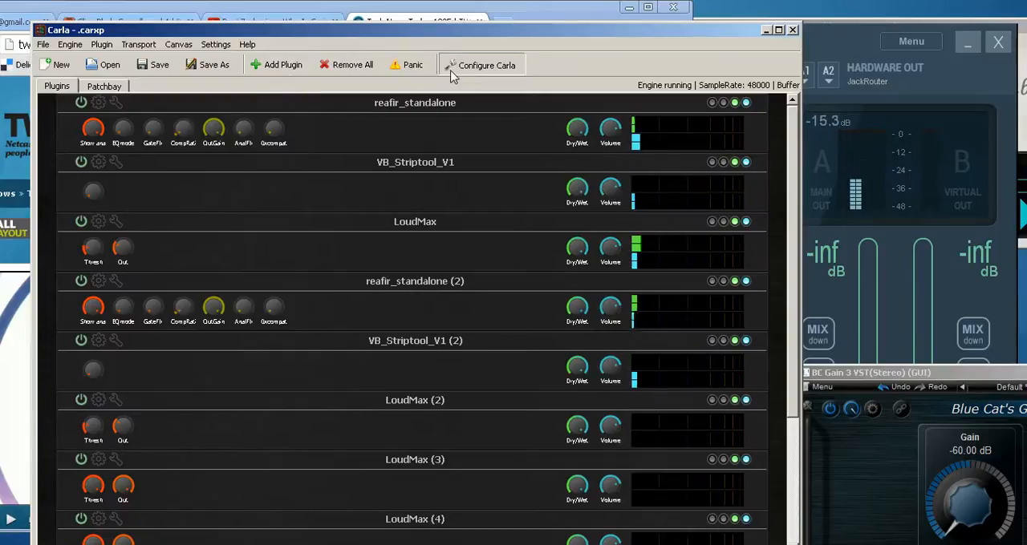
click(479, 65)
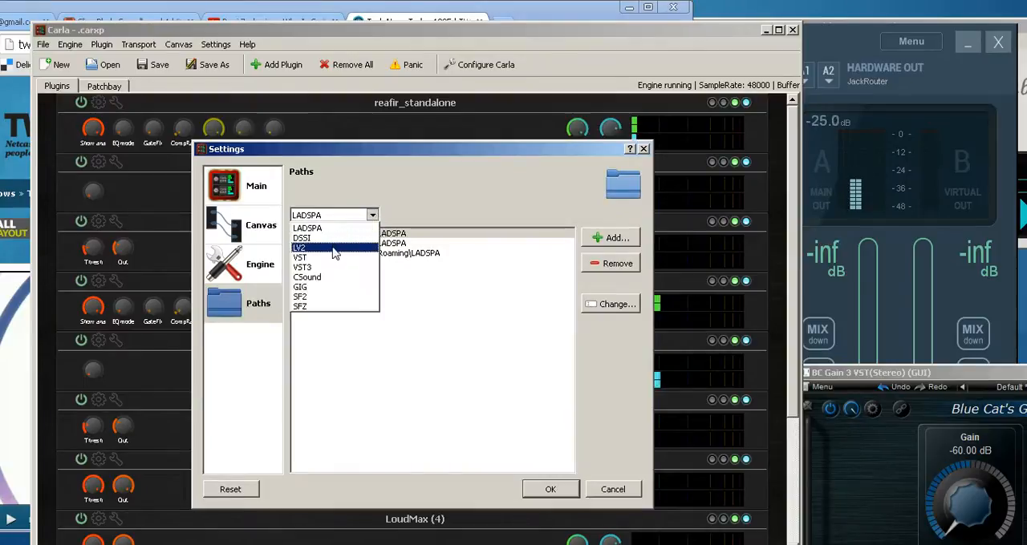
click(300, 256)
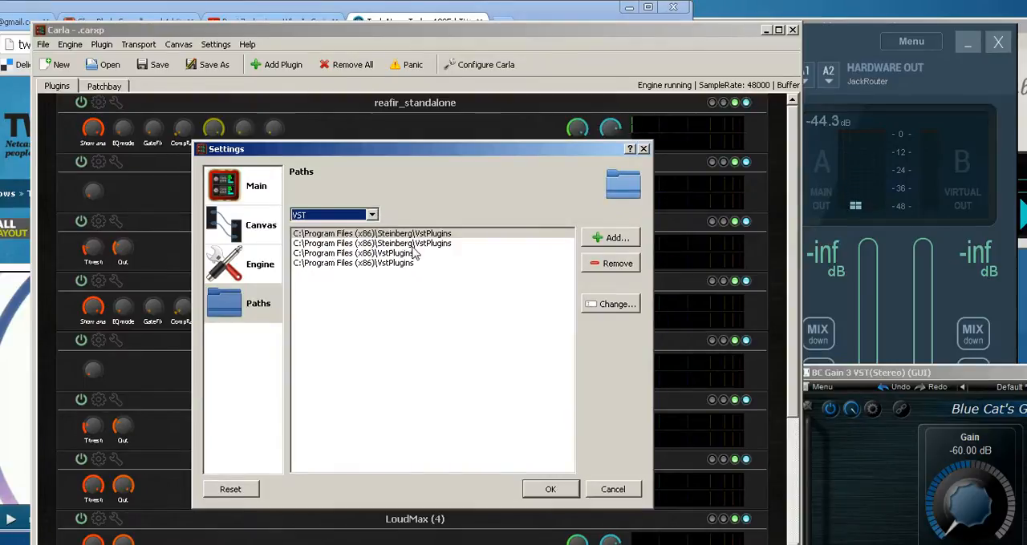
click(370, 234)
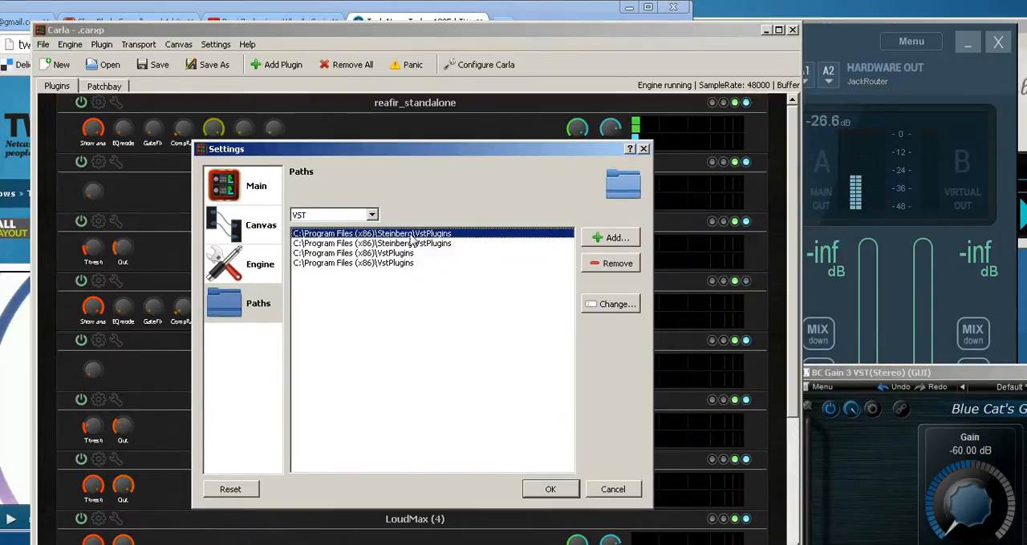
click(260, 263)
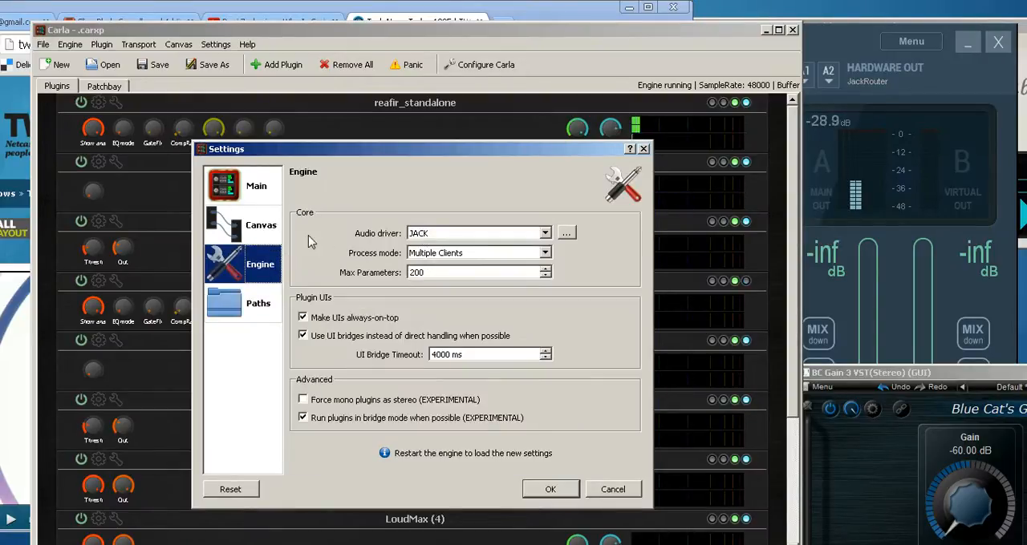
click(255, 186)
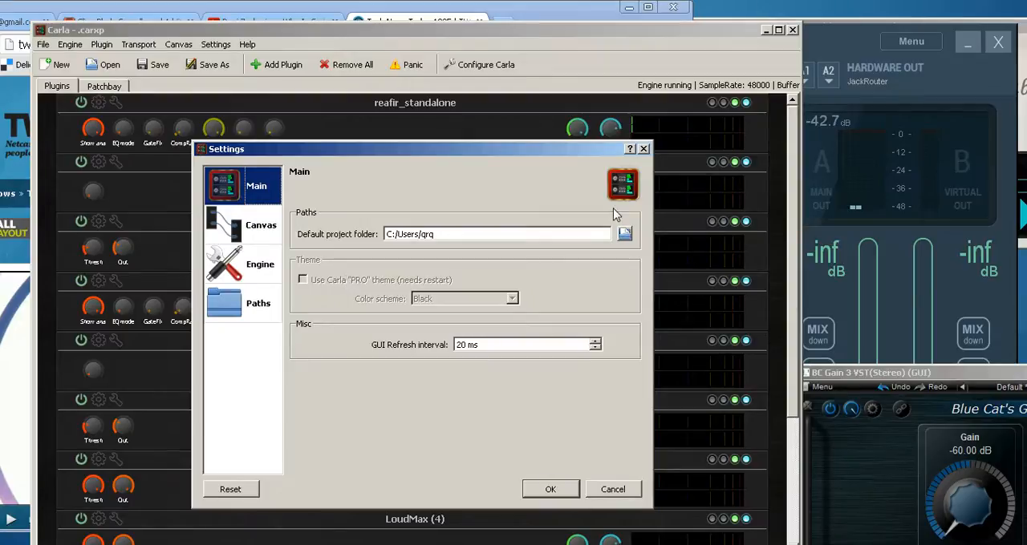
click(243, 263)
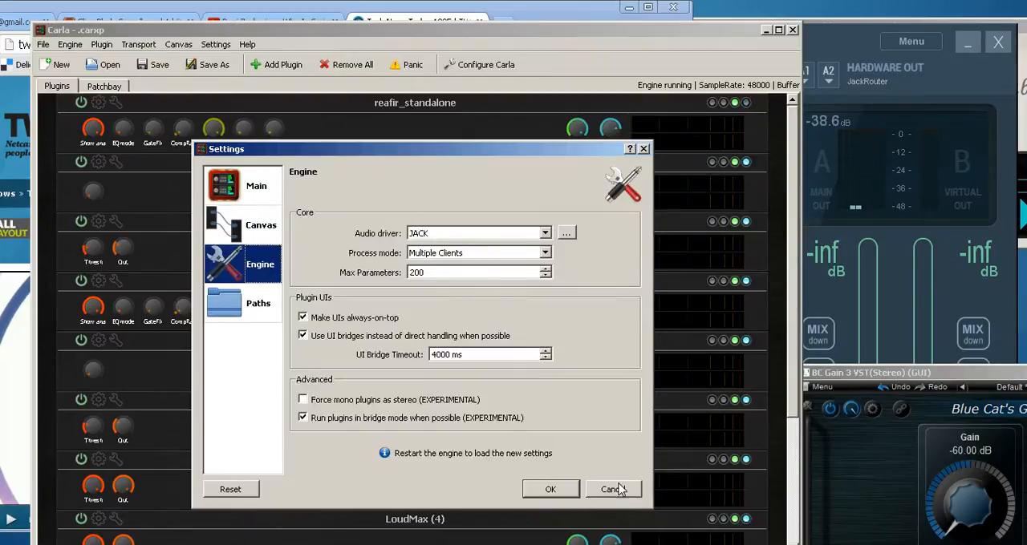
click(609, 489)
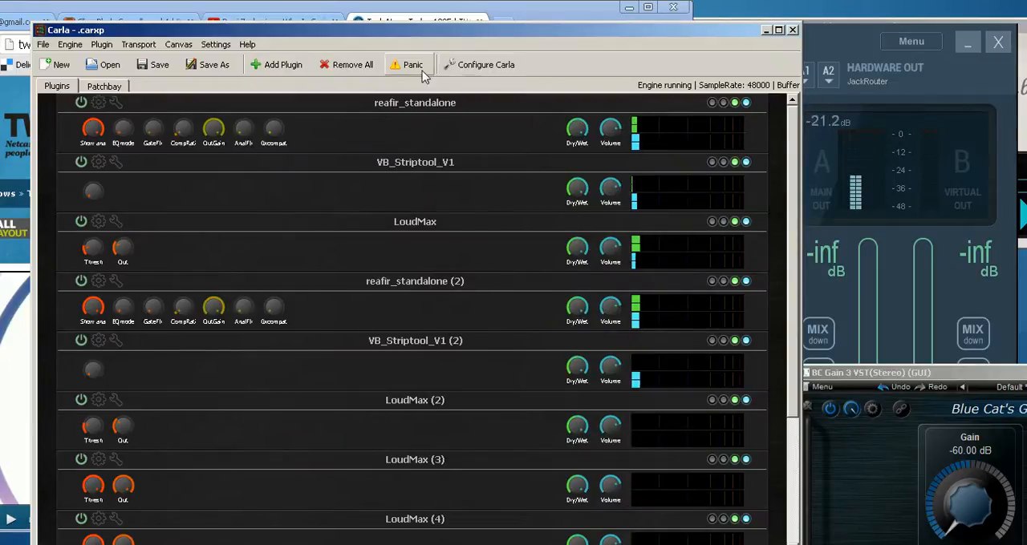
click(283, 64)
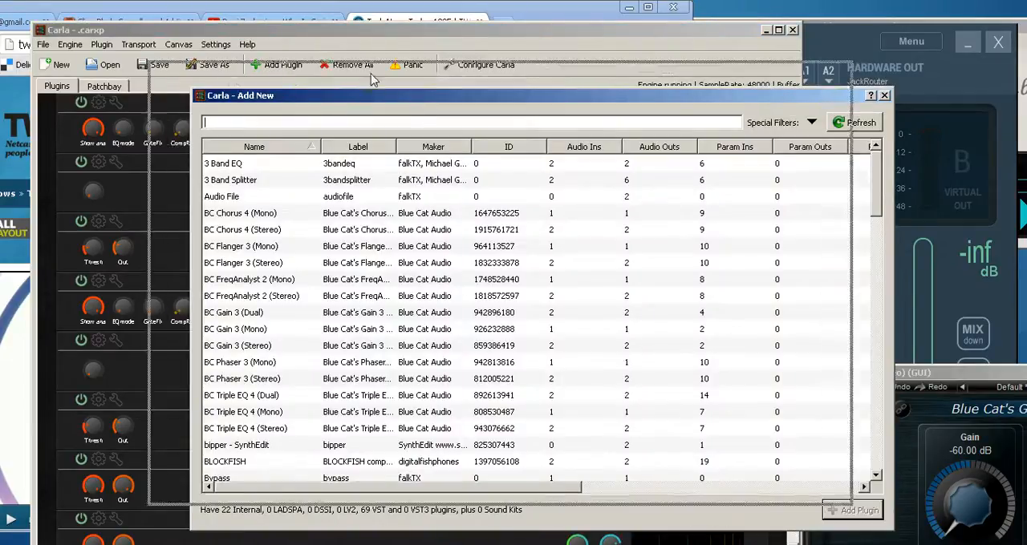
click(859, 122)
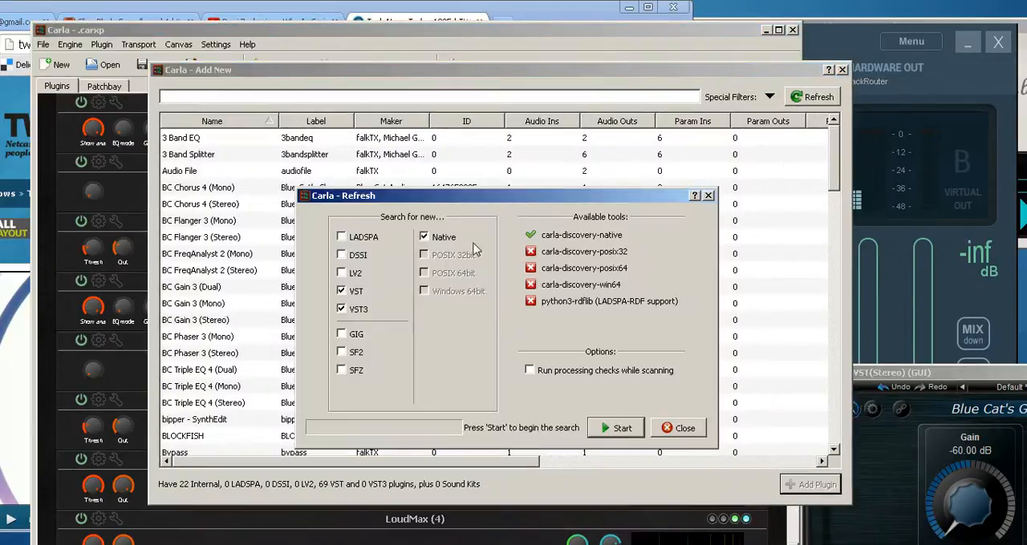
click(340, 236)
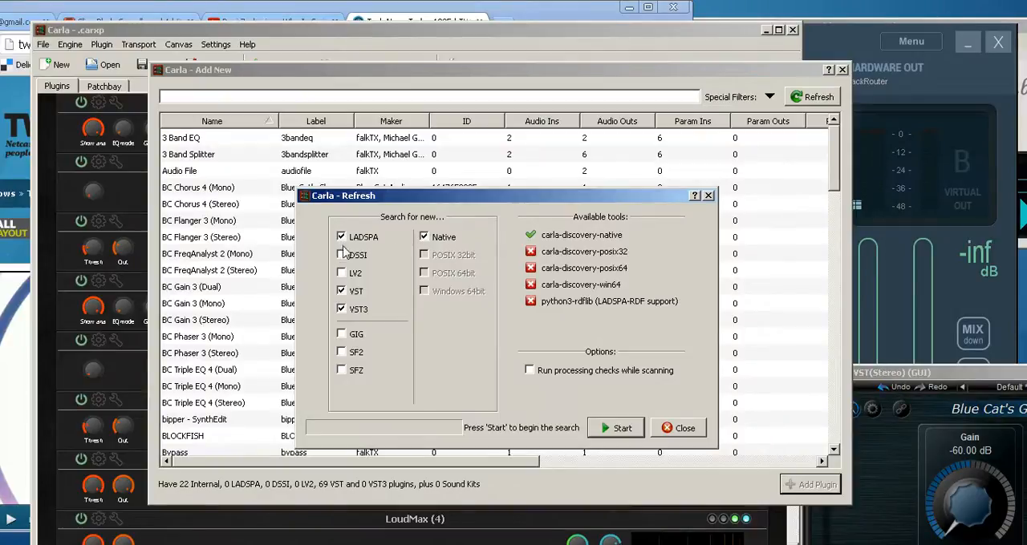
click(341, 254)
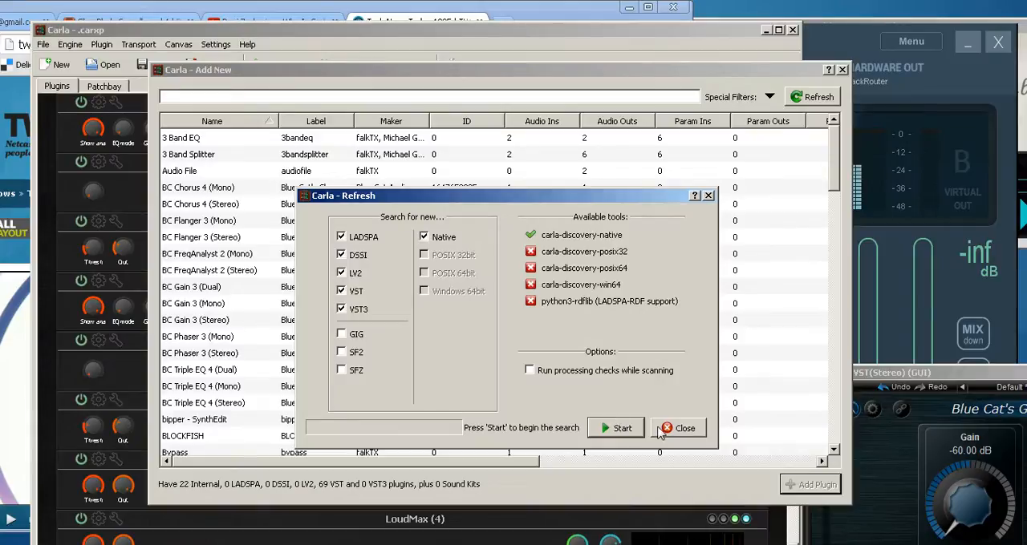
mouse_move(707, 449)
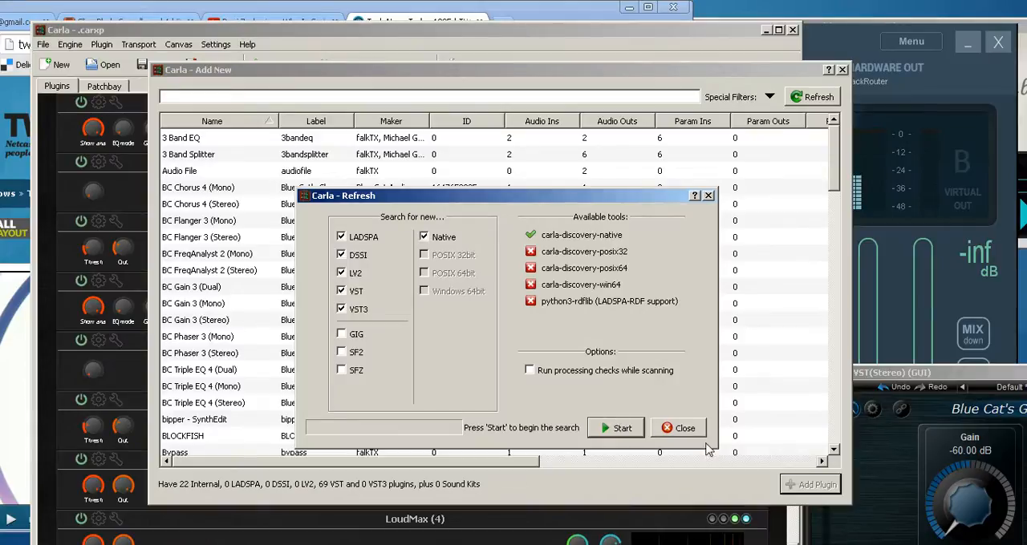
click(679, 428)
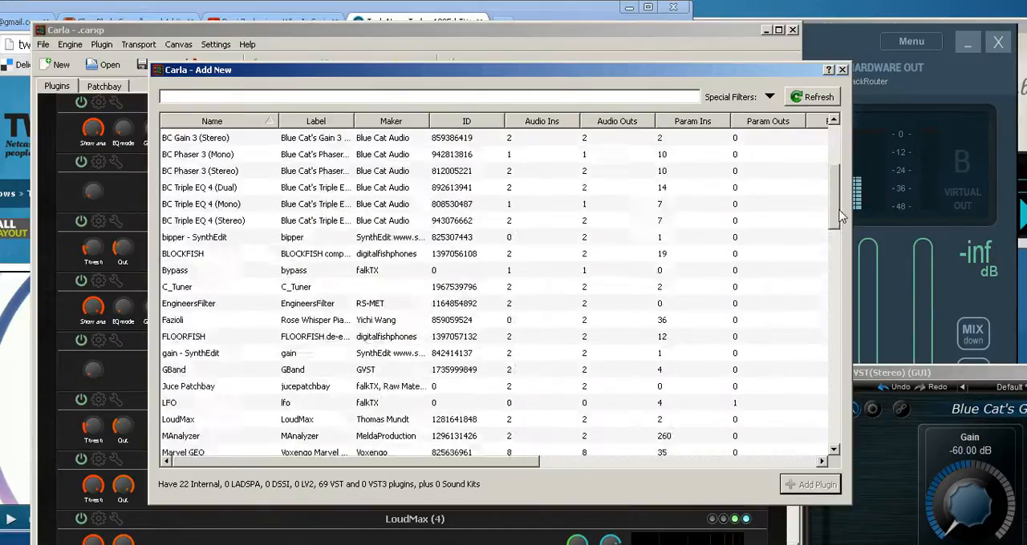
scroll(down, 3)
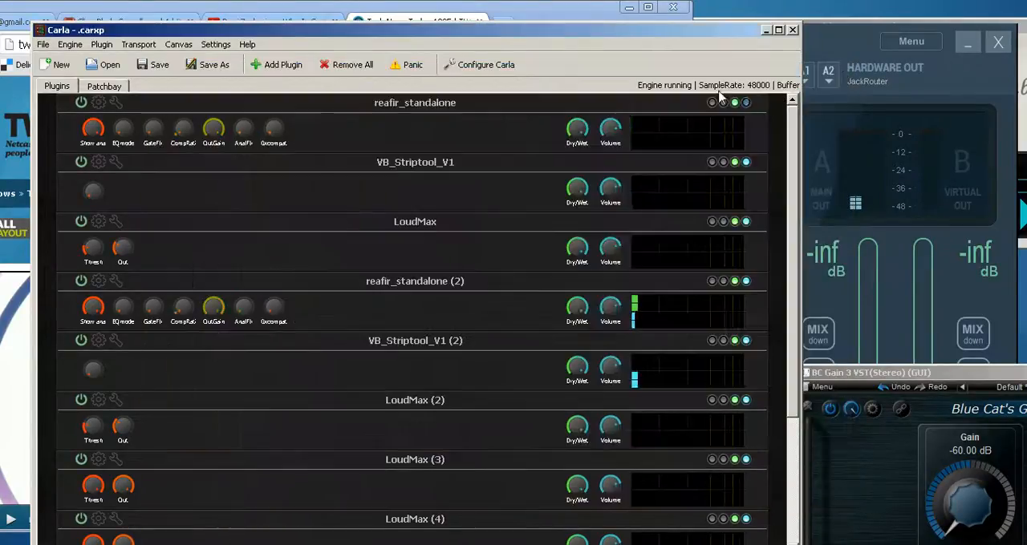
In the Patchbay view, move the LoudMax box below VBCABLE_AsioBridge.
click(104, 86)
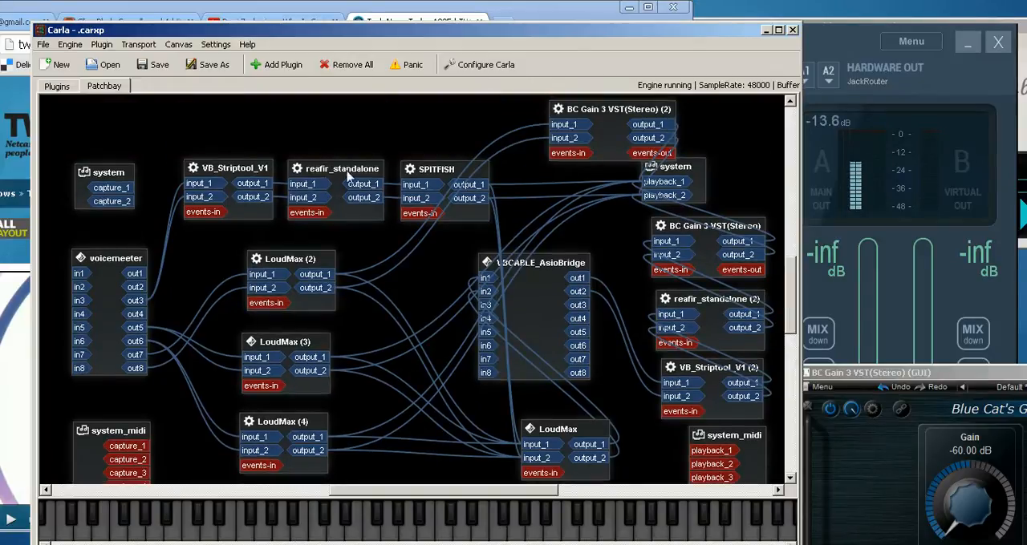
click(533, 263)
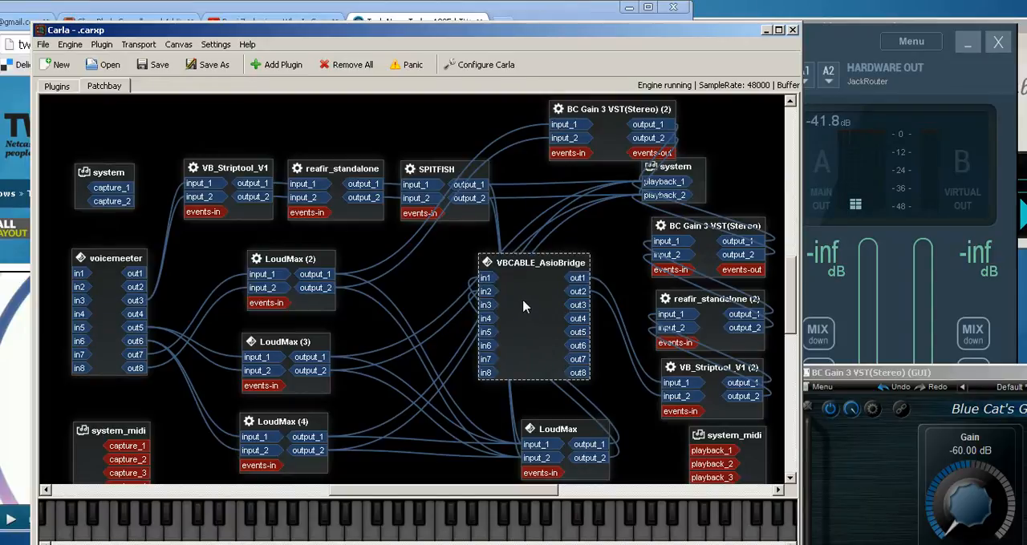
drag(561, 445, 465, 401)
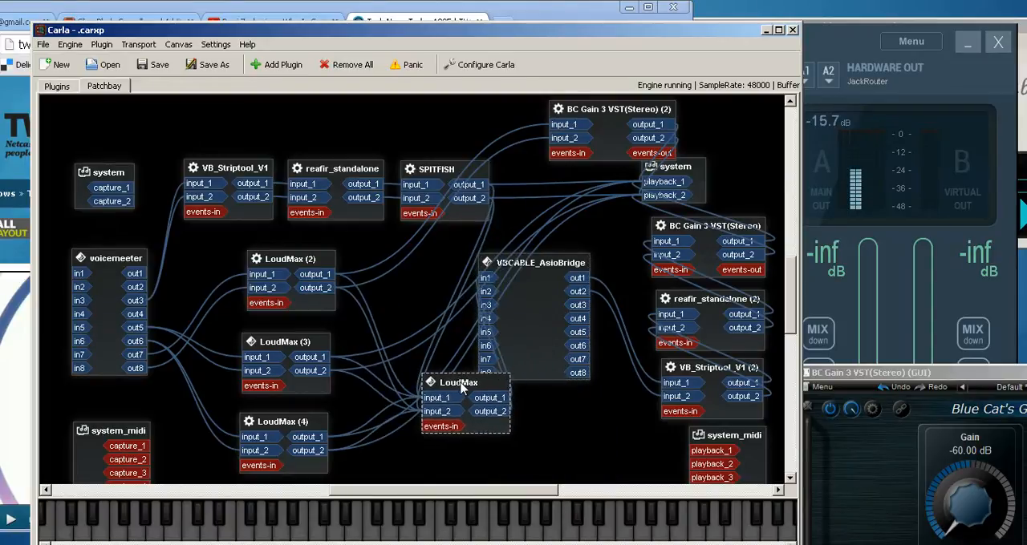
drag(457, 381, 539, 412)
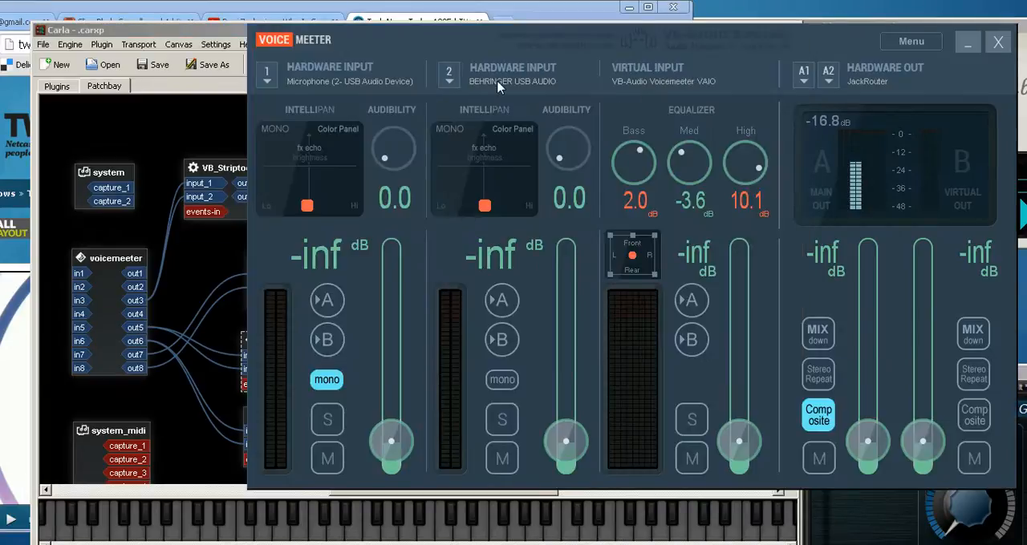
click(512, 81)
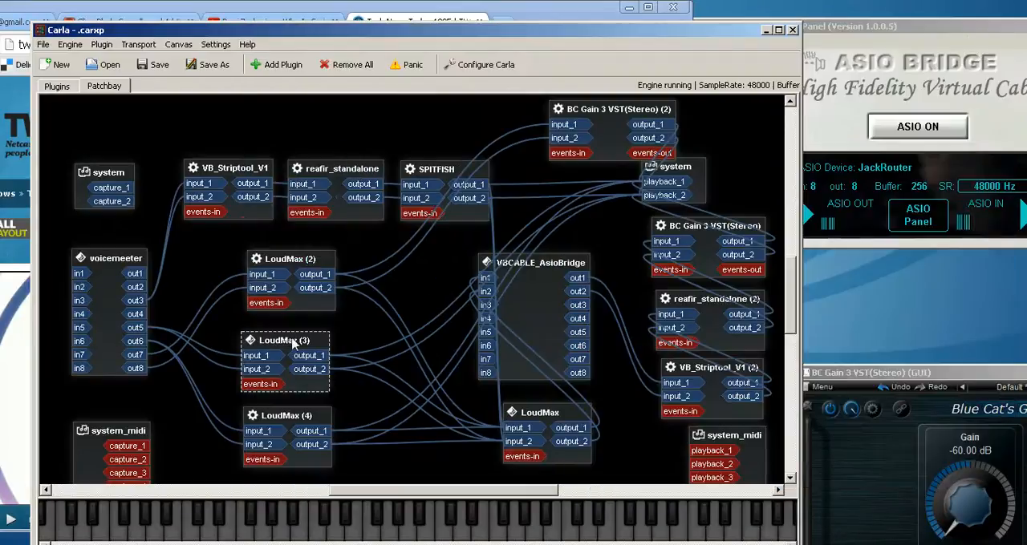
Nudge LoudMax (3) right and move BC Gain 3 VST(Stereo) (2) left toward SPITFISH.
drag(284, 341, 286, 335)
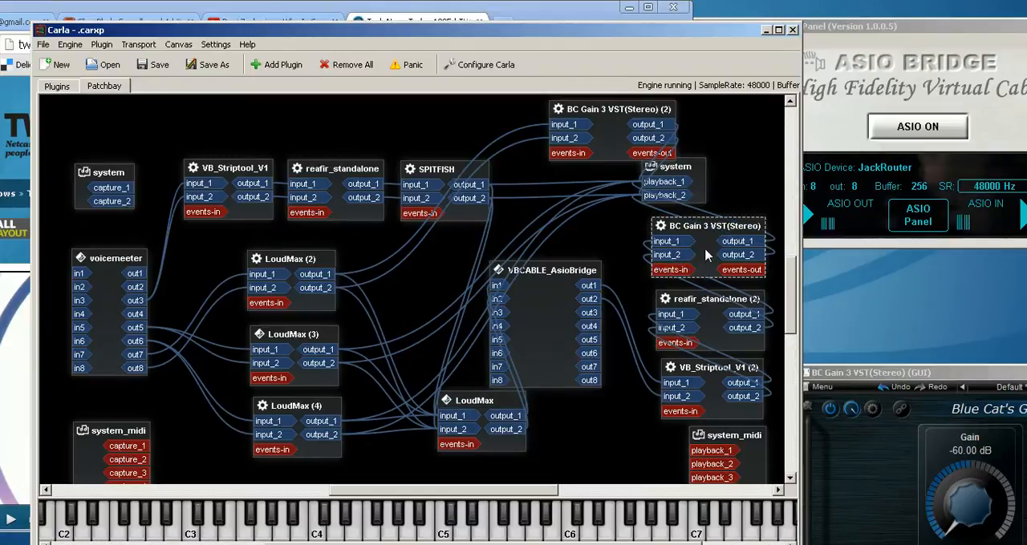
mouse_move(602, 142)
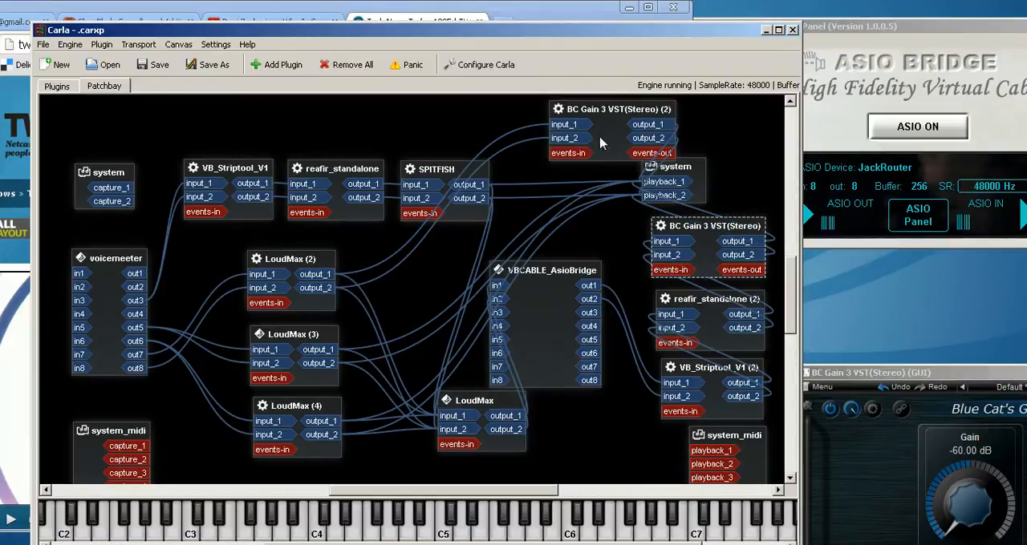
drag(611, 109, 555, 113)
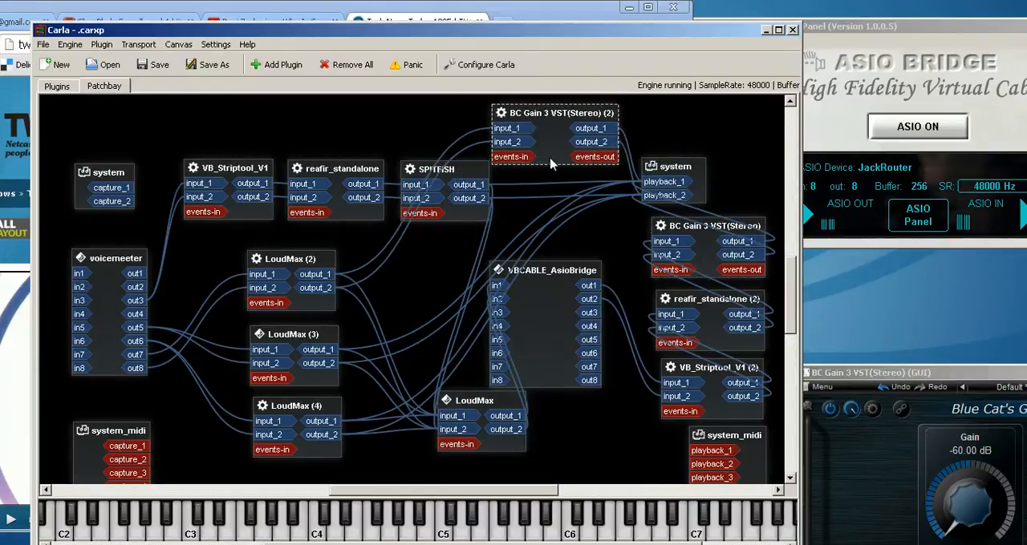
mouse_move(611, 240)
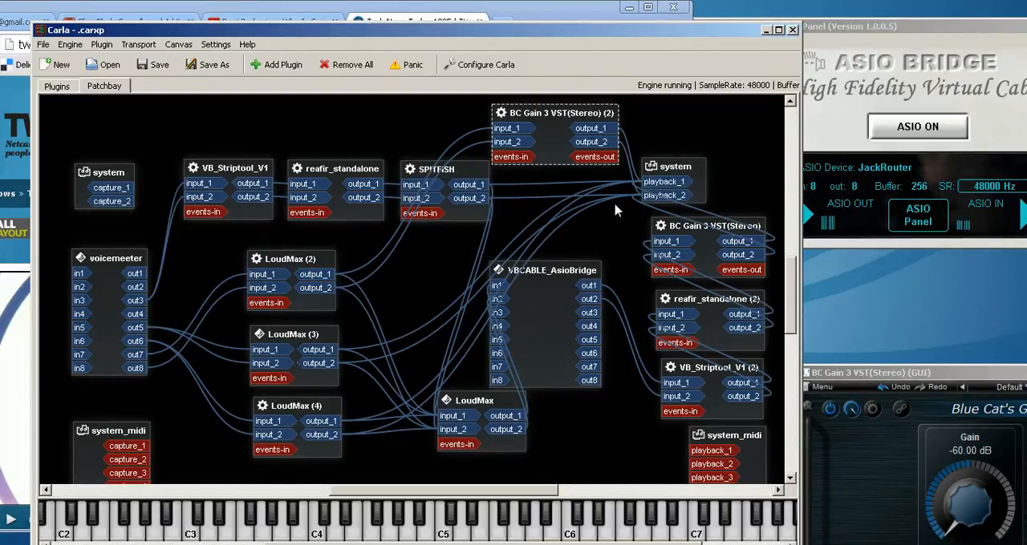
mouse_move(598, 241)
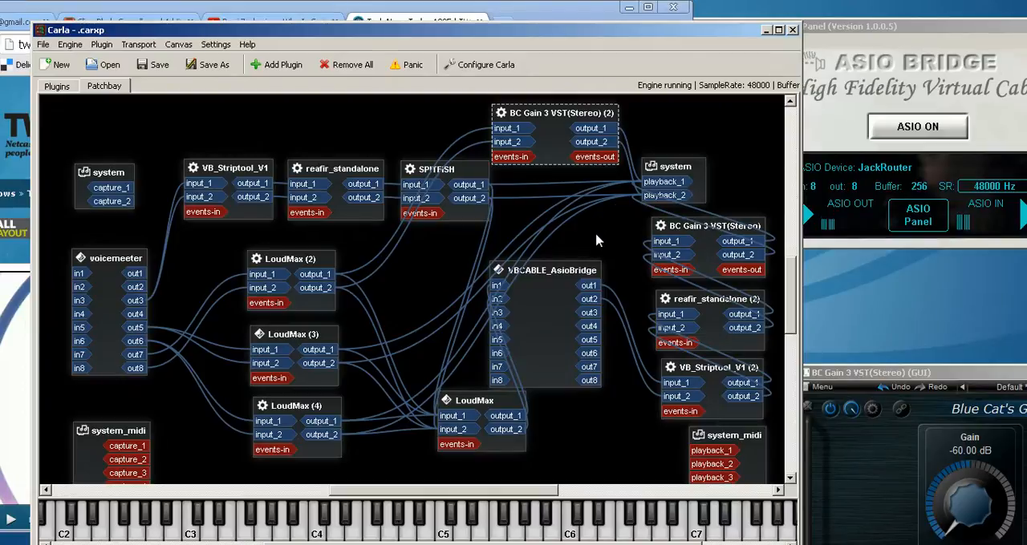
mouse_move(270, 248)
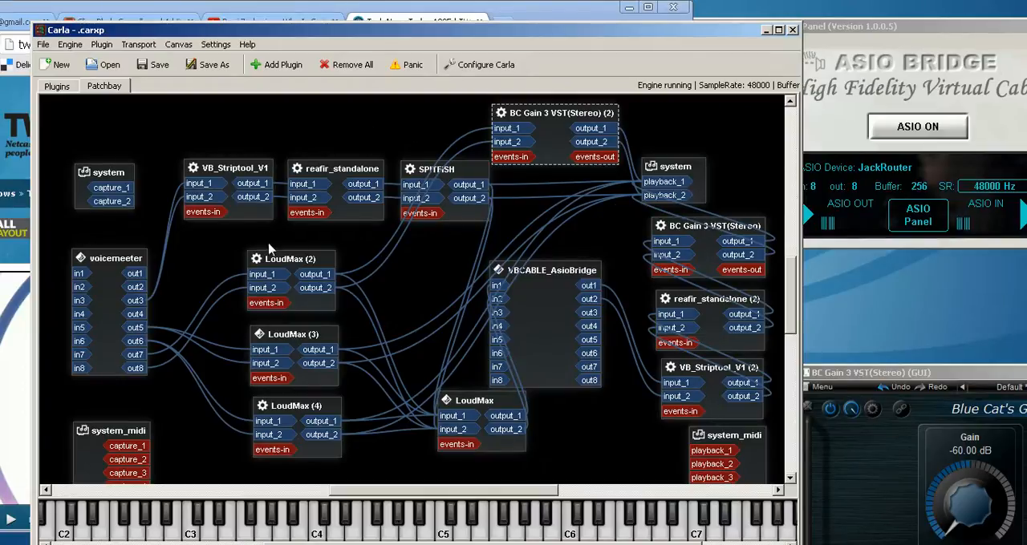
mouse_move(450, 282)
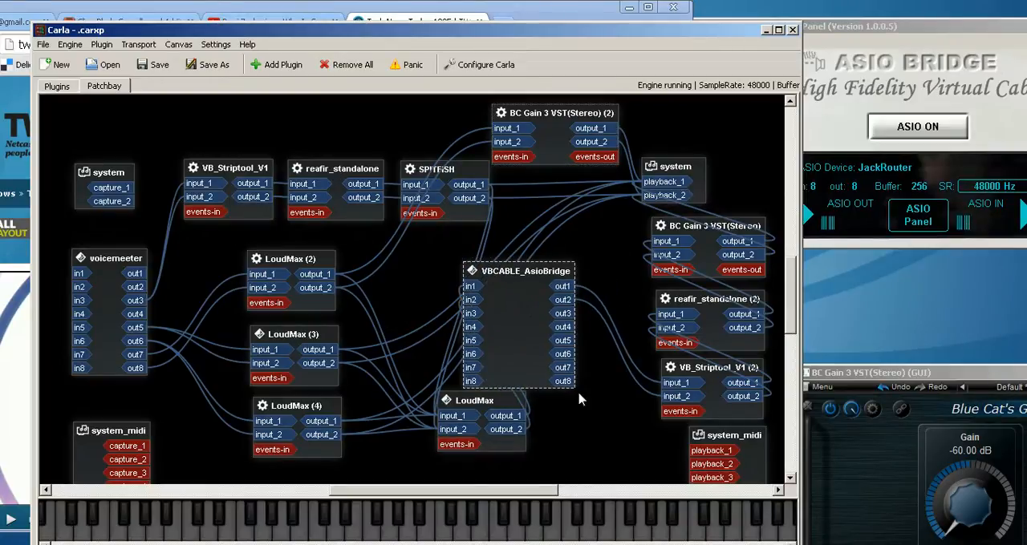
mouse_move(672, 147)
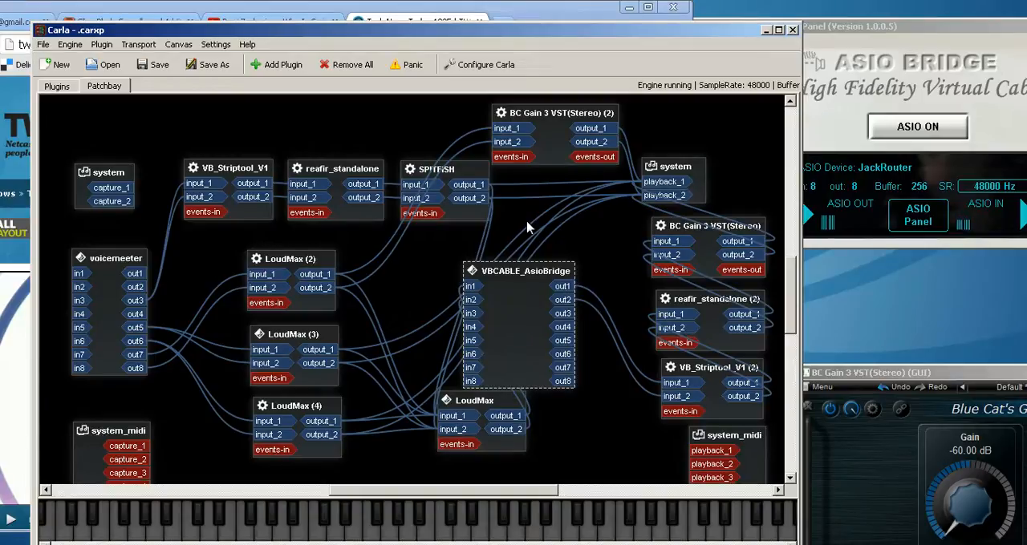
mouse_move(337, 145)
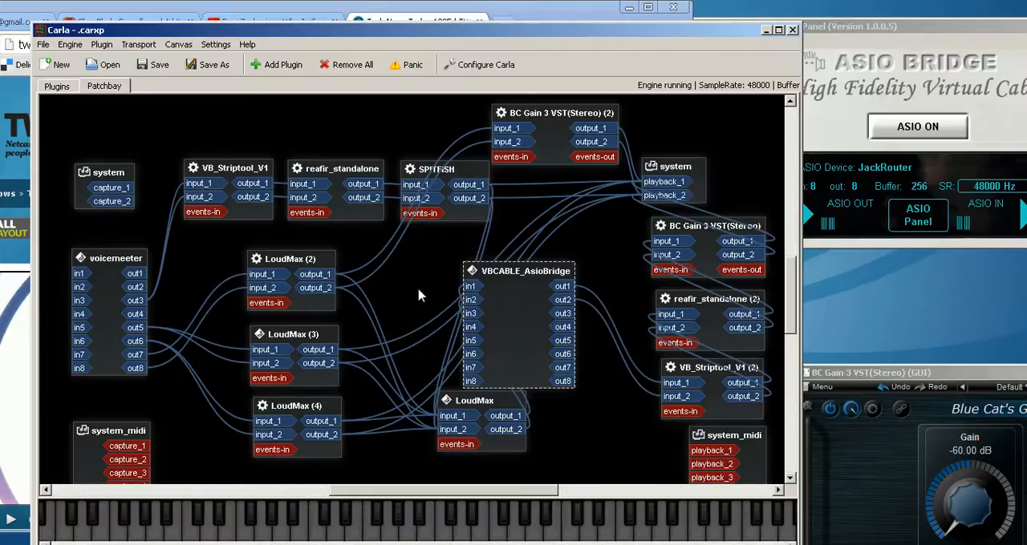
mouse_move(737, 133)
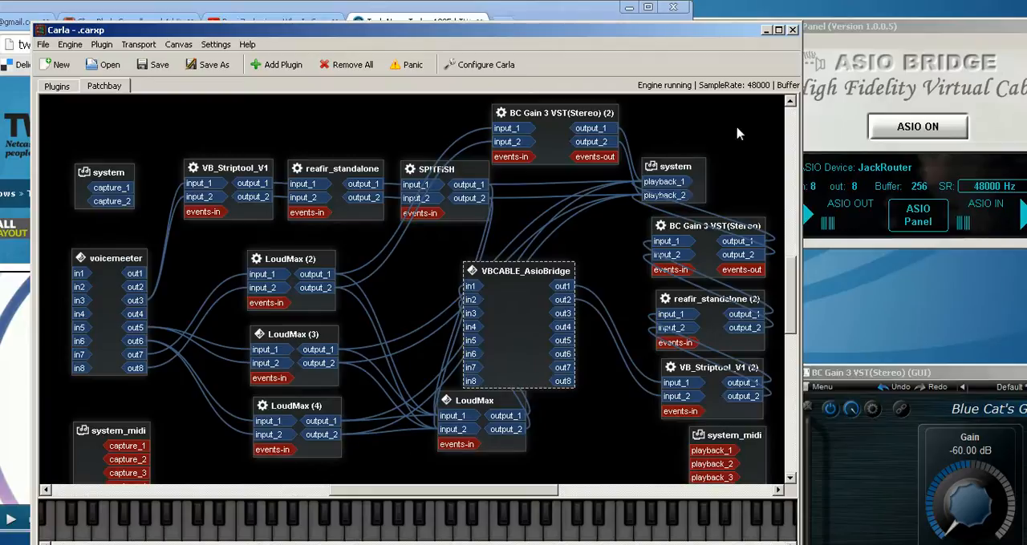
mouse_move(595, 271)
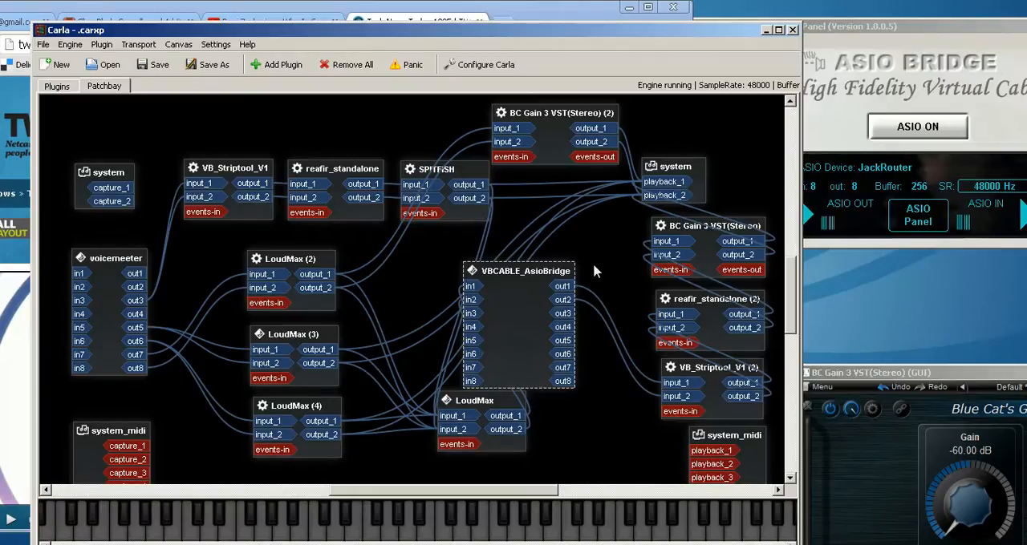